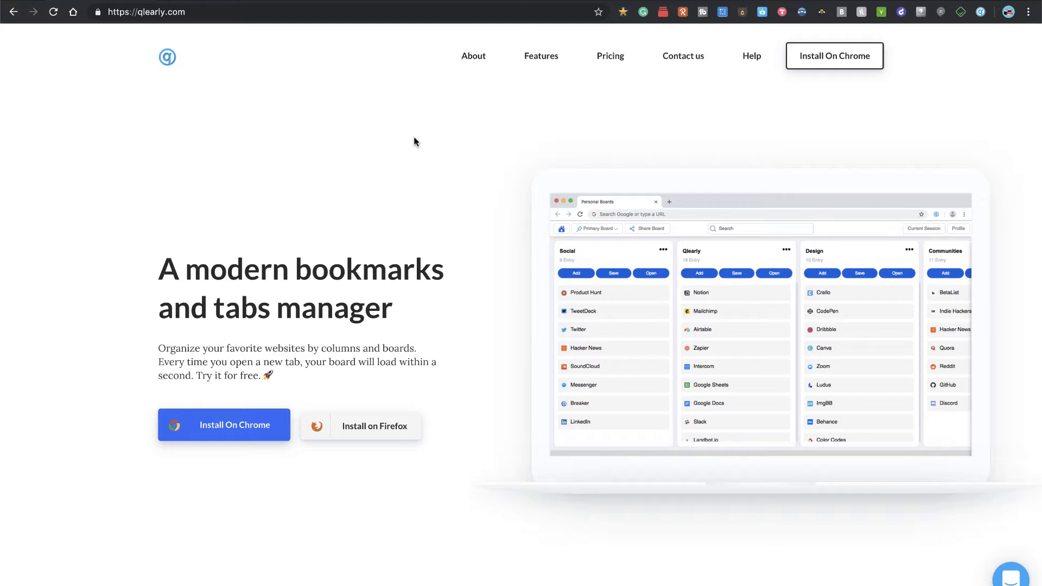
mouse_move(328, 186)
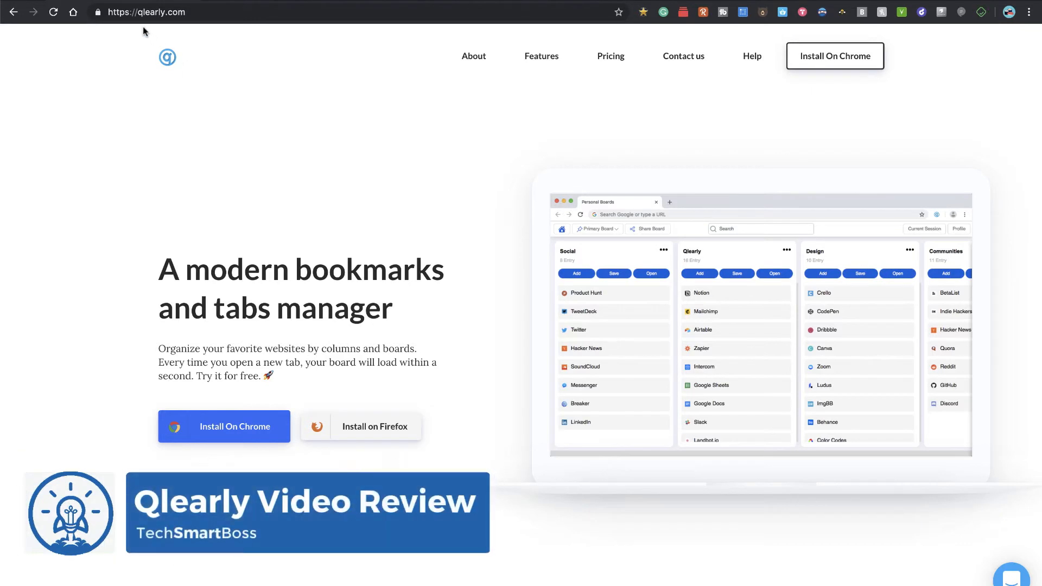
mouse_move(143, 23)
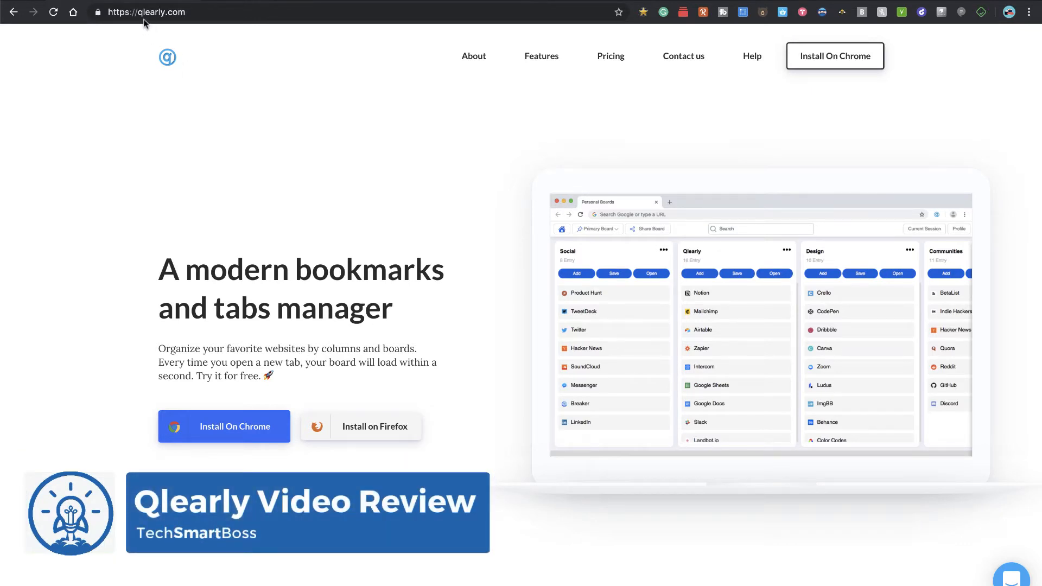
mouse_move(156, 22)
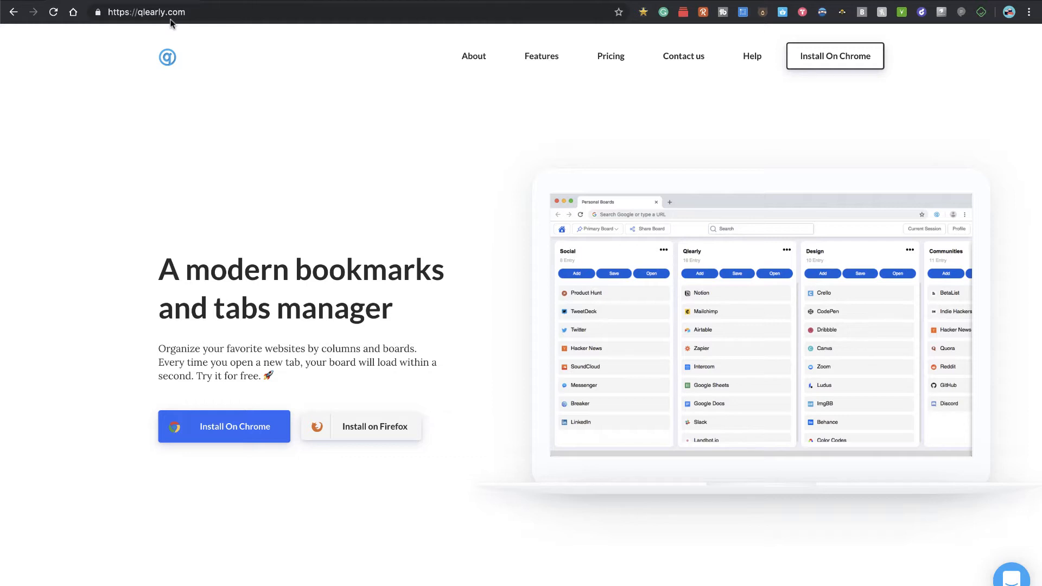
mouse_move(209, 75)
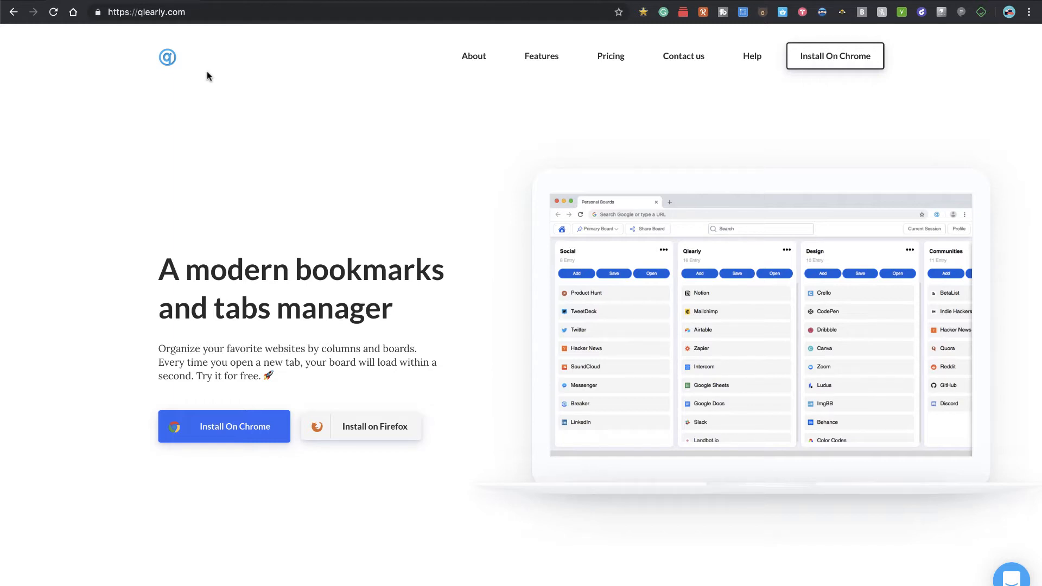
mouse_move(610, 56)
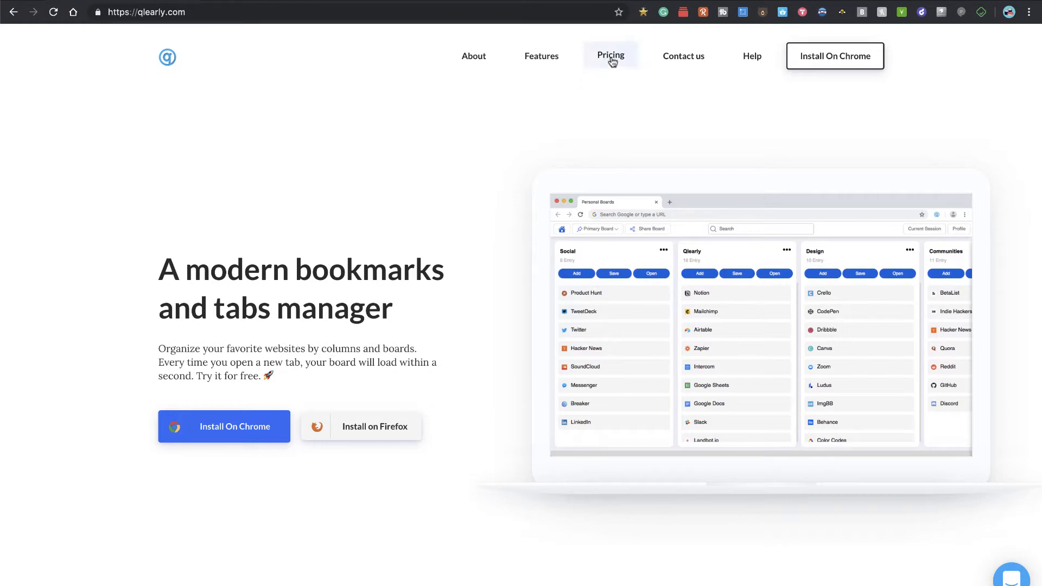
- Browse the Qlearly pricing plans page, scrolling down through its sections to the FAQ
click(610, 55)
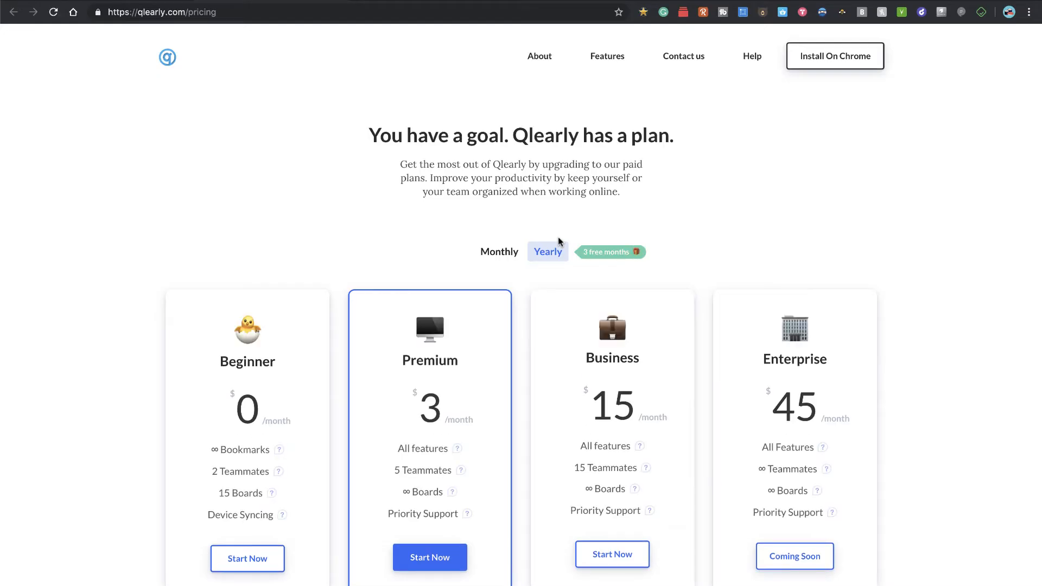
scroll(down, 3)
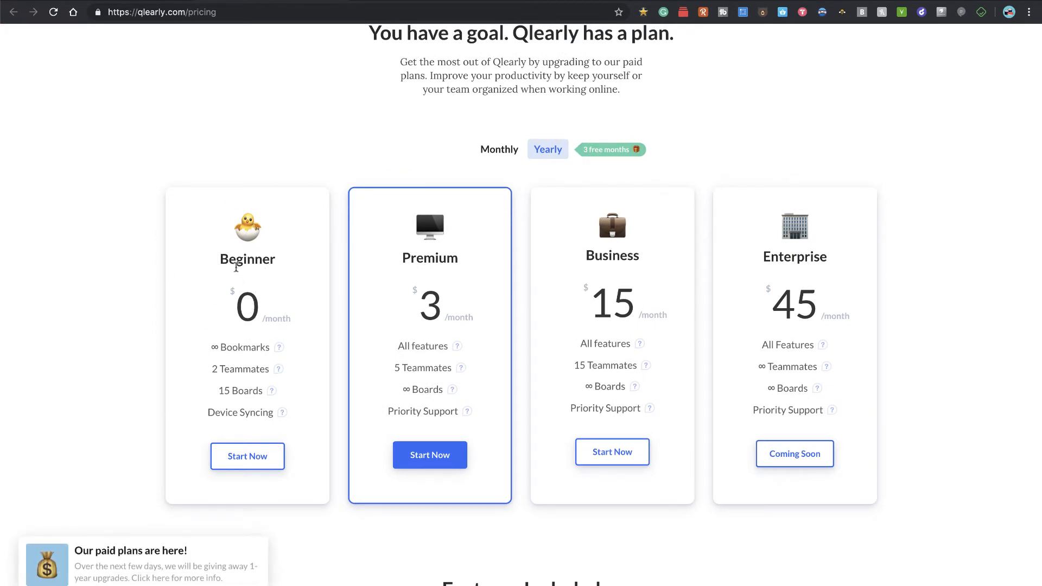
mouse_move(215, 348)
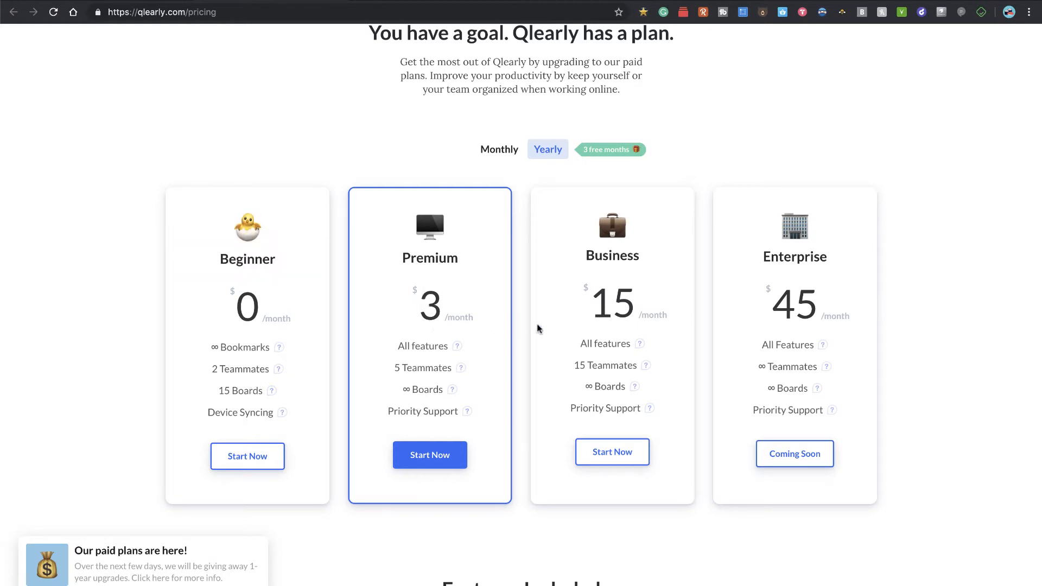
scroll(down, 3)
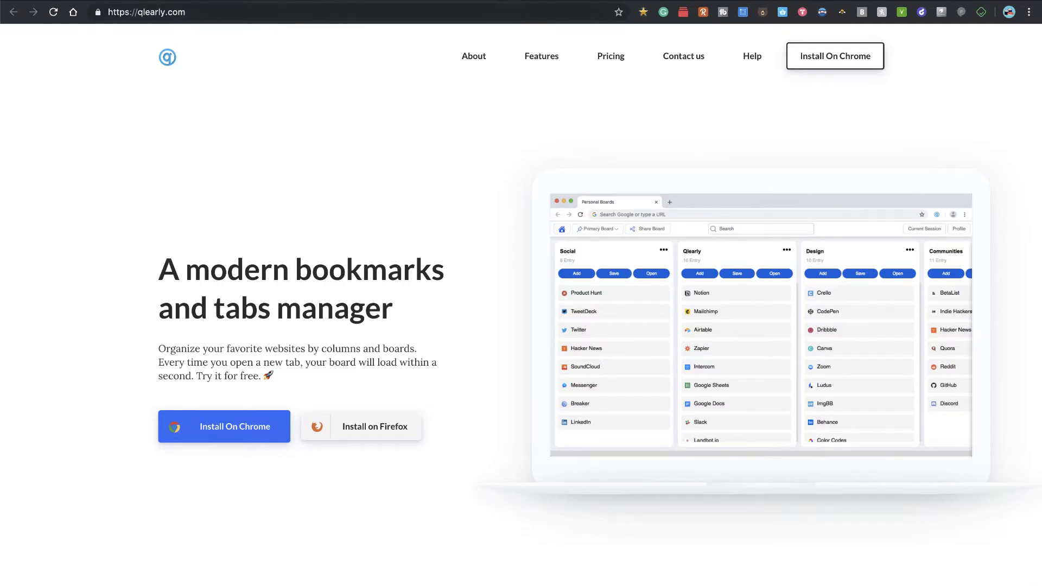
scroll(down, 3)
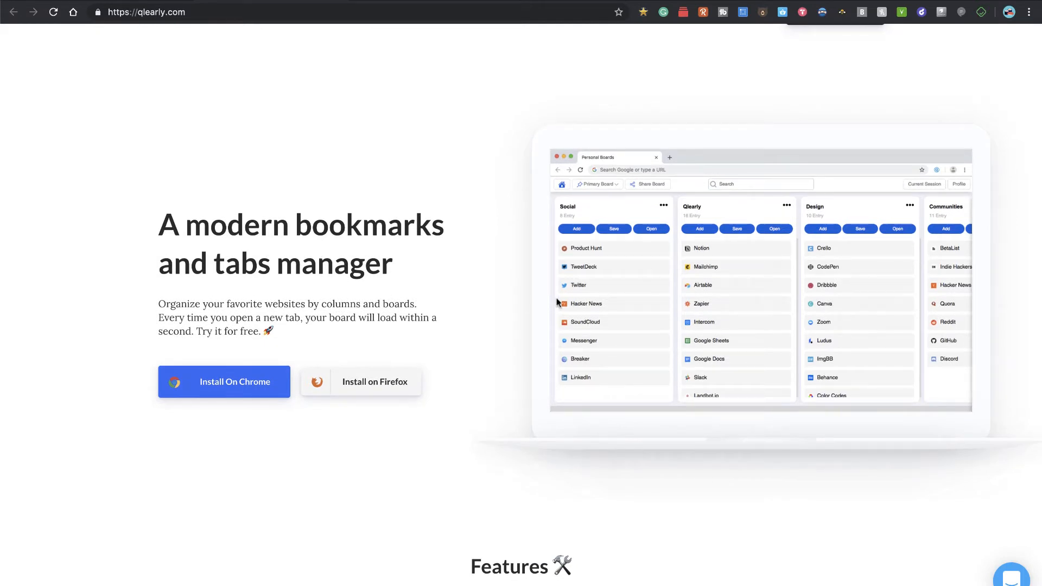
mouse_move(661, 253)
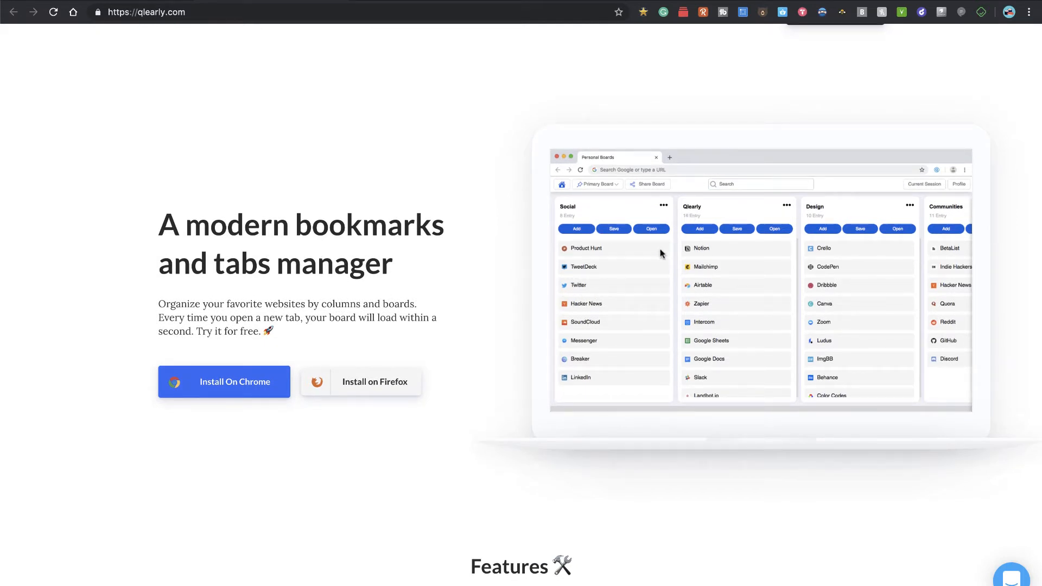
scroll(down, 3)
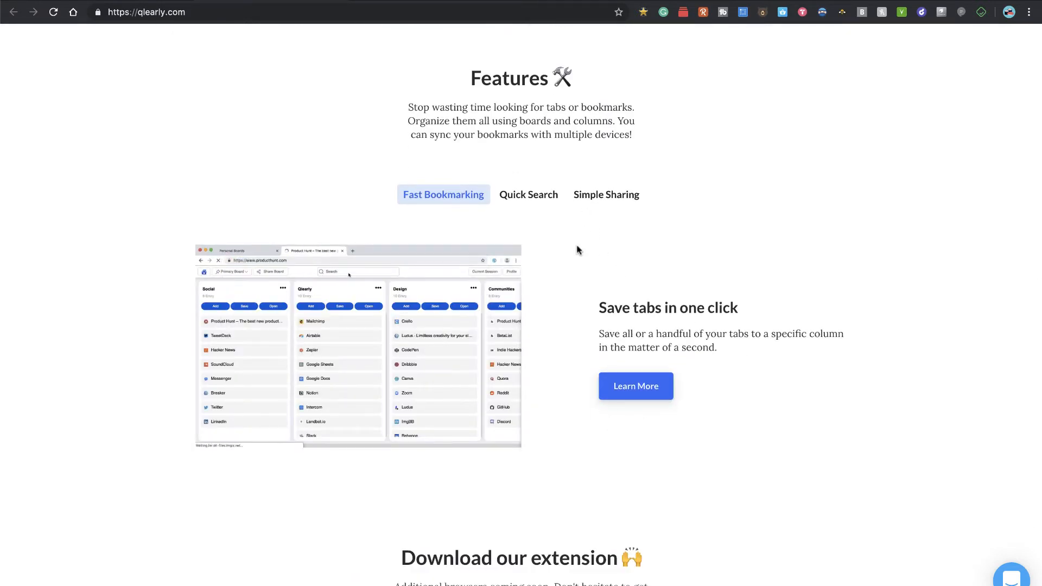
scroll(down, 3)
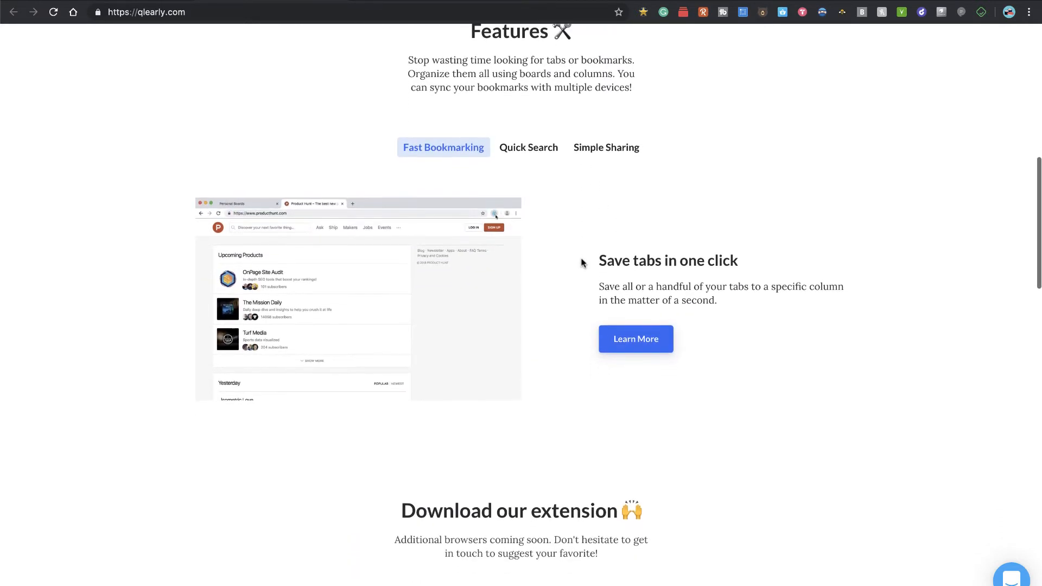
scroll(down, 3)
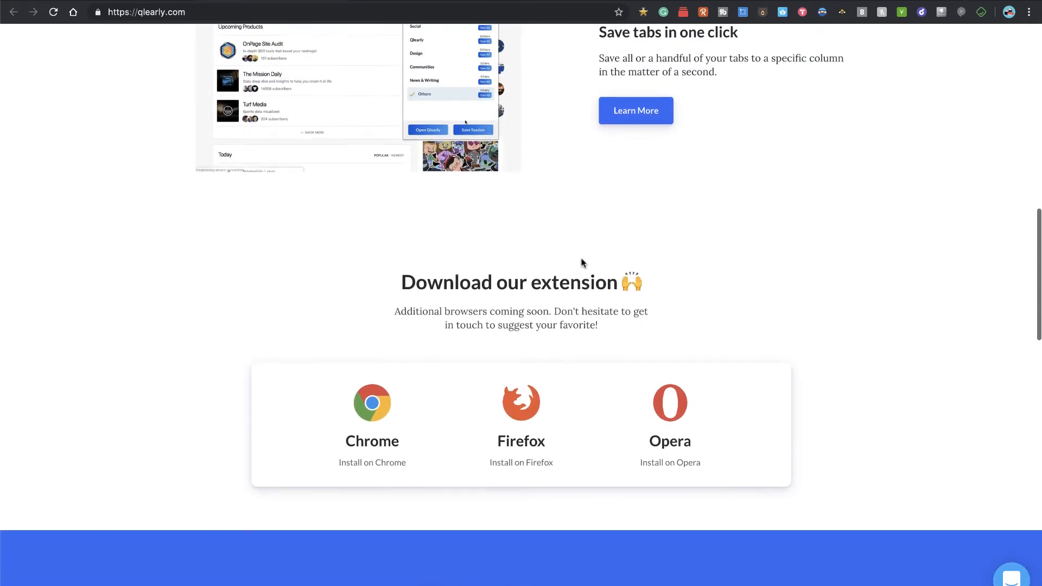
scroll(down, 3)
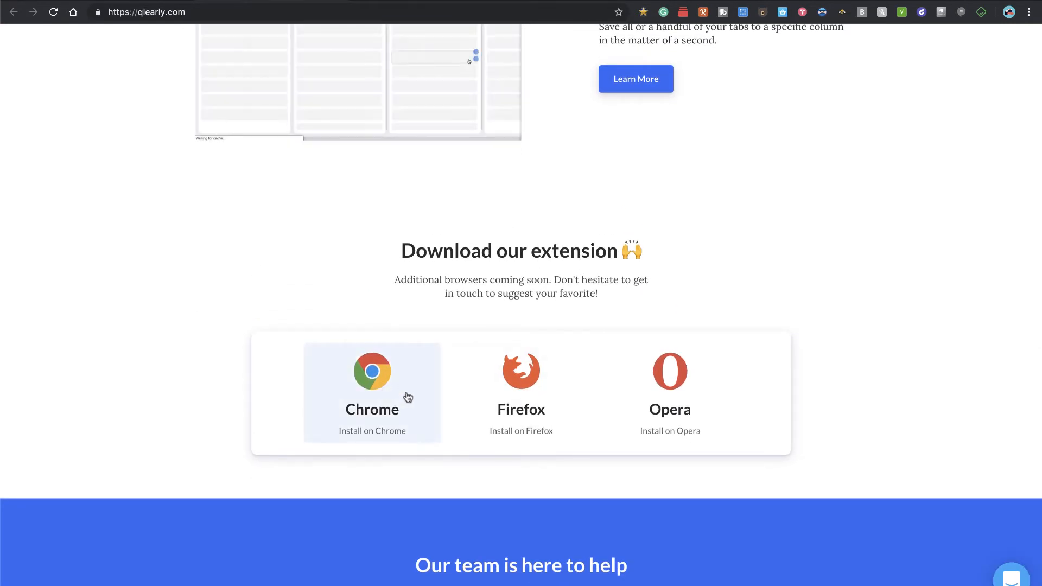
mouse_move(669, 392)
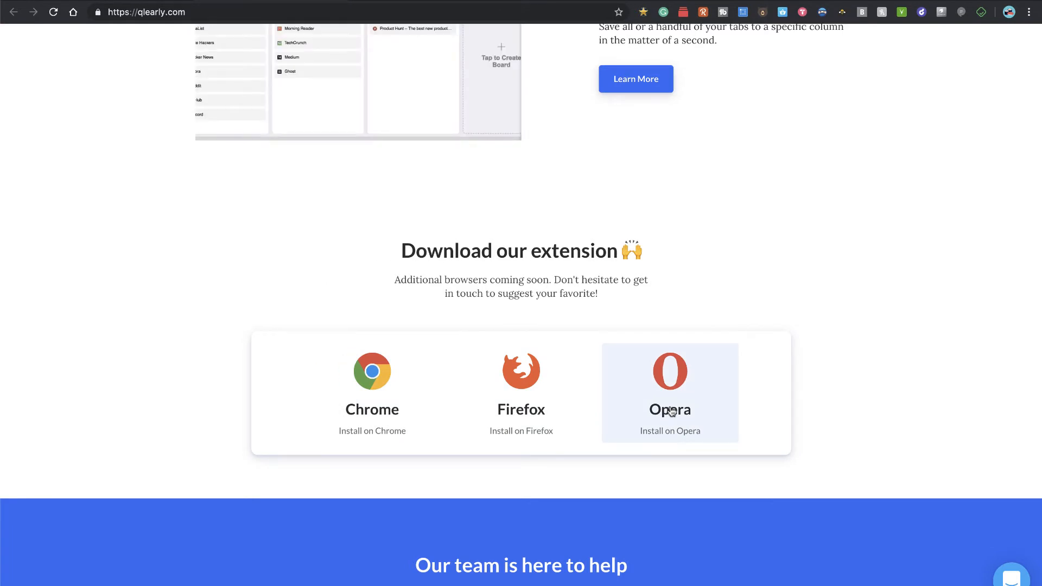
scroll(down, 3)
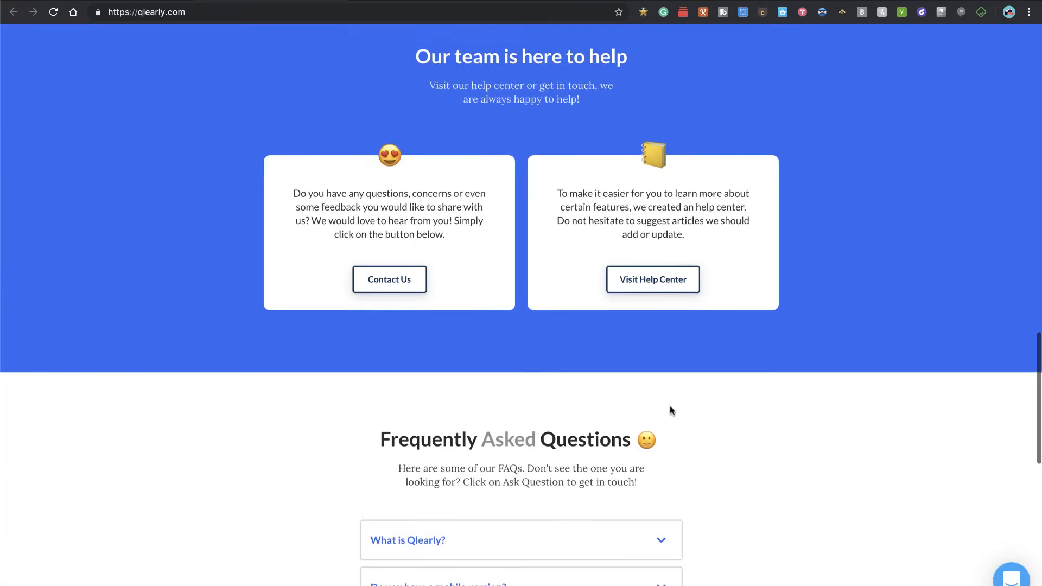
scroll(down, 3)
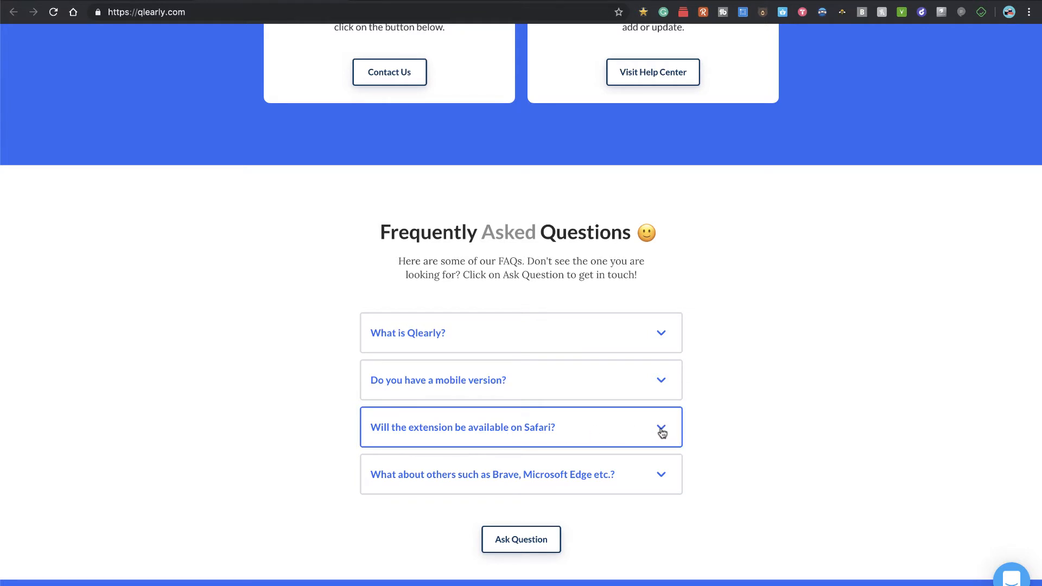
- Read the FAQ answer about Safari availability, then head to the /beta page
click(661, 427)
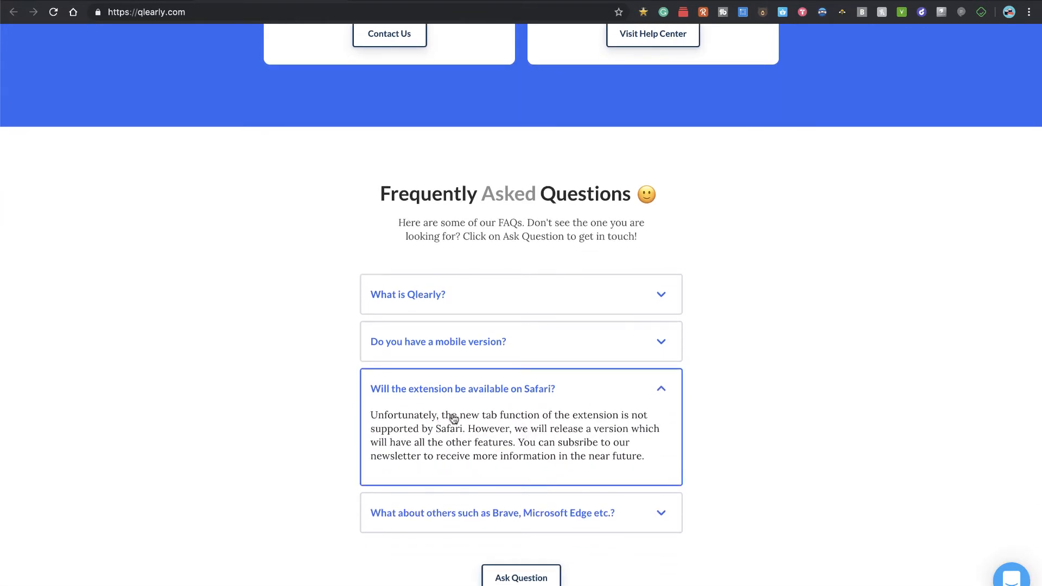
click(521, 388)
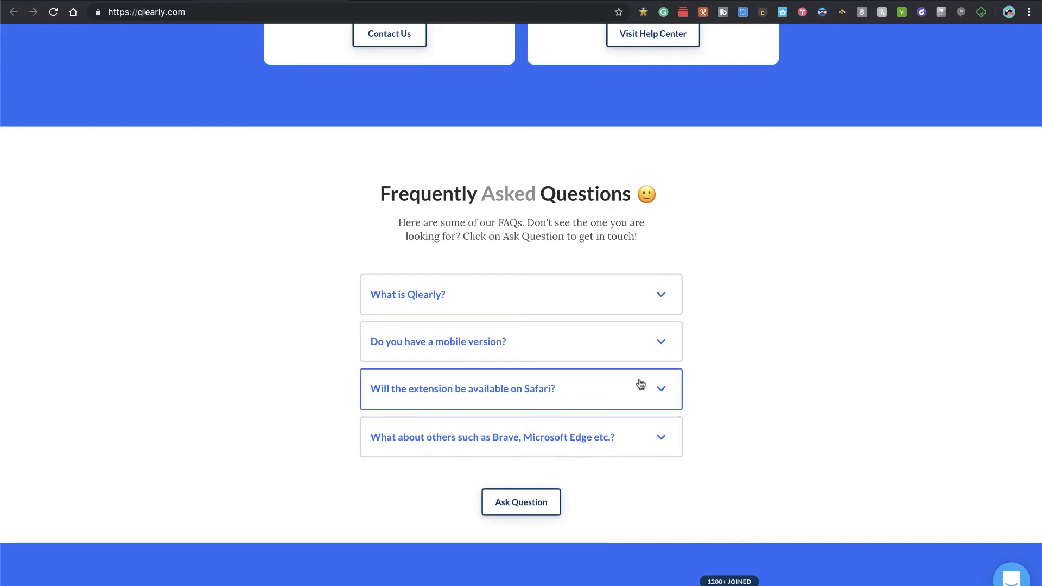
click(521, 388)
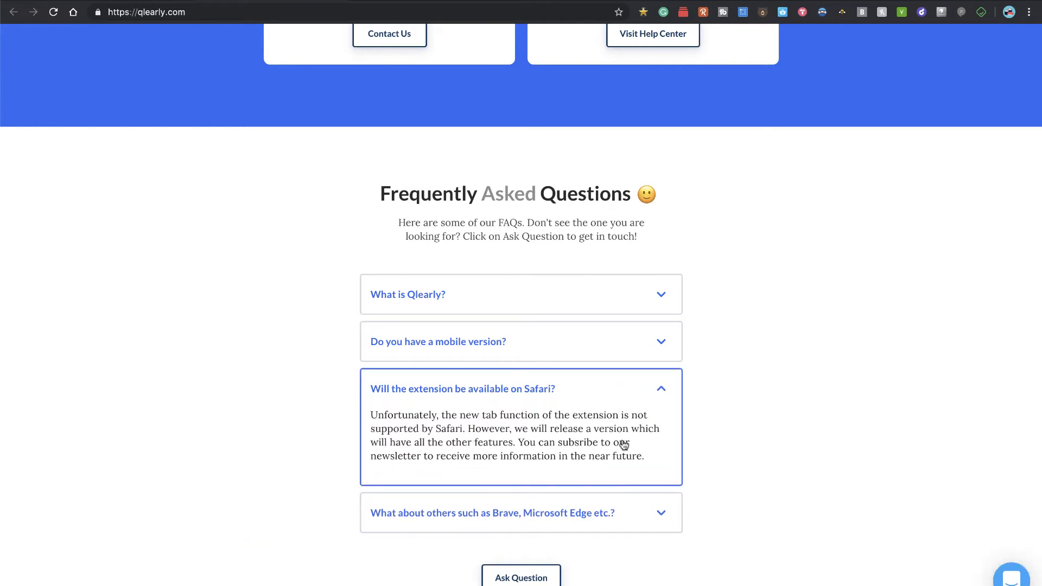
scroll(up, 3)
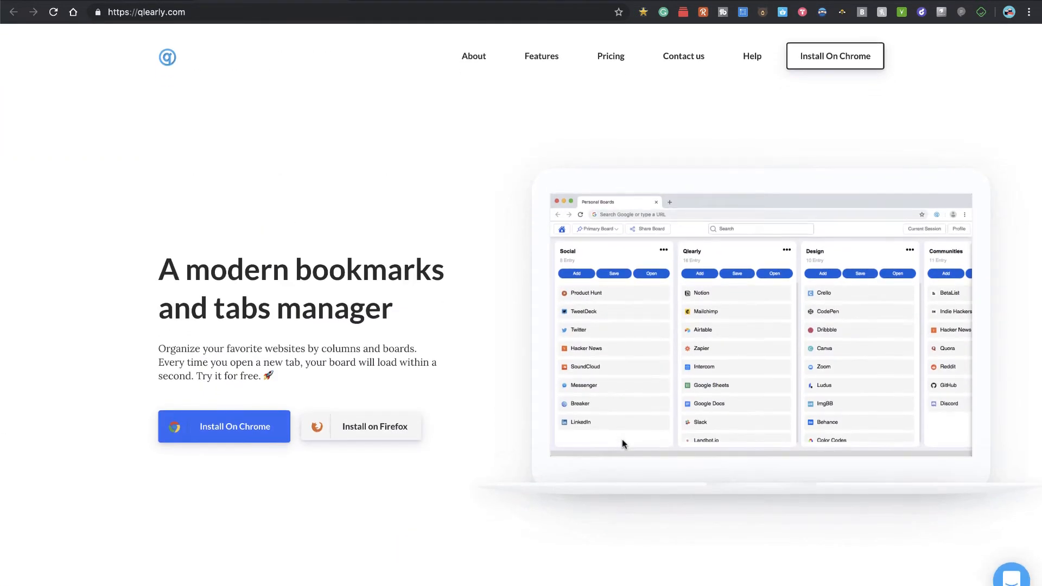
mouse_move(313, 152)
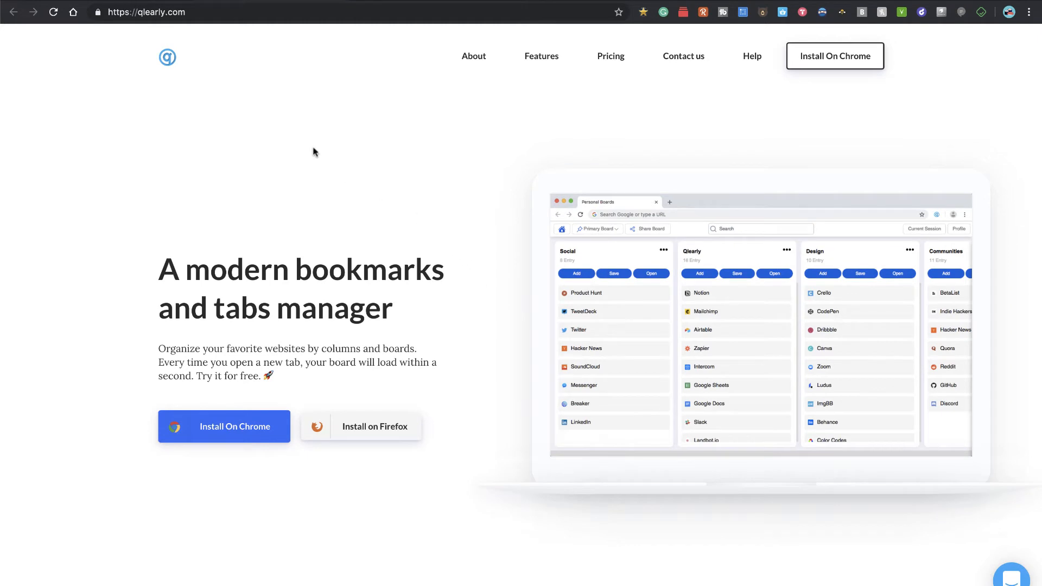
mouse_move(282, 106)
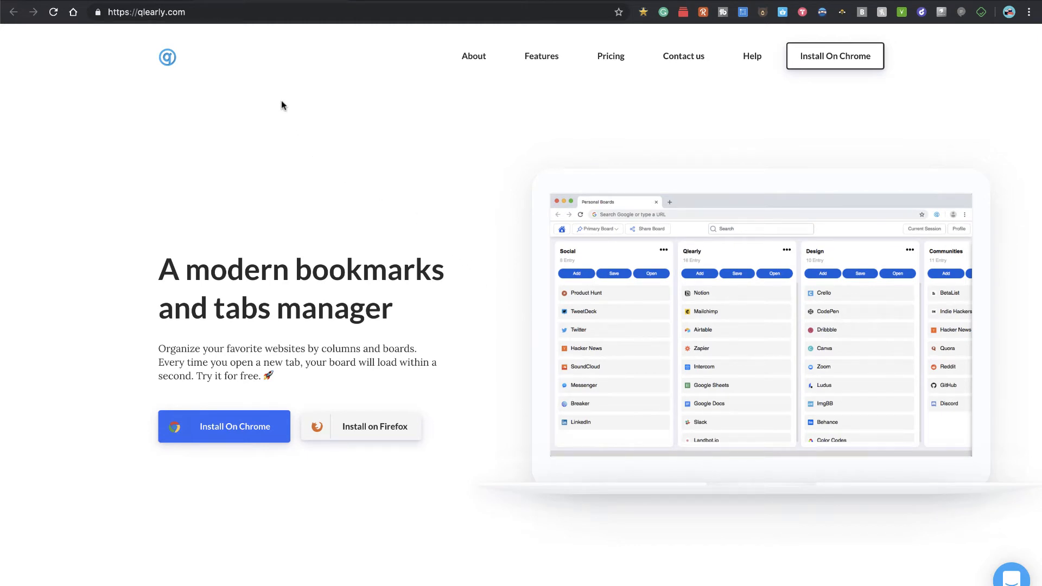
mouse_move(219, 37)
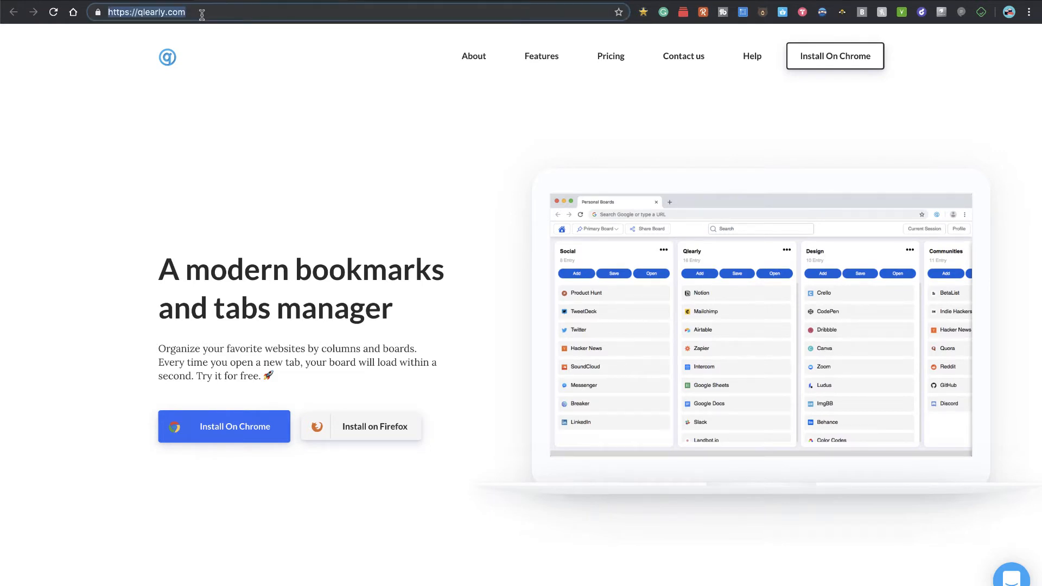
text(/beta)
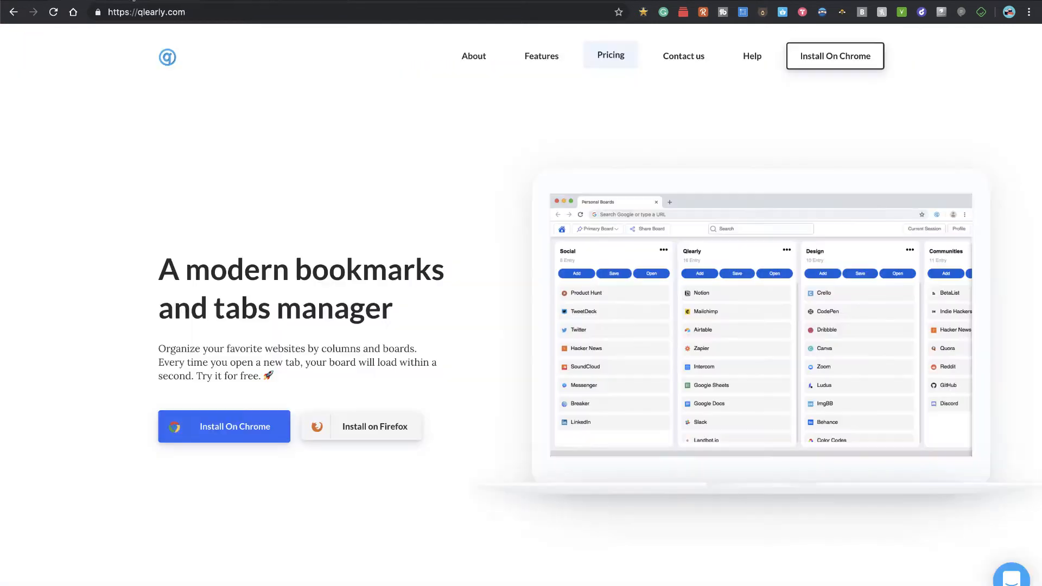
mouse_move(481, 168)
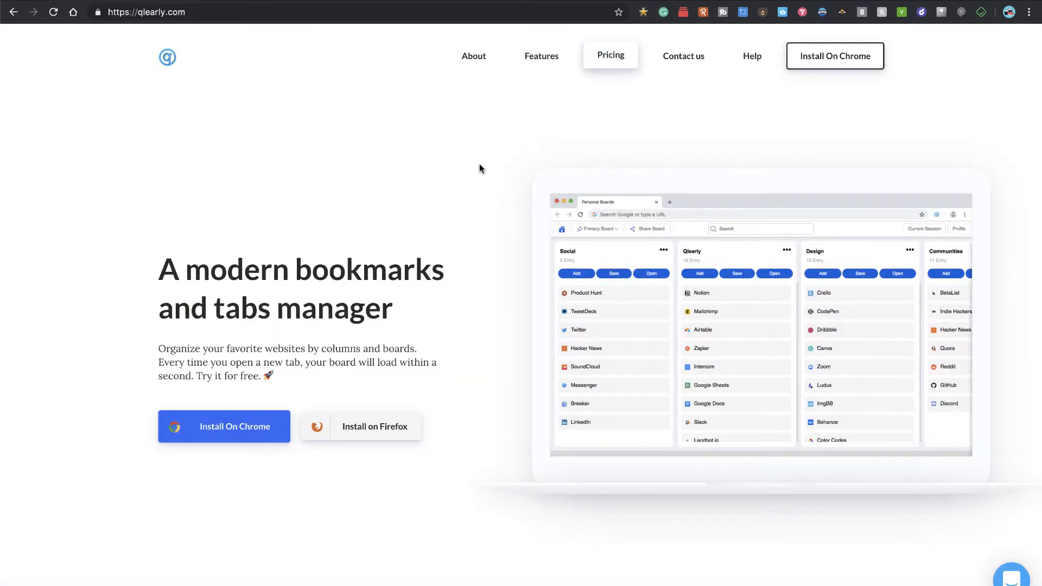
mouse_move(562, 122)
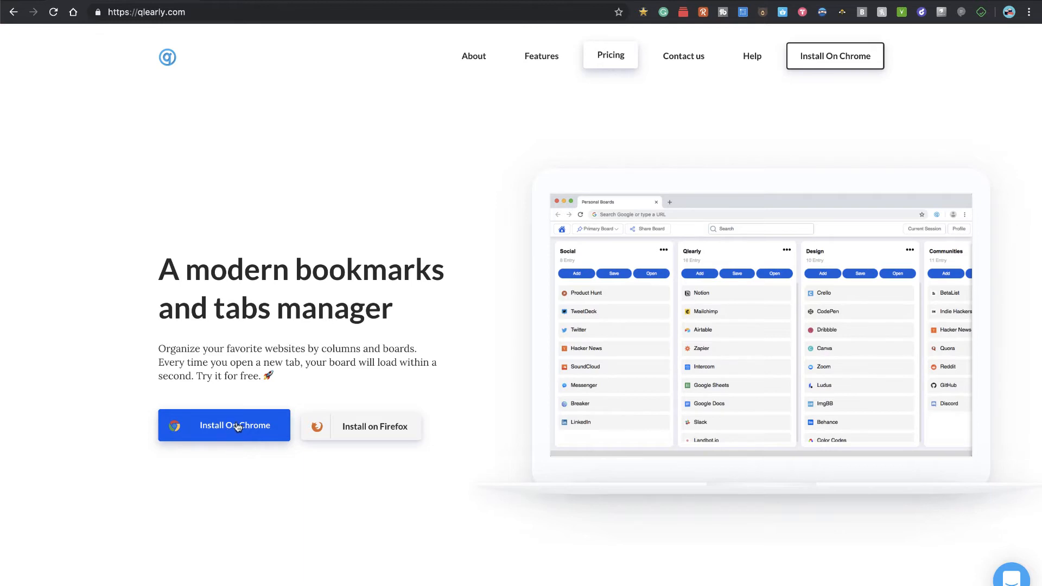
mouse_move(224, 425)
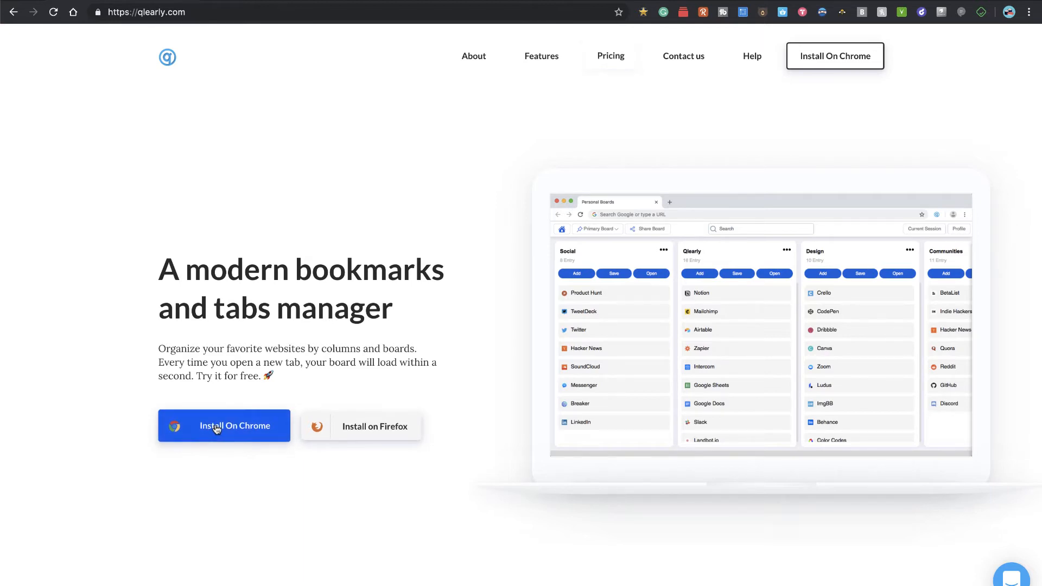
- Install the Qlearly Tab and Bookmark Manager extension from its Chrome Web Store listing
click(223, 425)
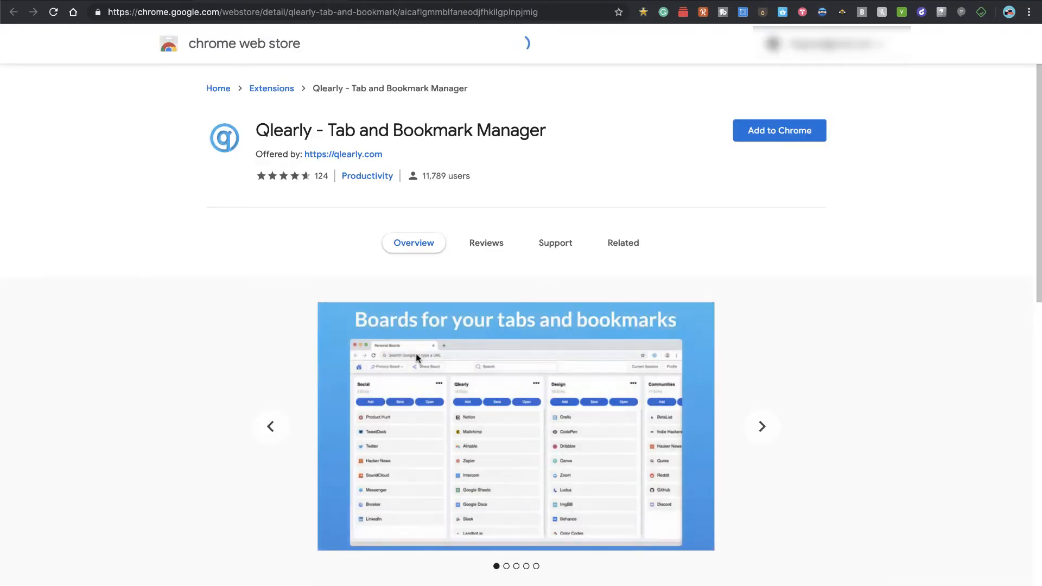
mouse_move(765, 138)
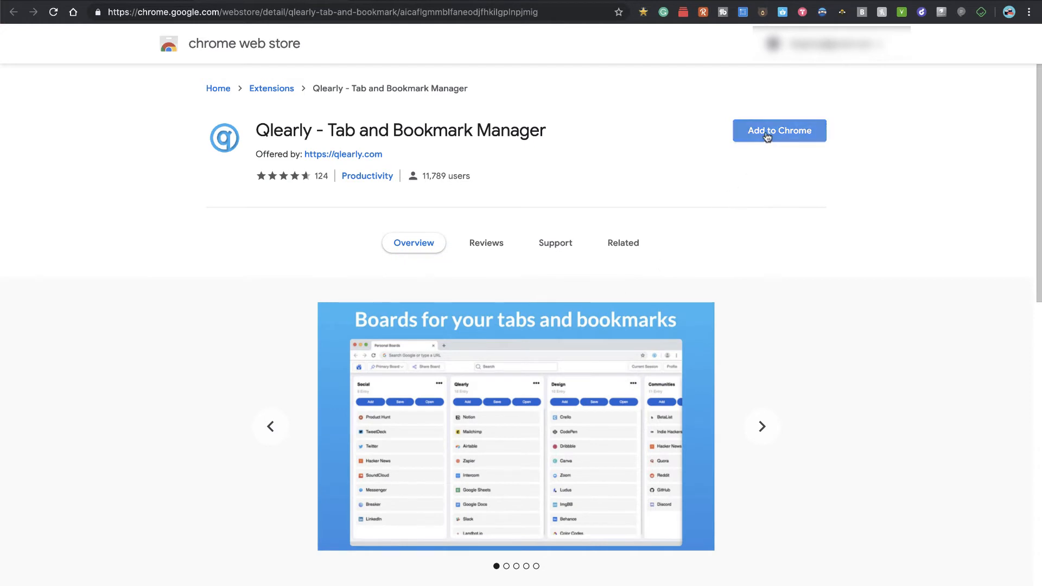
mouse_move(532, 287)
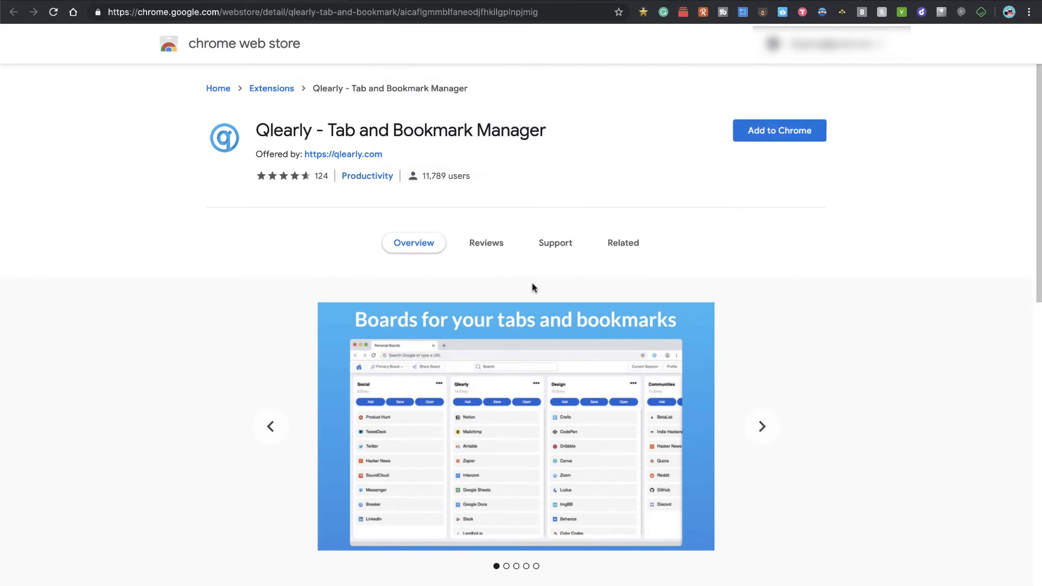
click(778, 130)
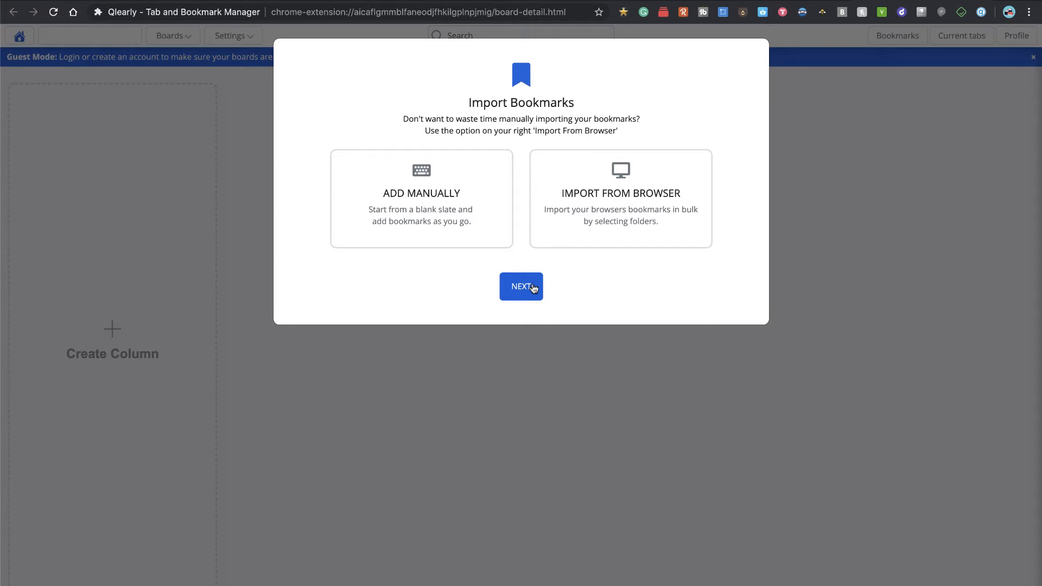
mouse_move(500, 123)
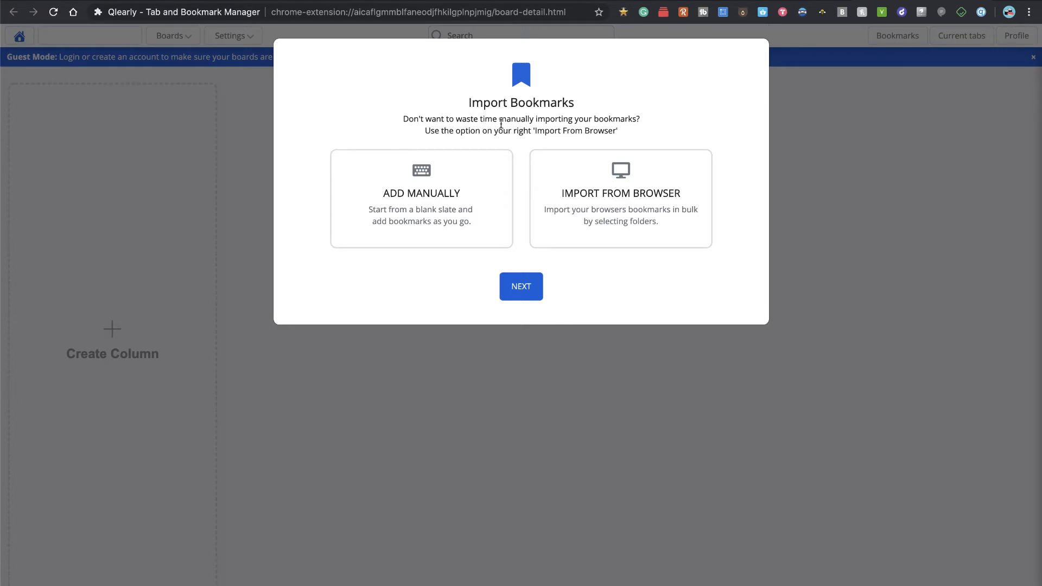
mouse_move(540, 127)
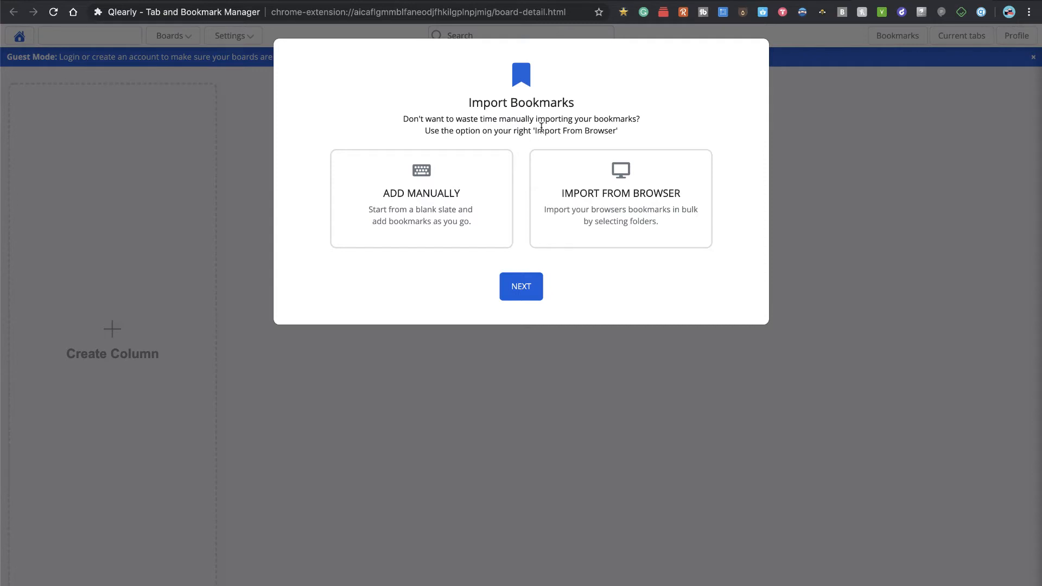
mouse_move(460, 151)
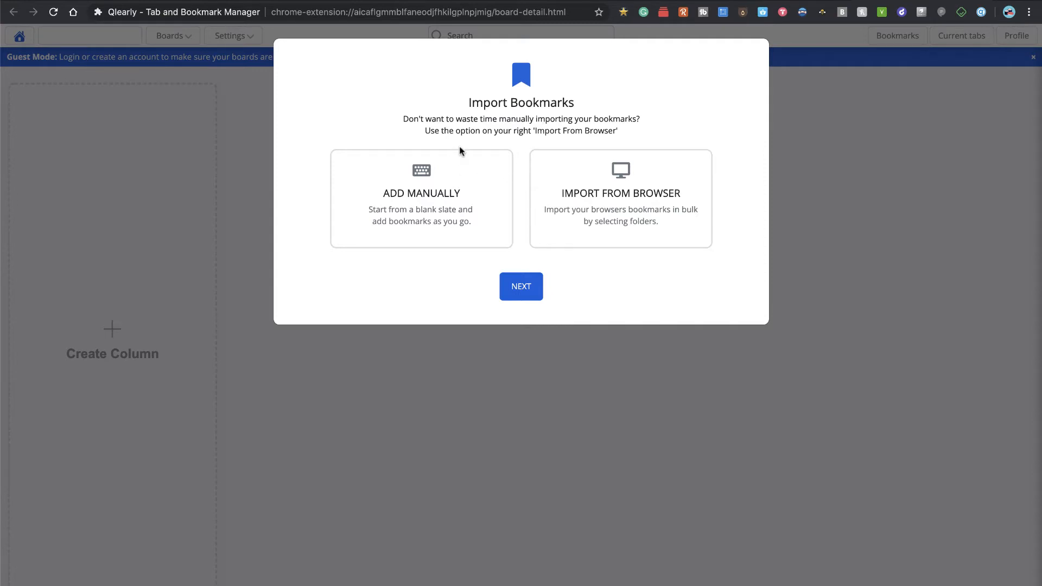
mouse_move(615, 209)
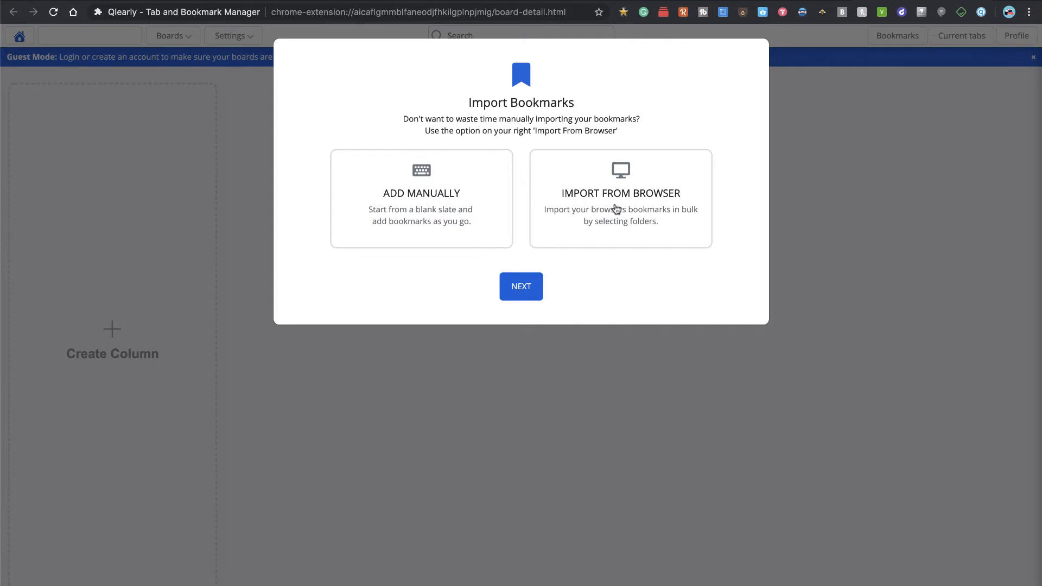
mouse_move(420, 197)
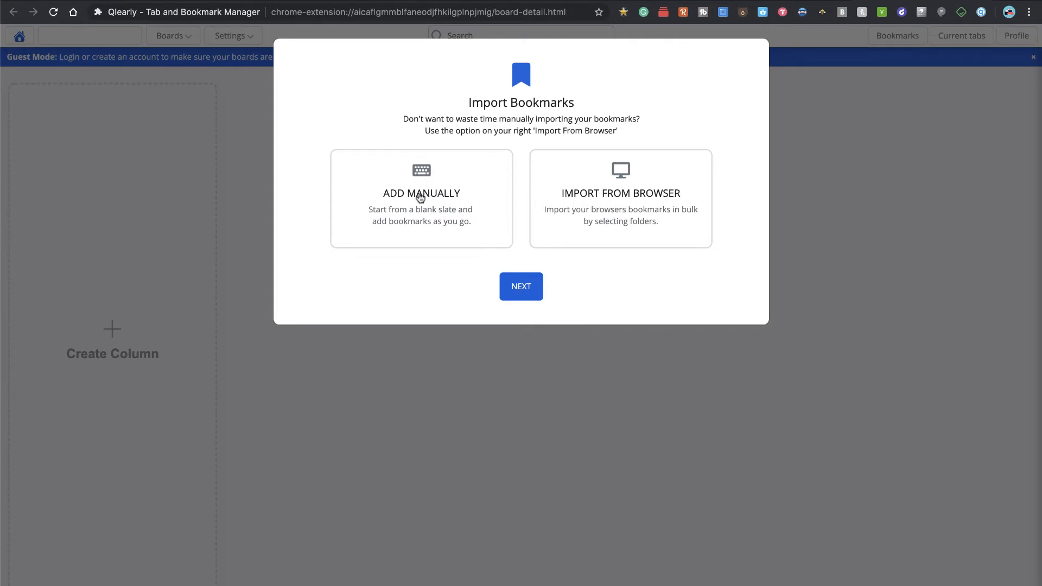
- Choose Add Manually in the Import Bookmarks dialog to start from a blank slate
click(421, 197)
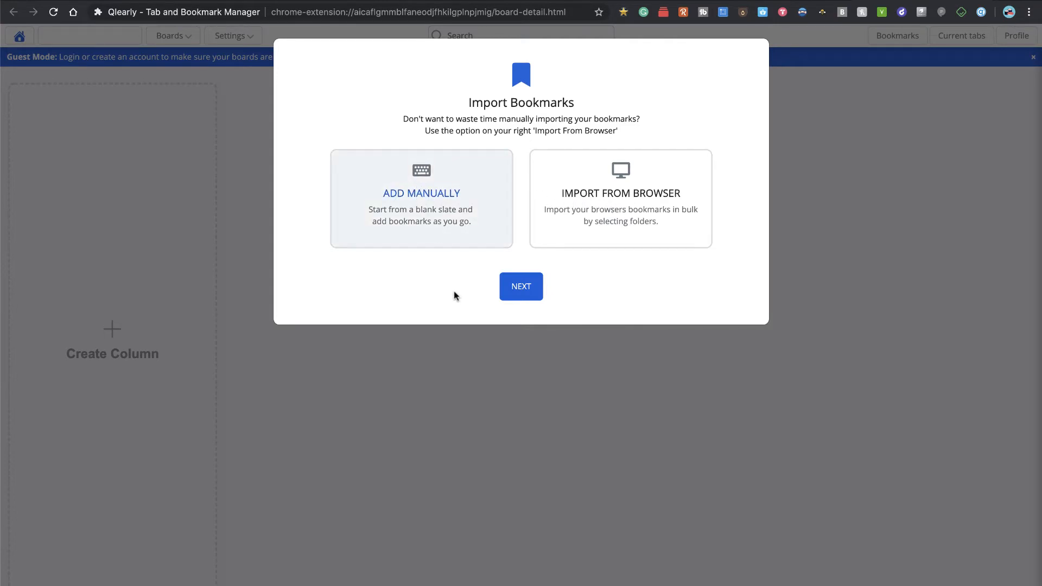
- Confirm the manual setup with Next and skip through the introductory tour to the Primary Board
click(520, 286)
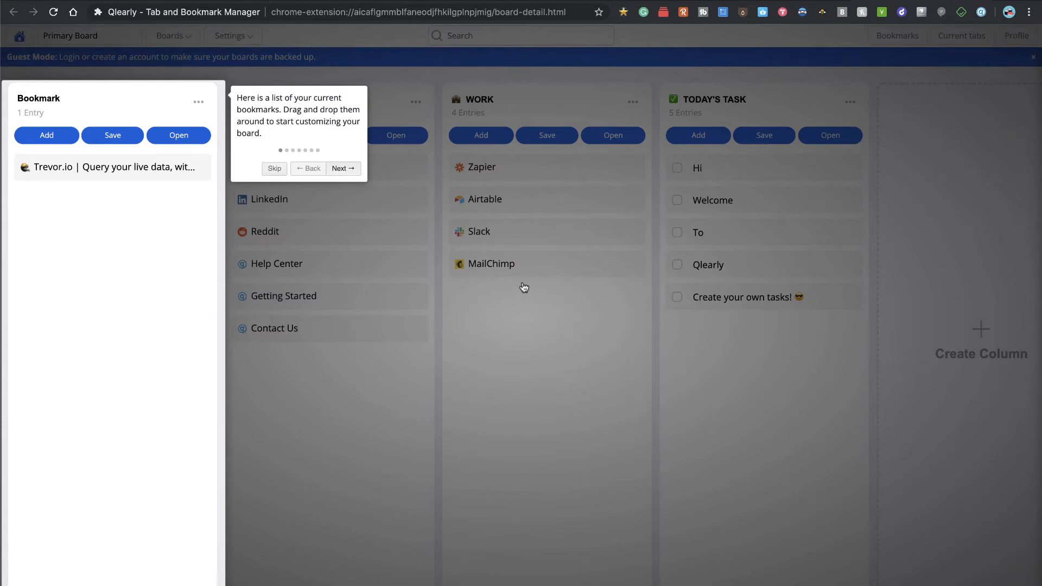
mouse_move(261, 178)
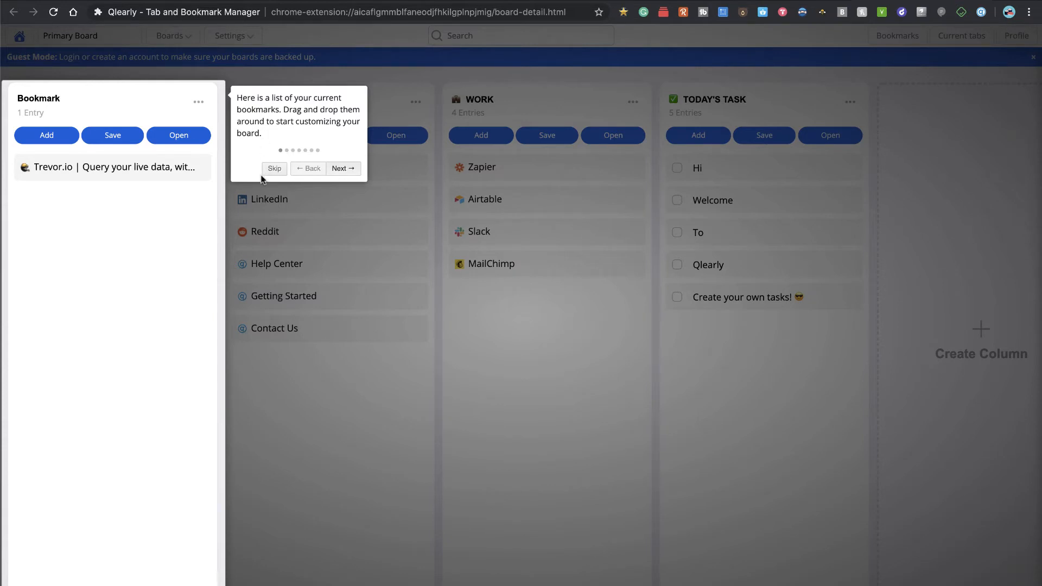
mouse_move(298, 137)
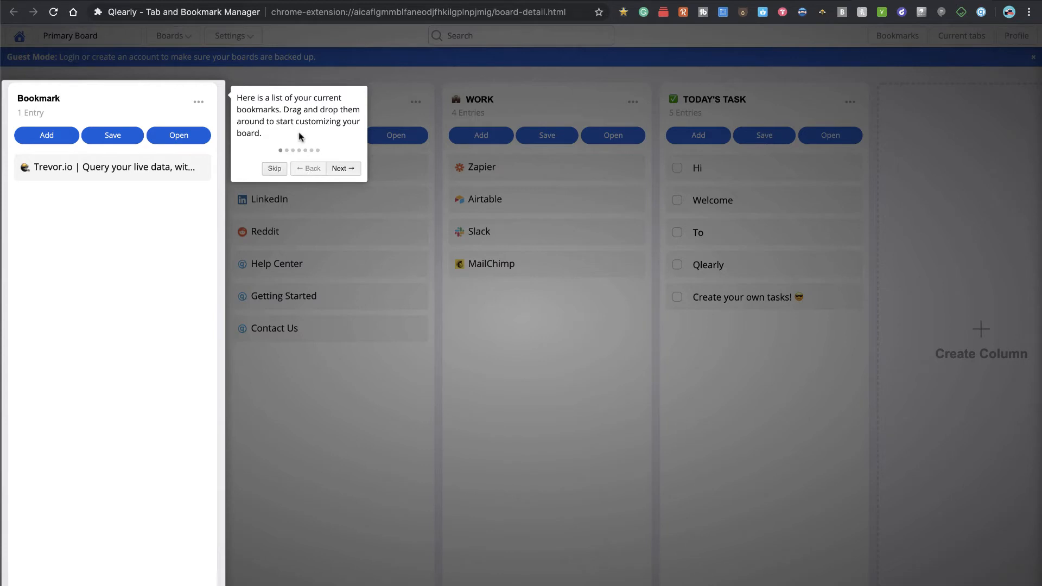
click(342, 168)
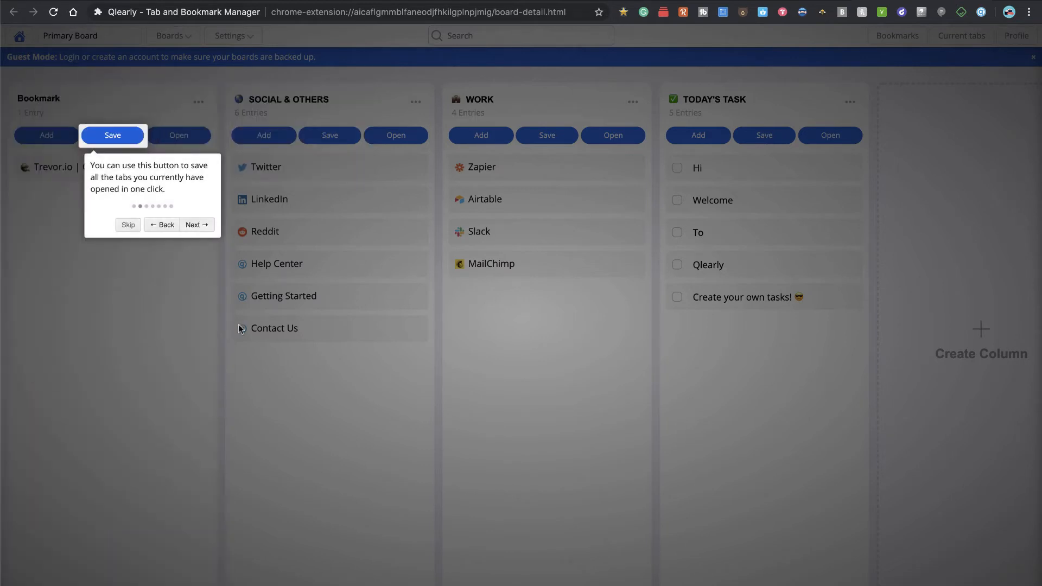
click(197, 224)
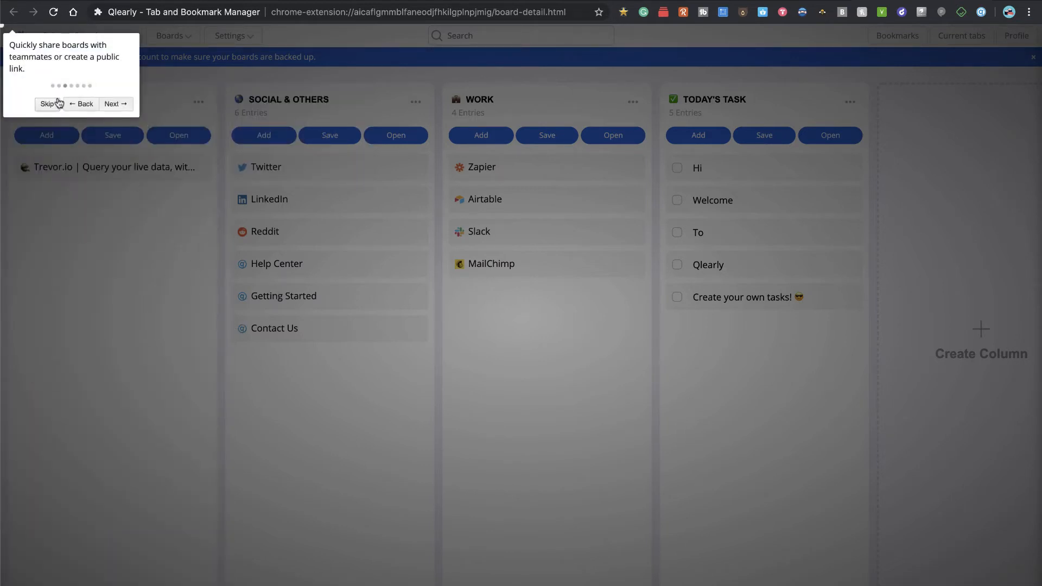
click(48, 104)
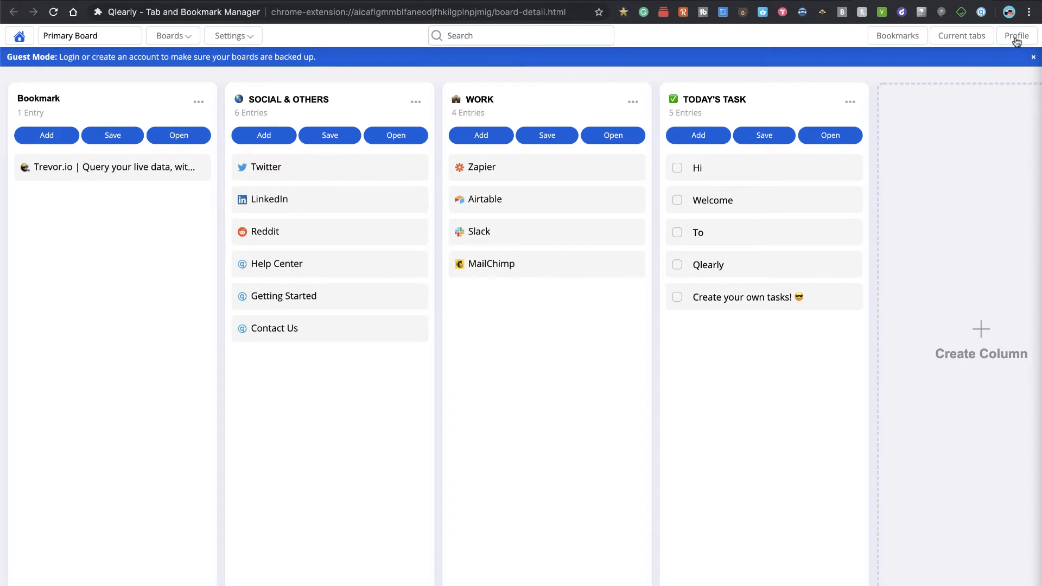
- Show the Profile panel with login, signup, theme and link settings
click(1015, 34)
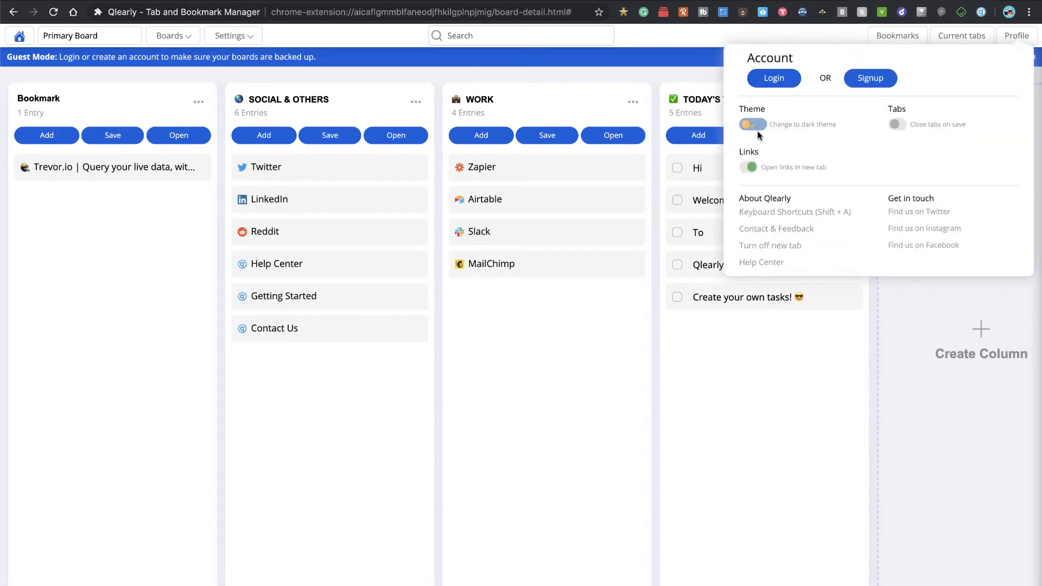
mouse_move(870, 78)
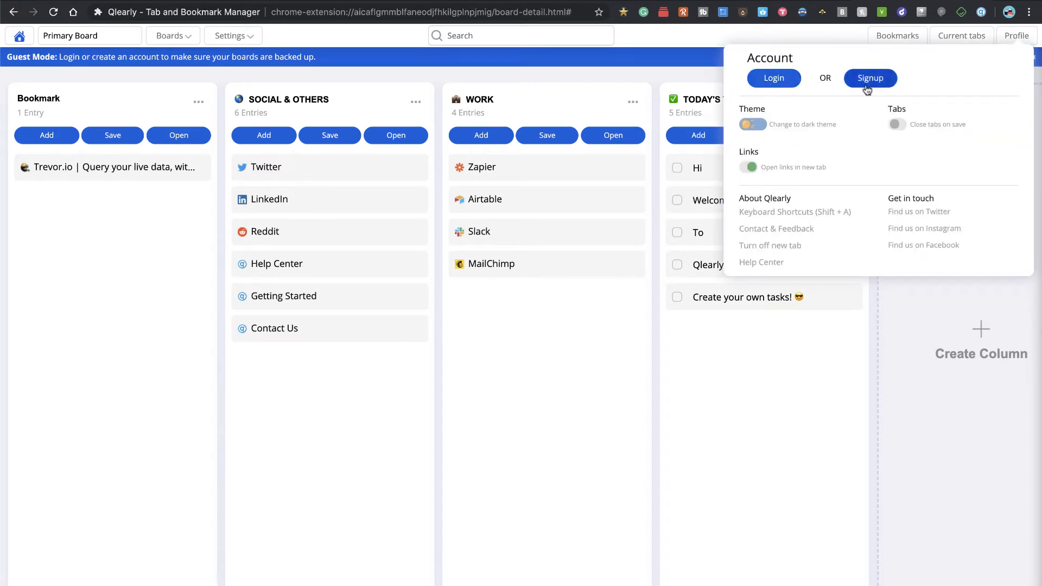
mouse_move(857, 105)
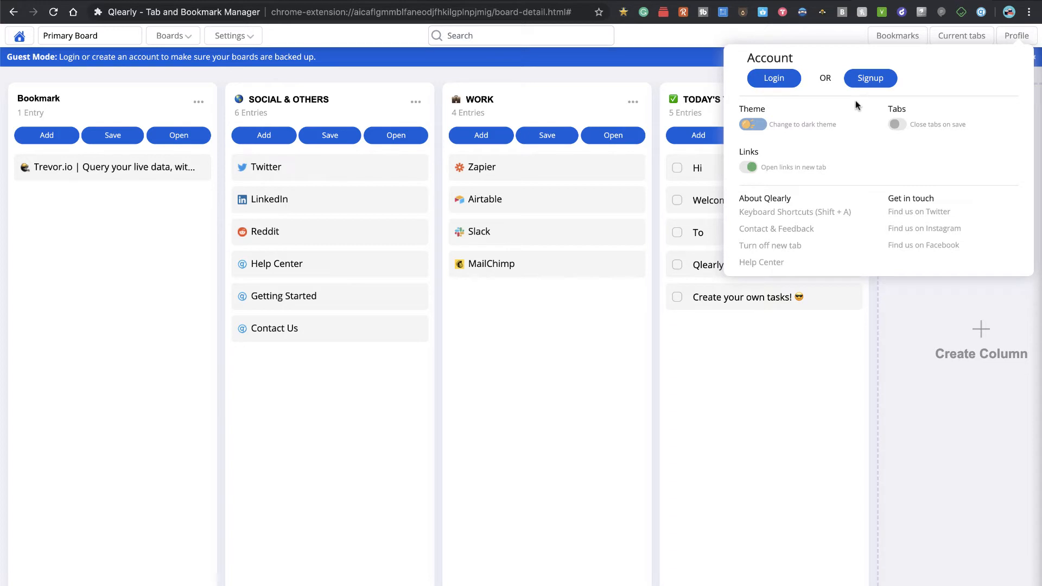
mouse_move(800, 158)
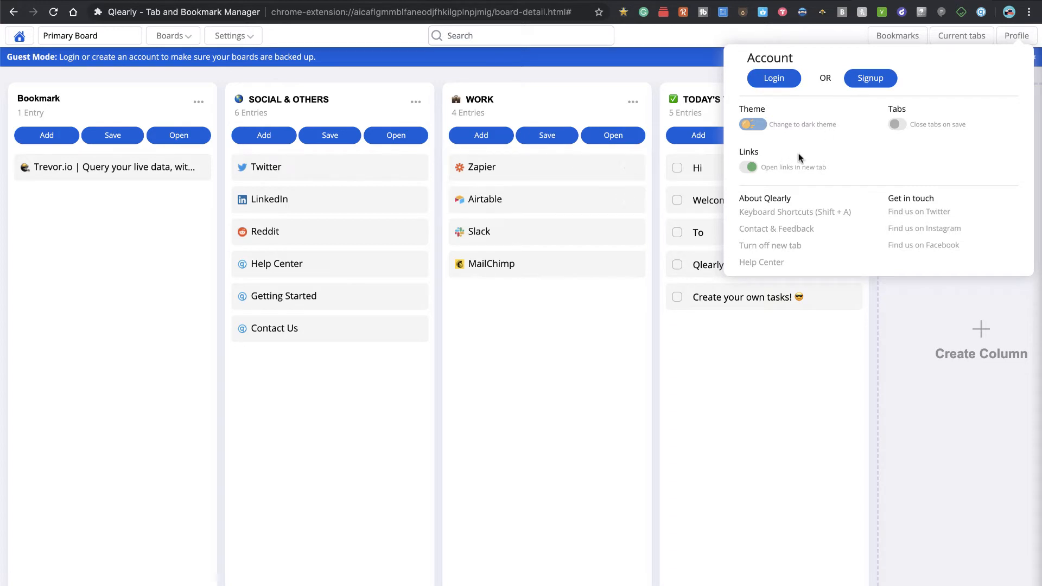
mouse_move(854, 101)
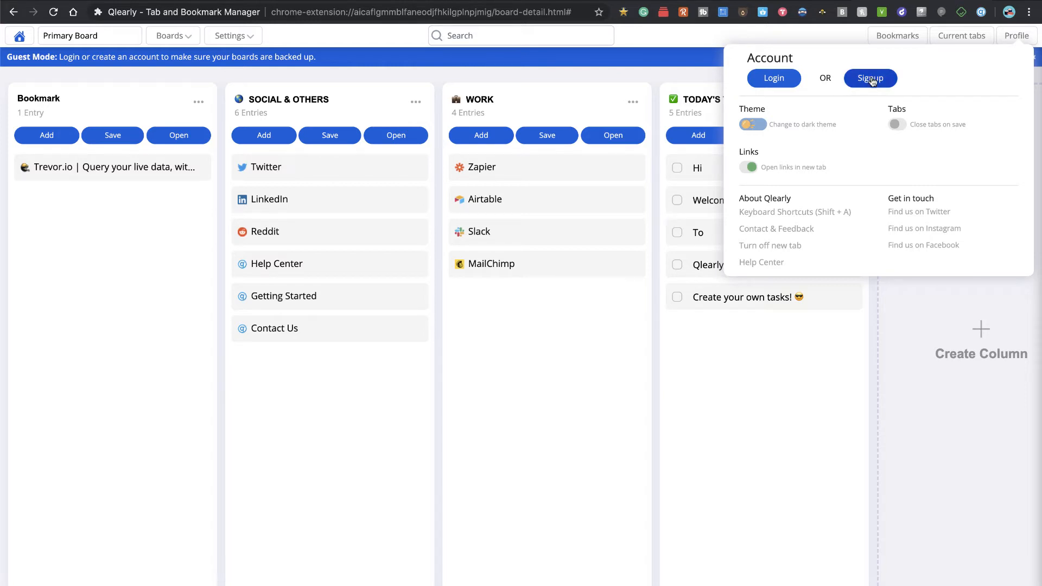
click(870, 78)
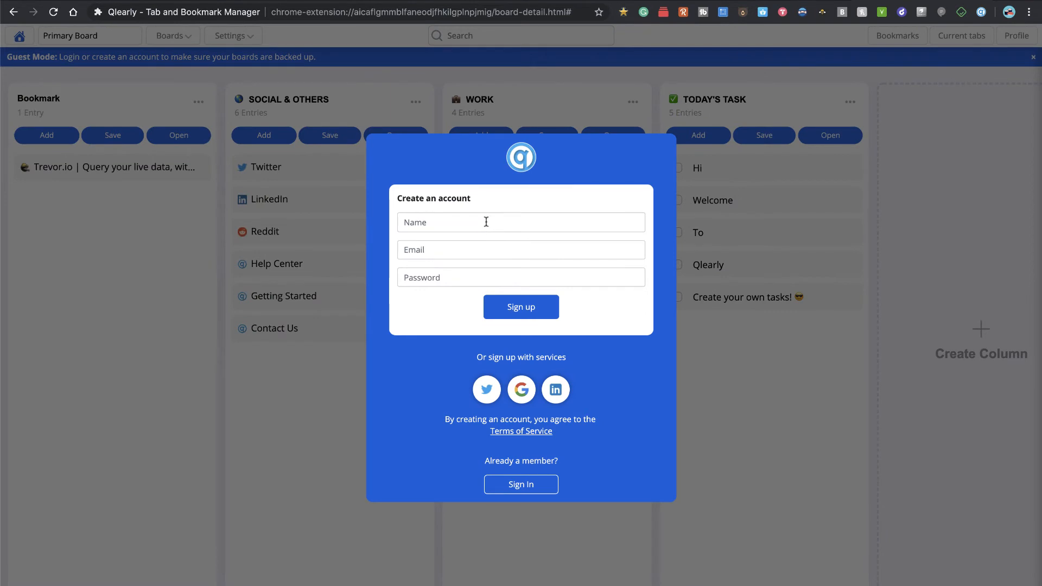
text(David)
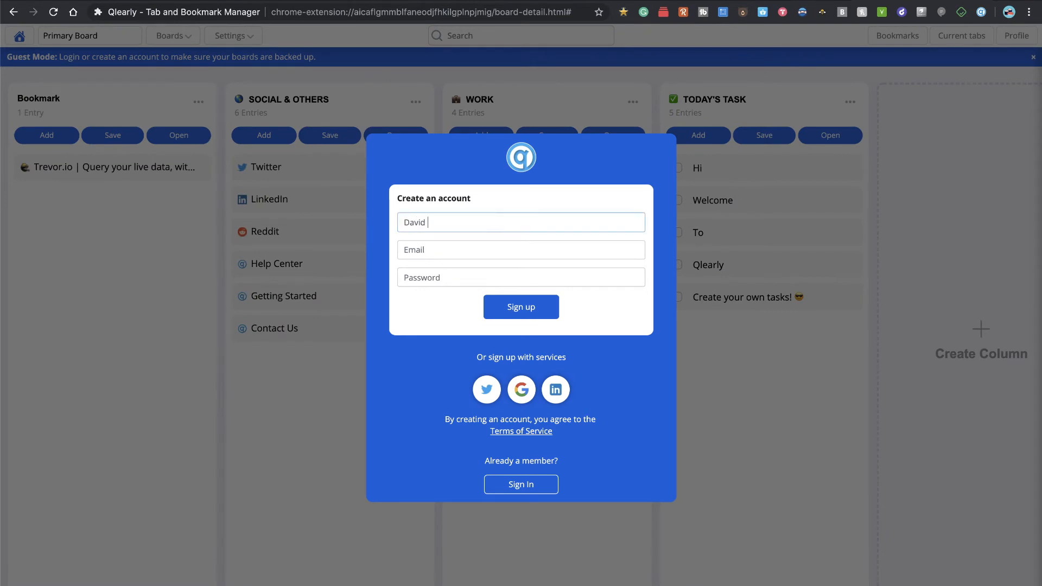
text(Ferguson)
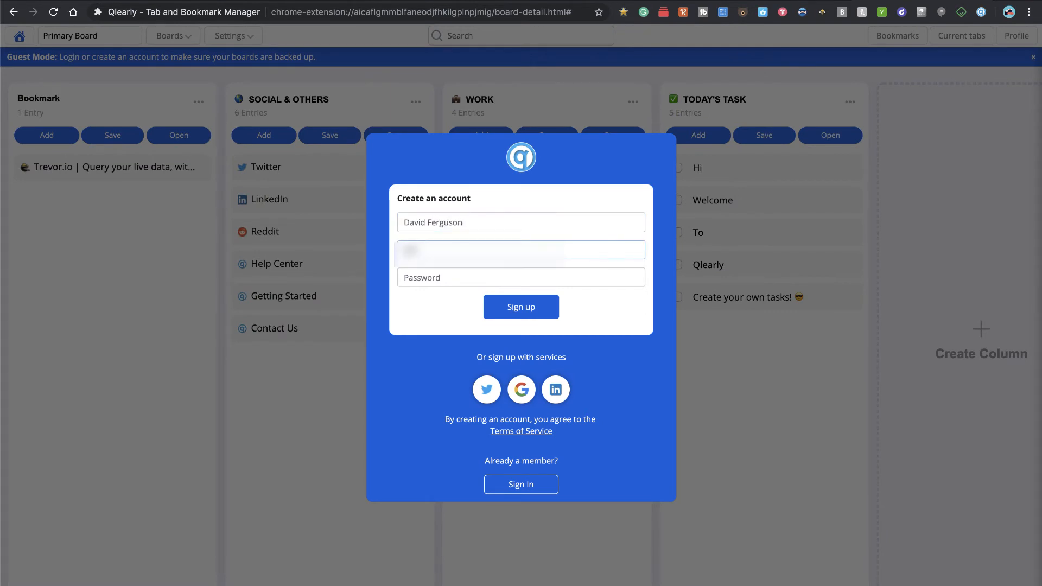
text(email)
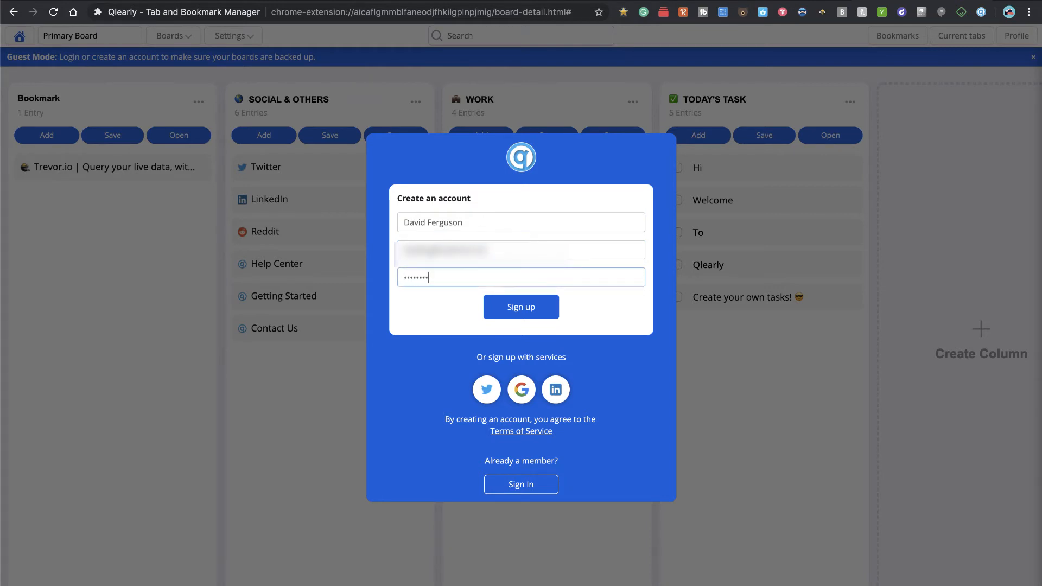
mouse_move(531, 360)
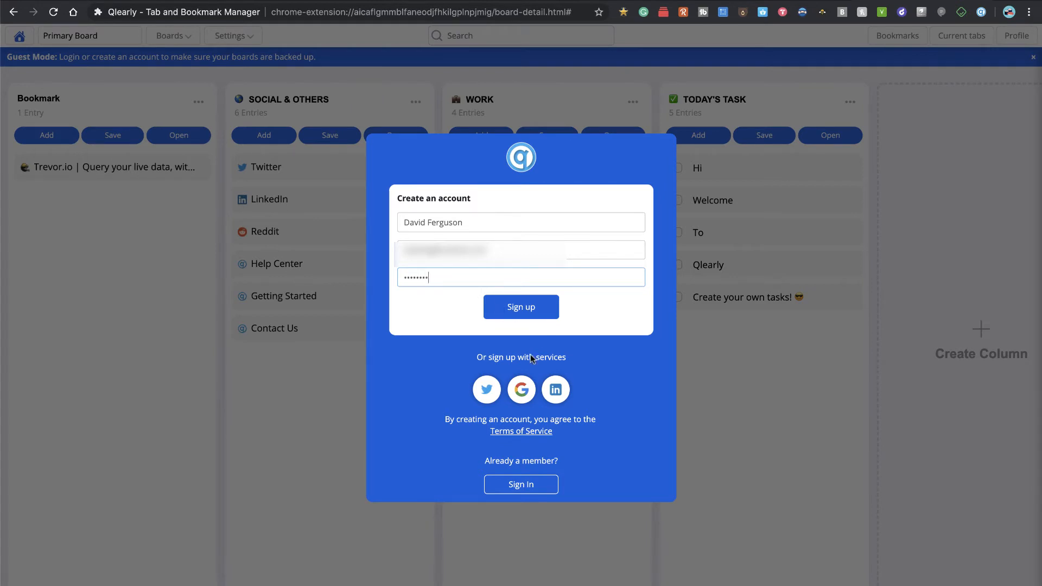
click(520, 306)
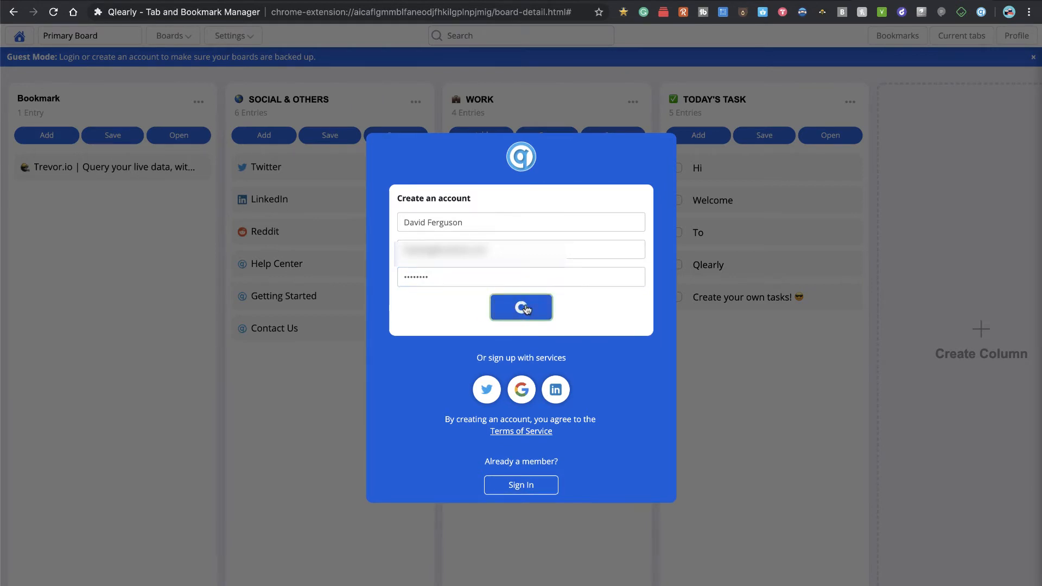
click(520, 307)
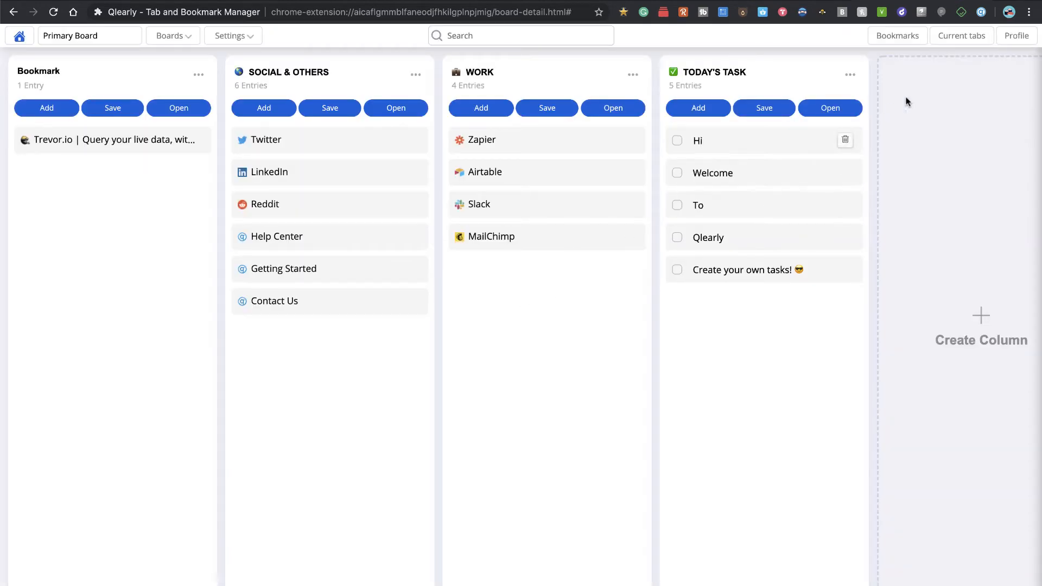
- Switch the board to the dark theme, check the Theme switch, and list the boards
click(1016, 34)
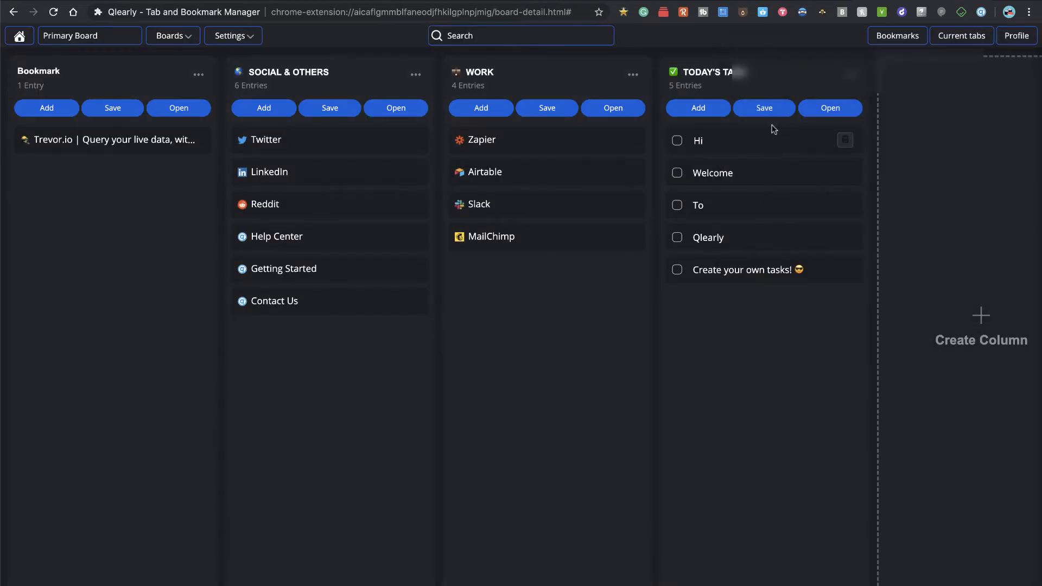
mouse_move(1013, 41)
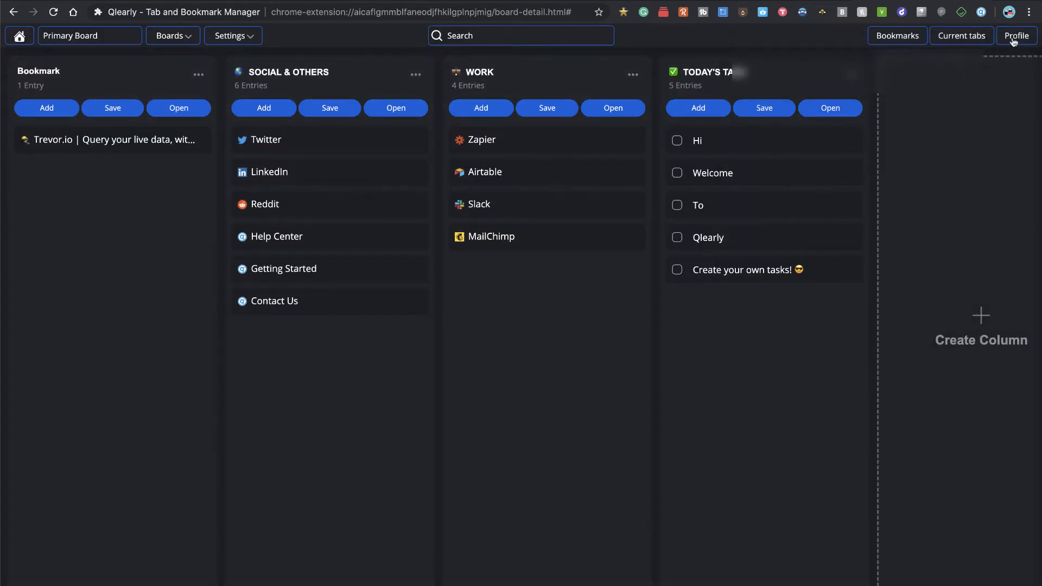
click(1016, 34)
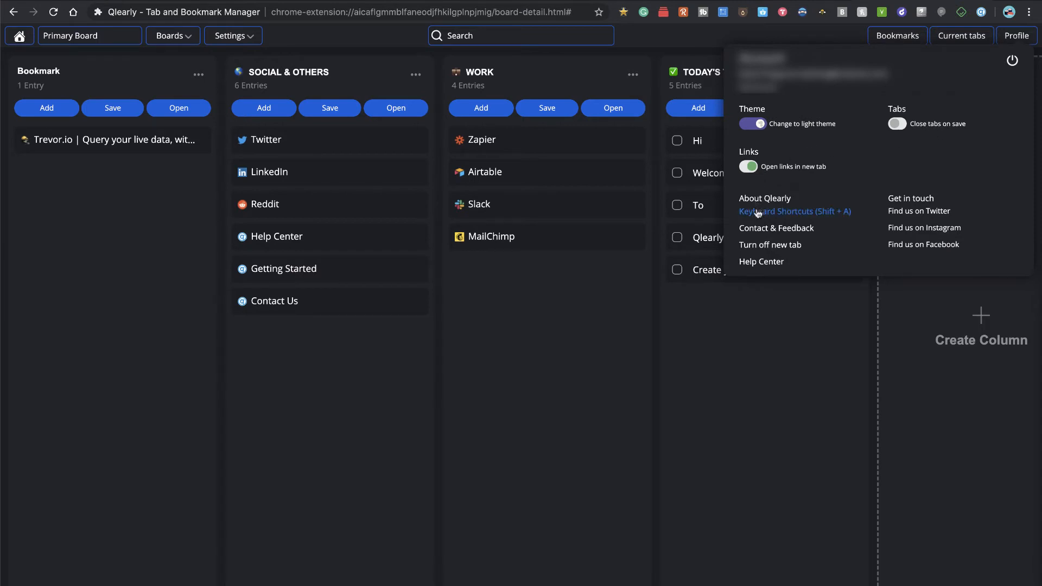
mouse_move(628, 309)
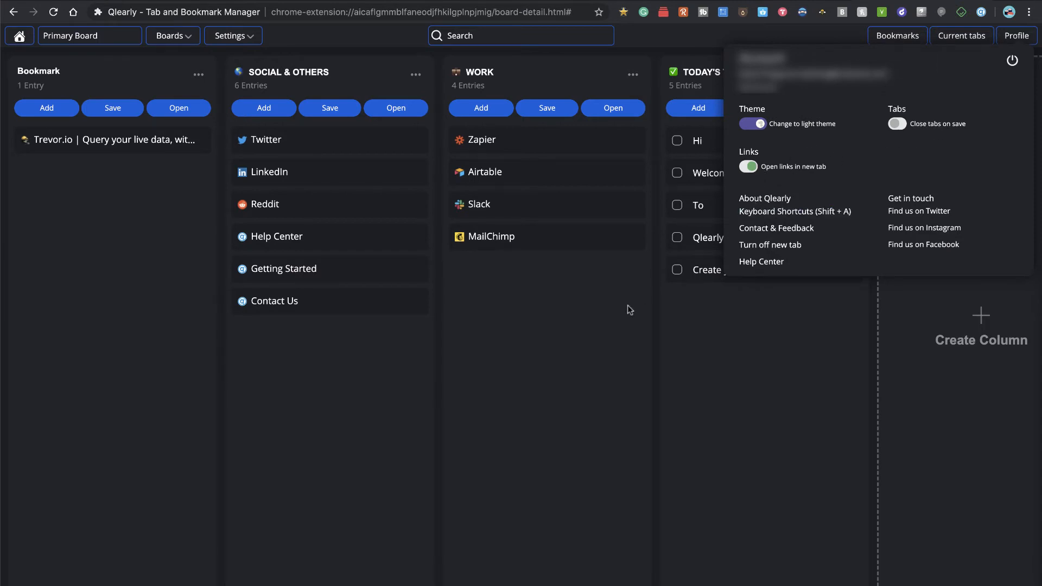
click(93, 53)
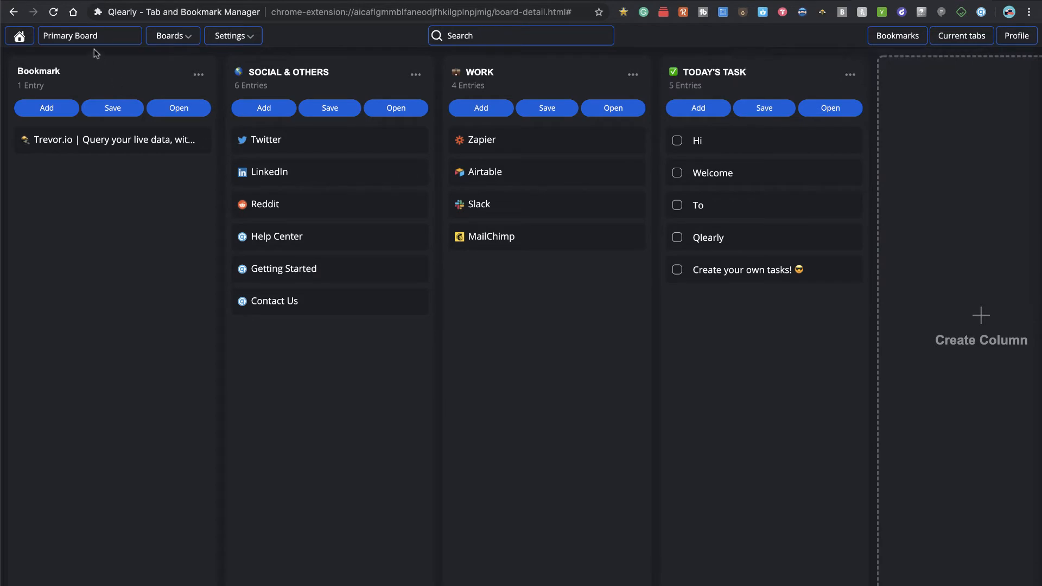
click(172, 34)
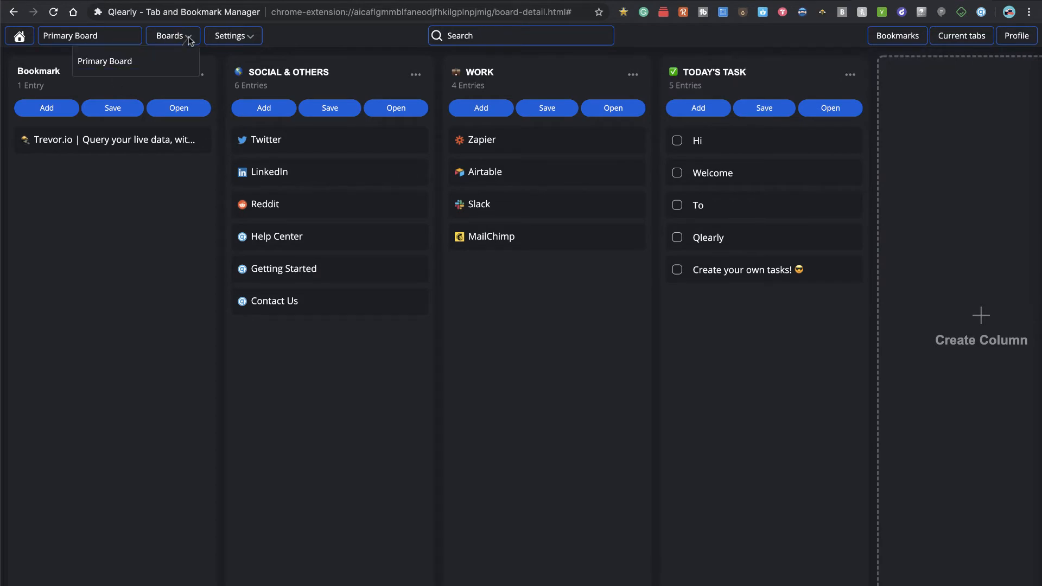
mouse_move(104, 61)
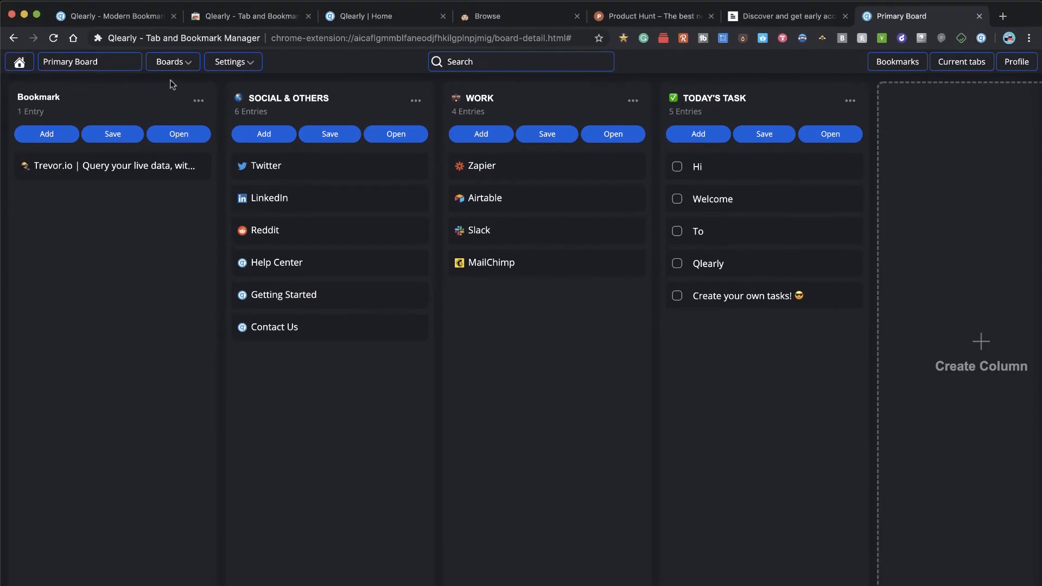
mouse_move(213, 72)
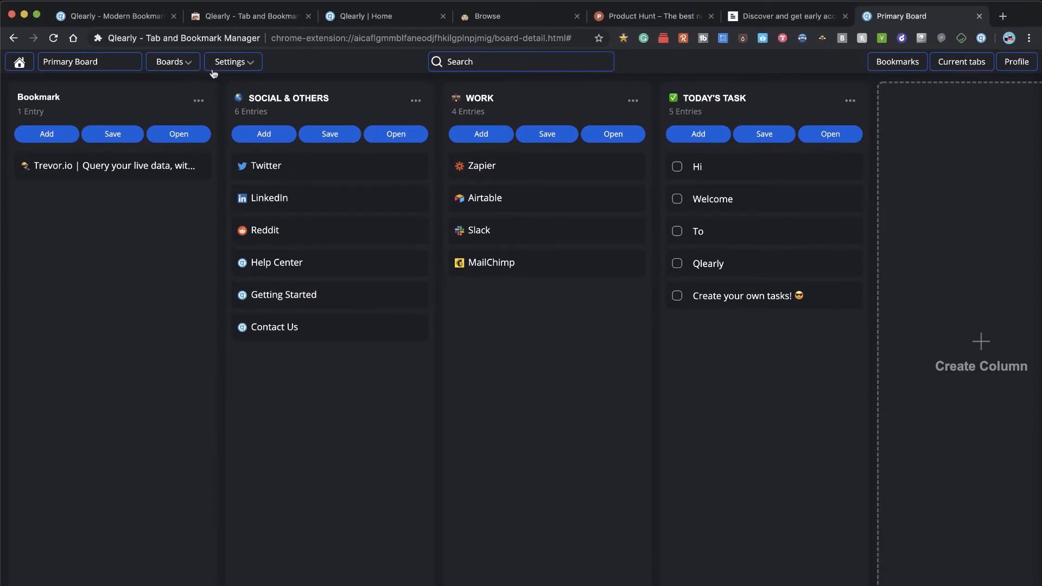
mouse_move(99, 226)
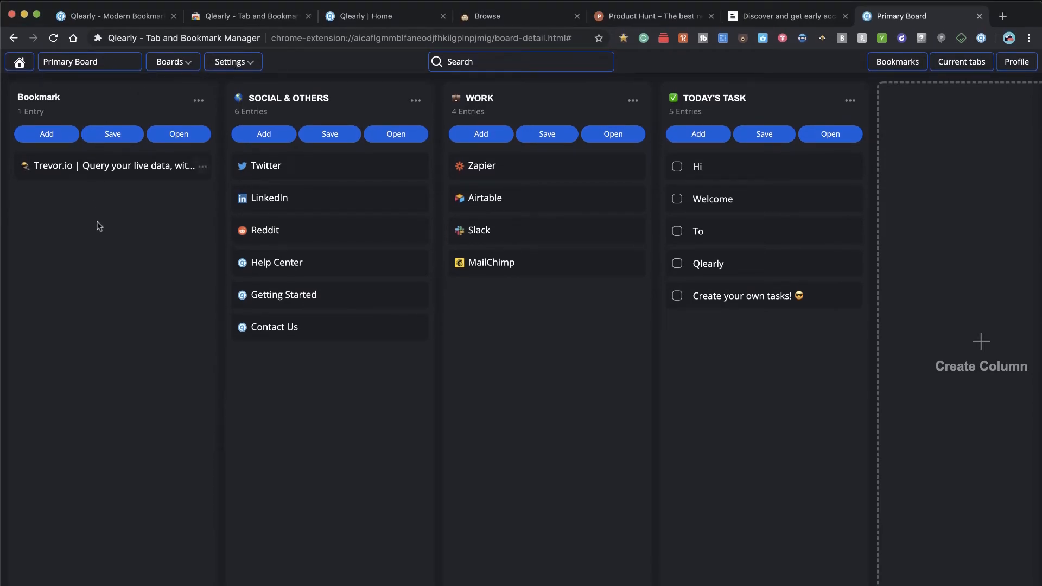
mouse_move(406, 371)
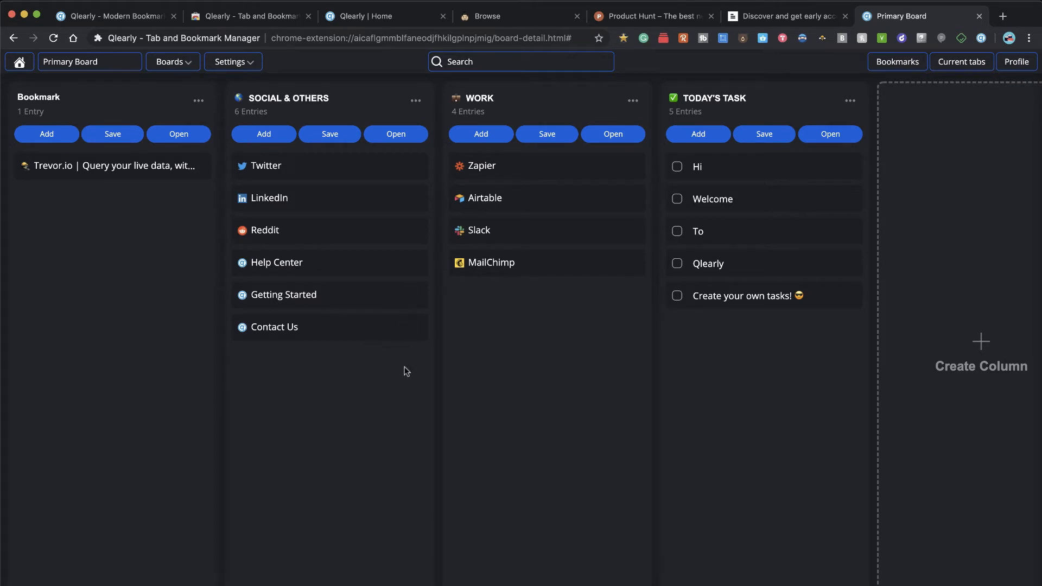
mouse_move(411, 128)
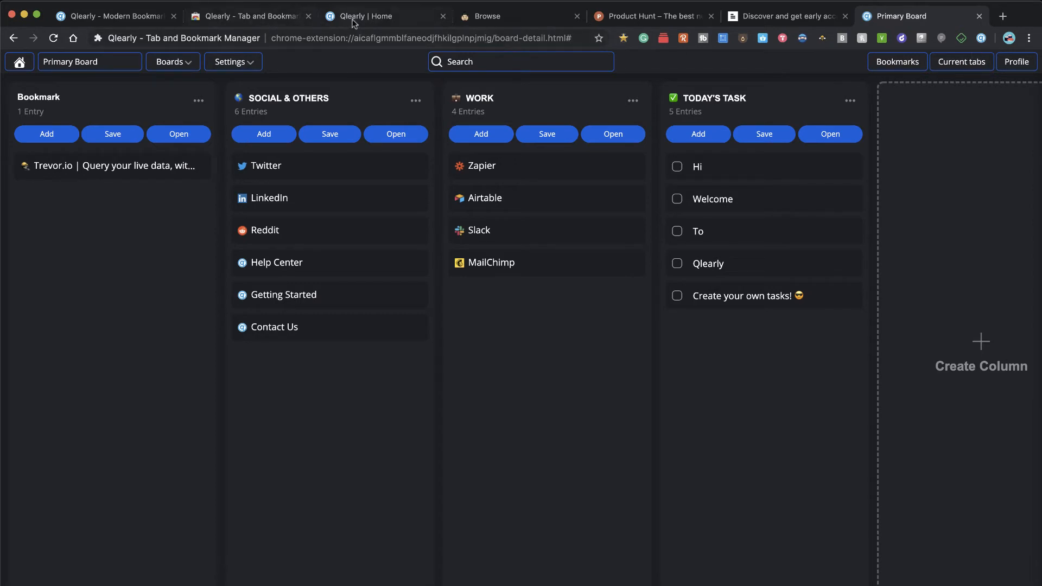
mouse_move(954, 132)
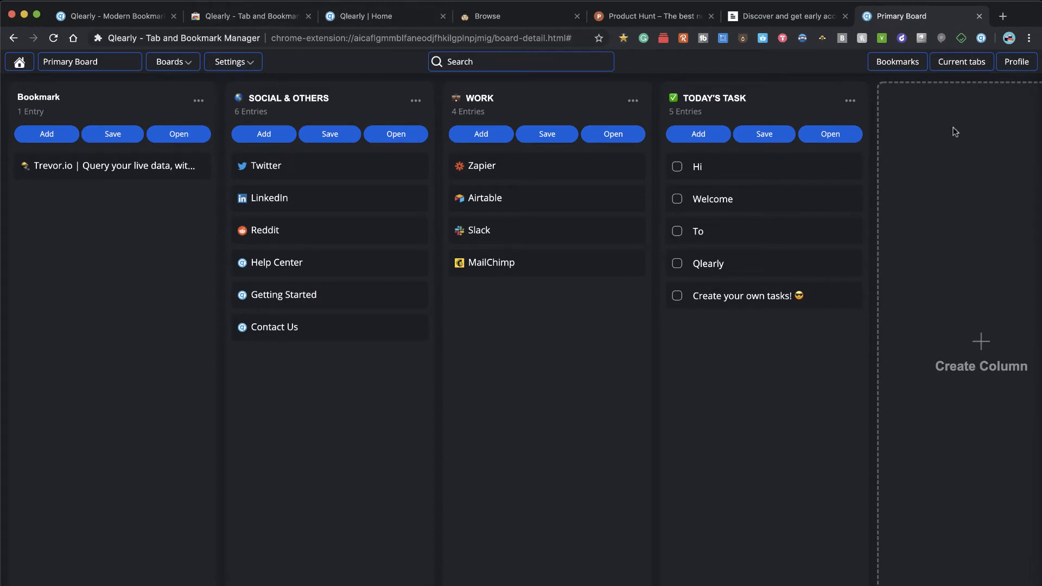
- Show the extension popup's quick overview of the Primary Board's four columns
click(981, 38)
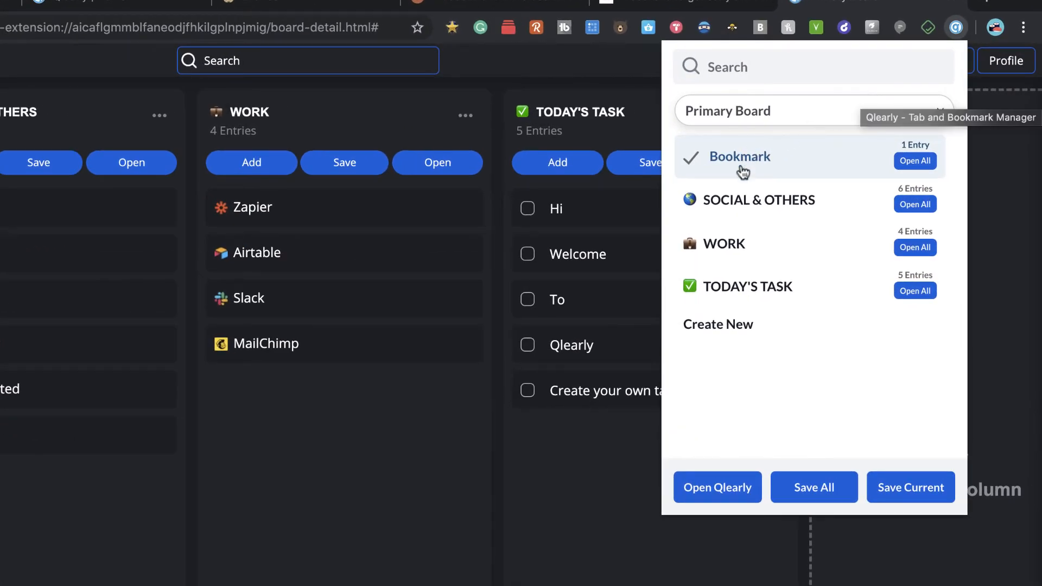
mouse_move(820, 126)
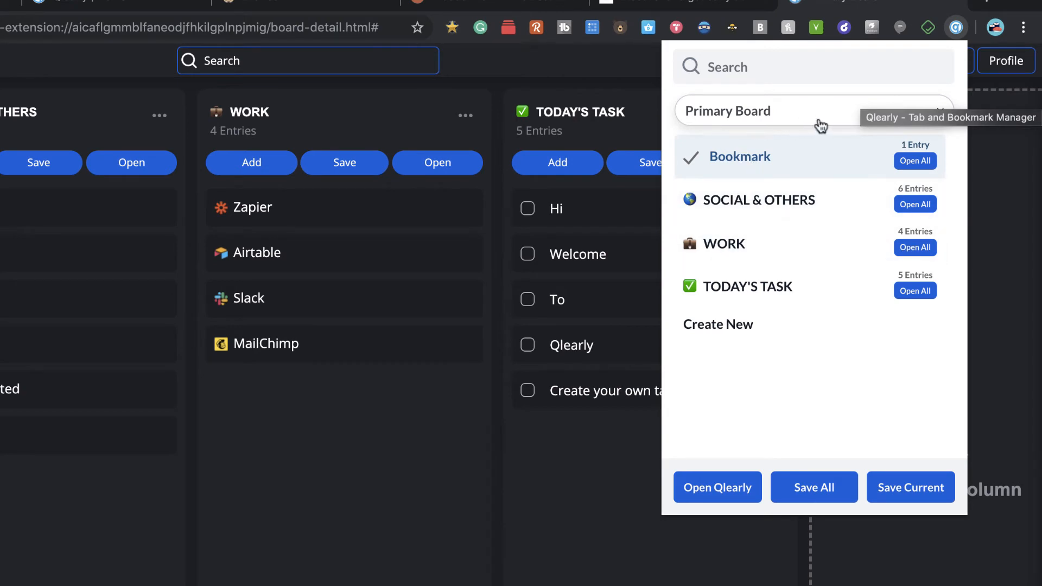
mouse_move(853, 303)
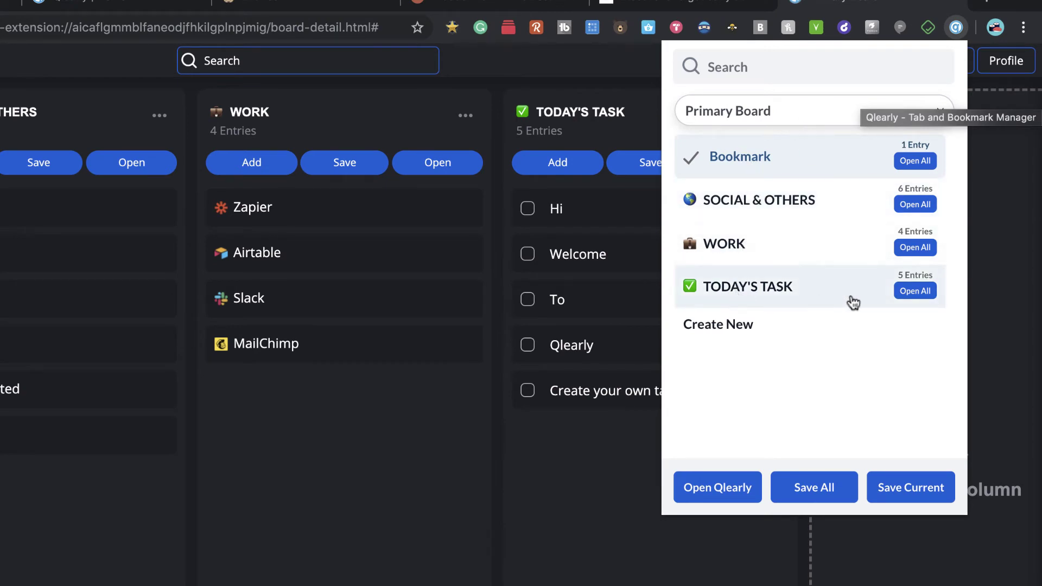
mouse_move(878, 344)
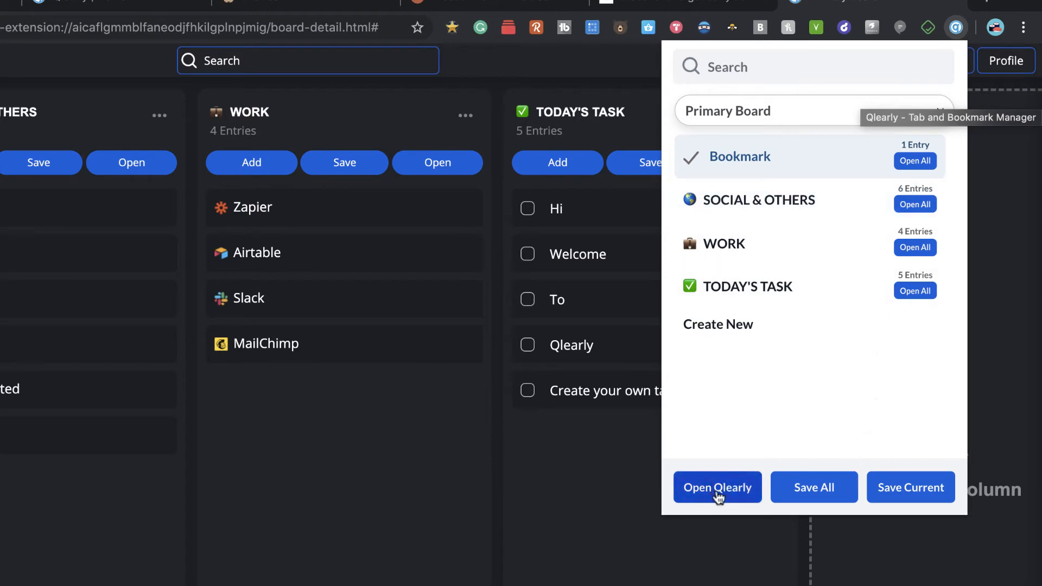
mouse_move(812, 487)
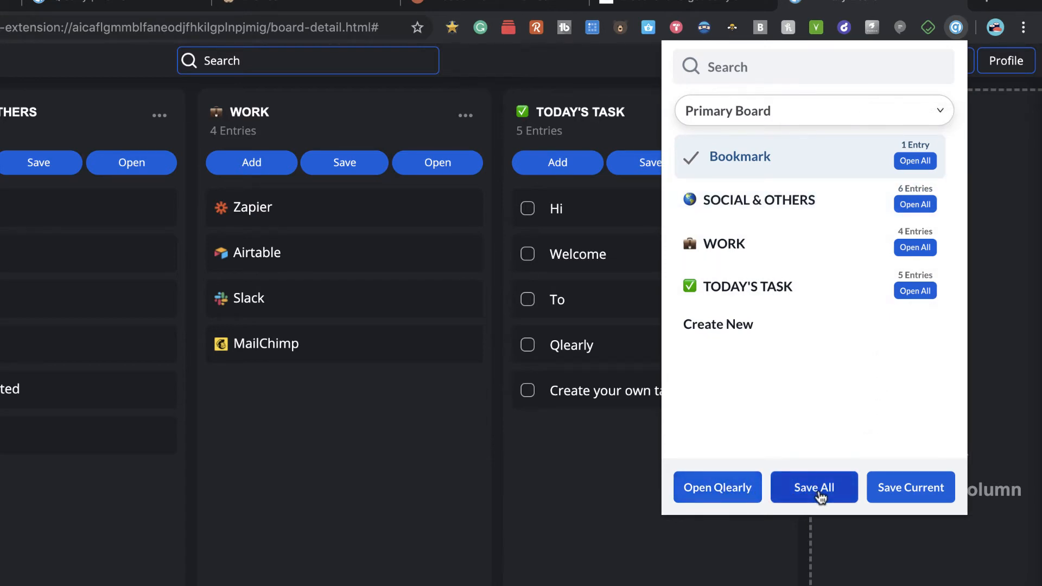
mouse_move(881, 165)
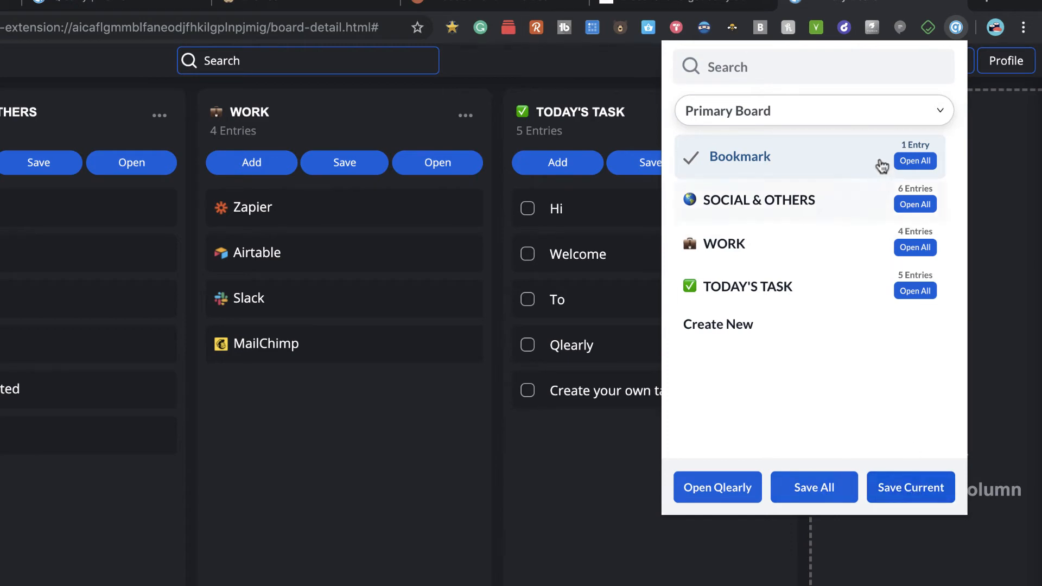
- Create a new Unnamed Board from the popup and start adding a column to it
click(812, 110)
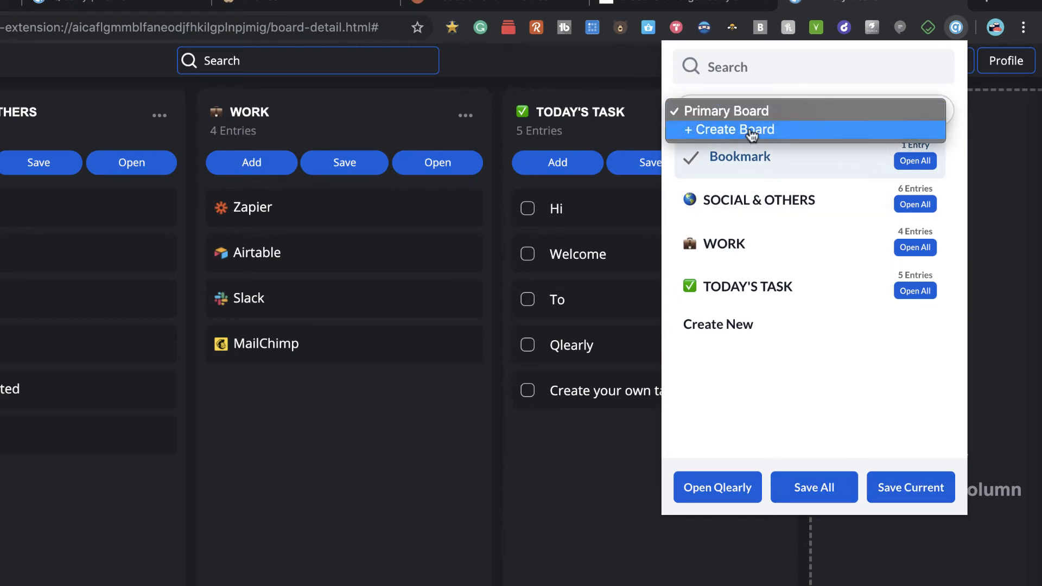
click(733, 130)
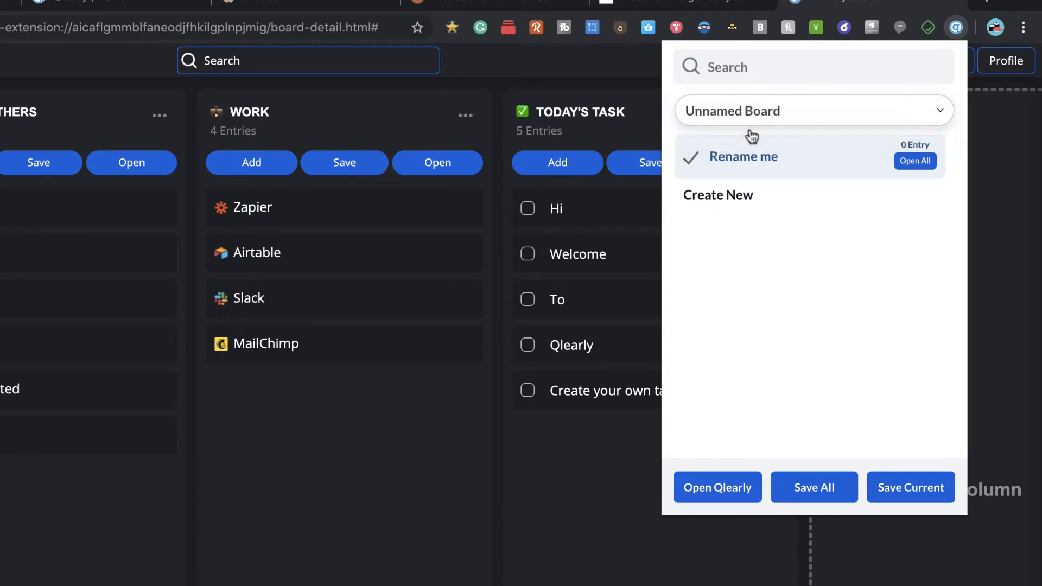
mouse_move(719, 144)
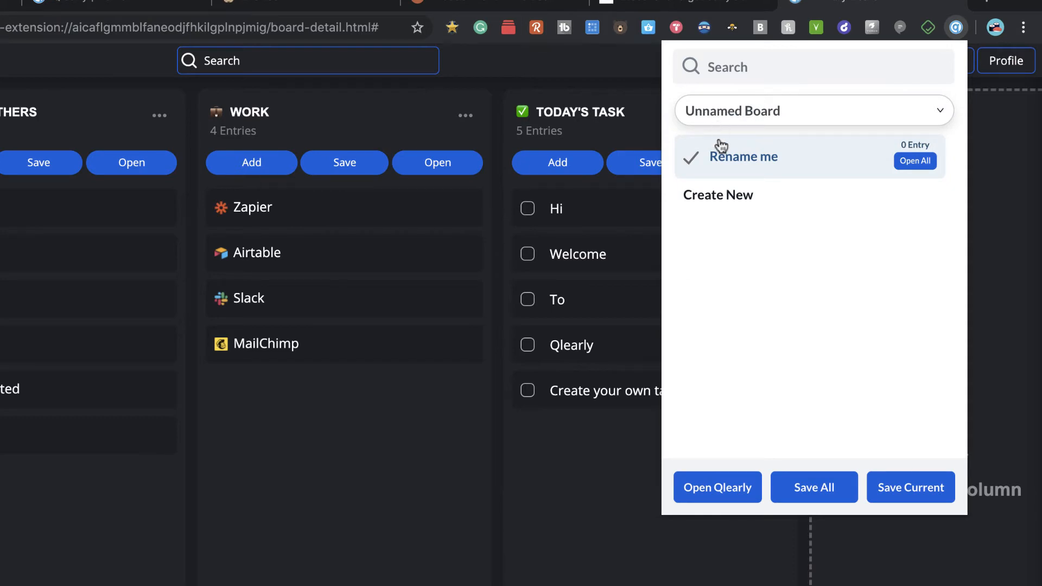
mouse_move(748, 162)
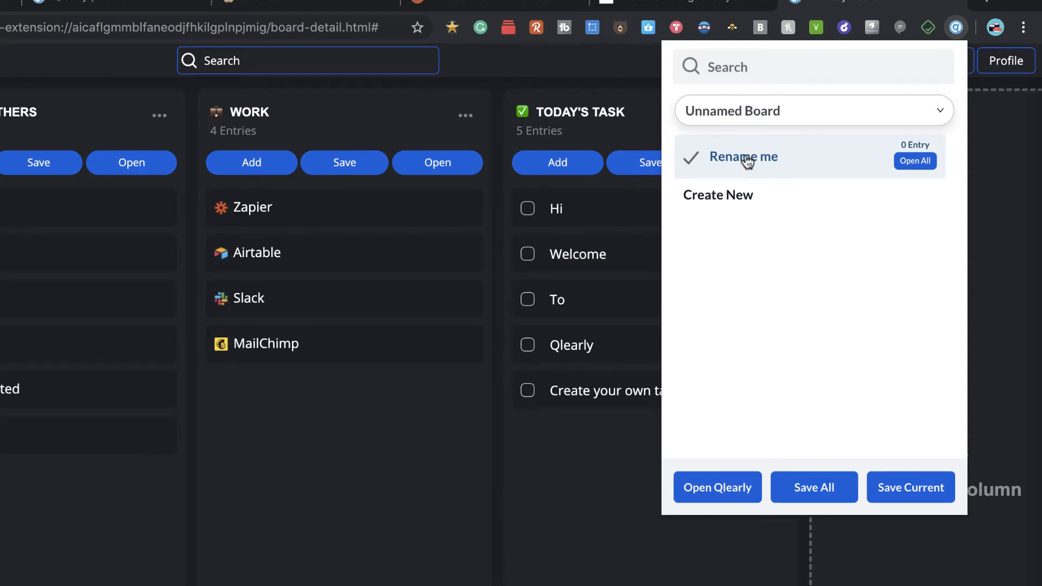
click(717, 194)
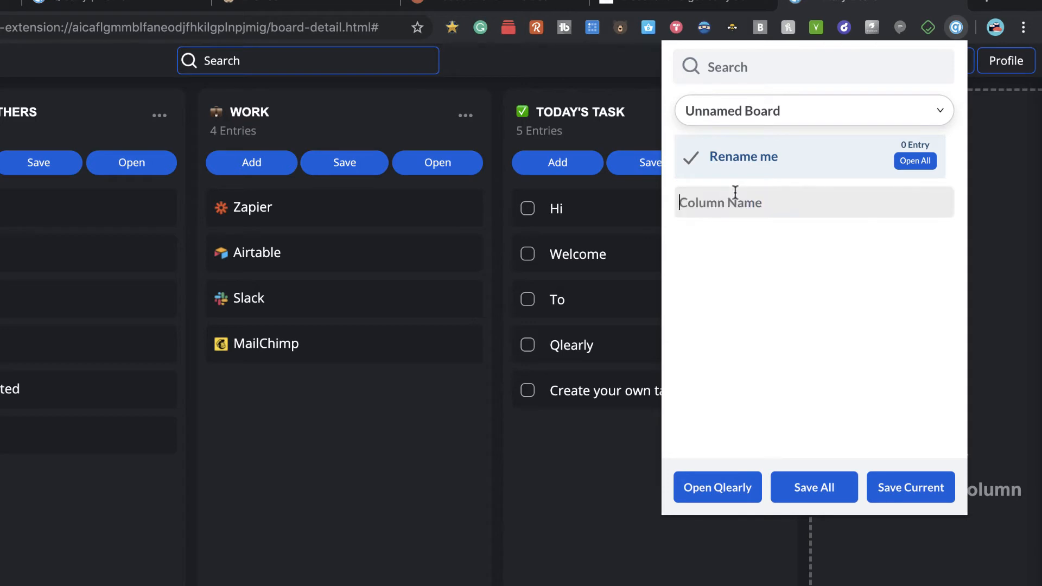
mouse_move(813, 165)
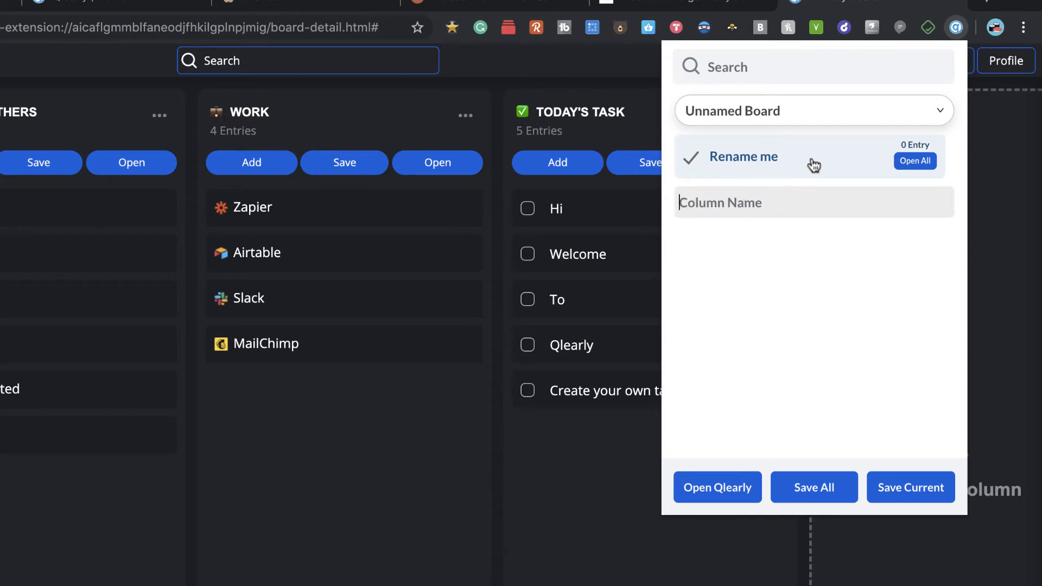
click(813, 111)
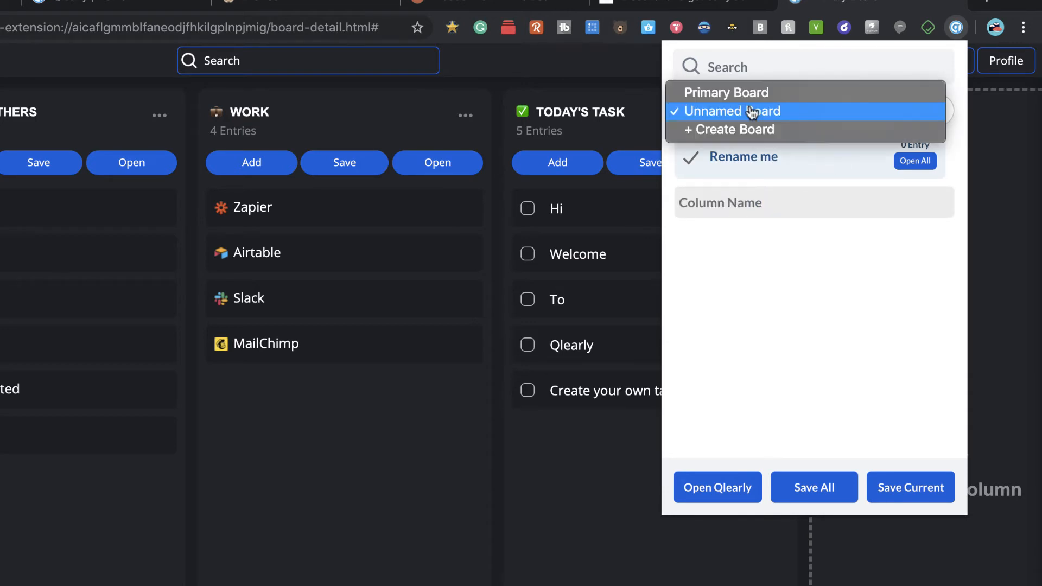
click(746, 110)
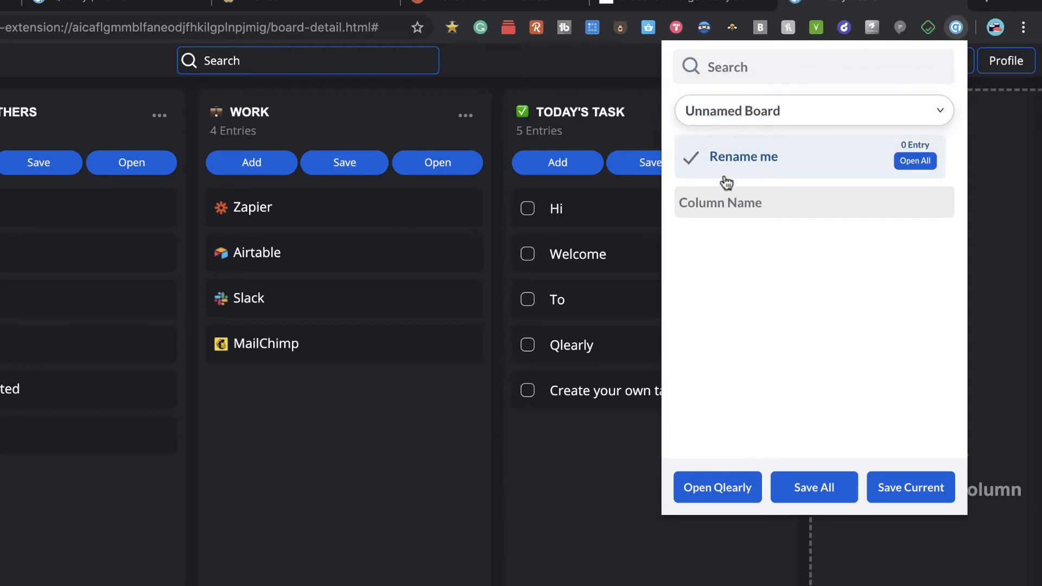
mouse_move(869, 171)
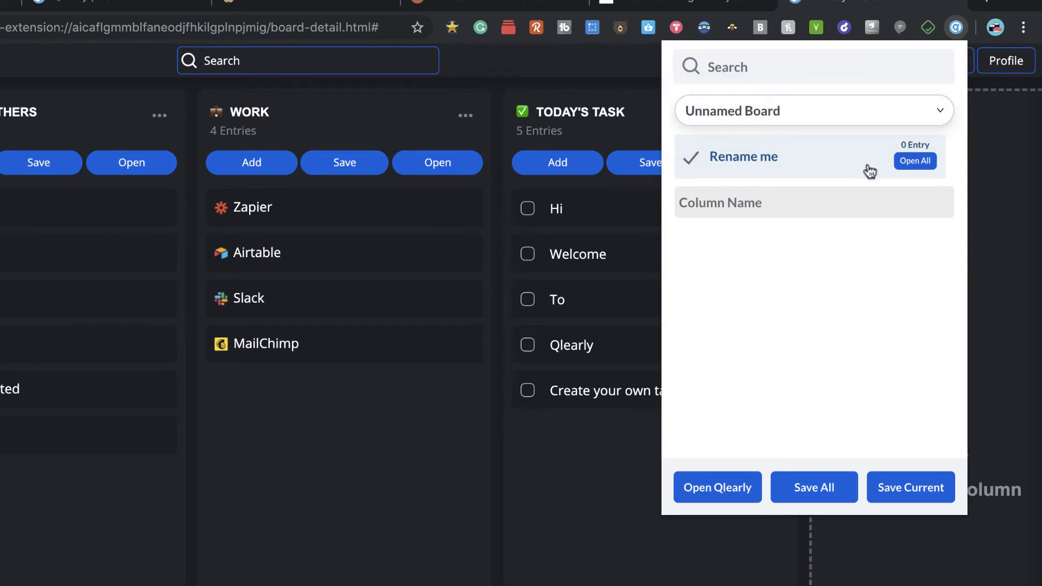
mouse_move(755, 159)
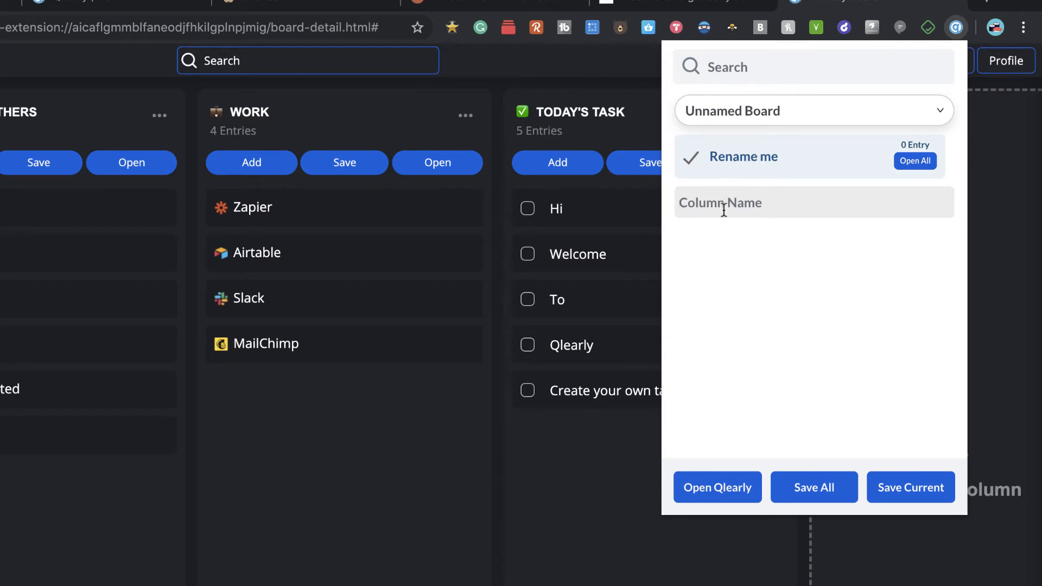
- Name the new column 'New Software', keeping Unnamed Board as the current board
text(Ne)
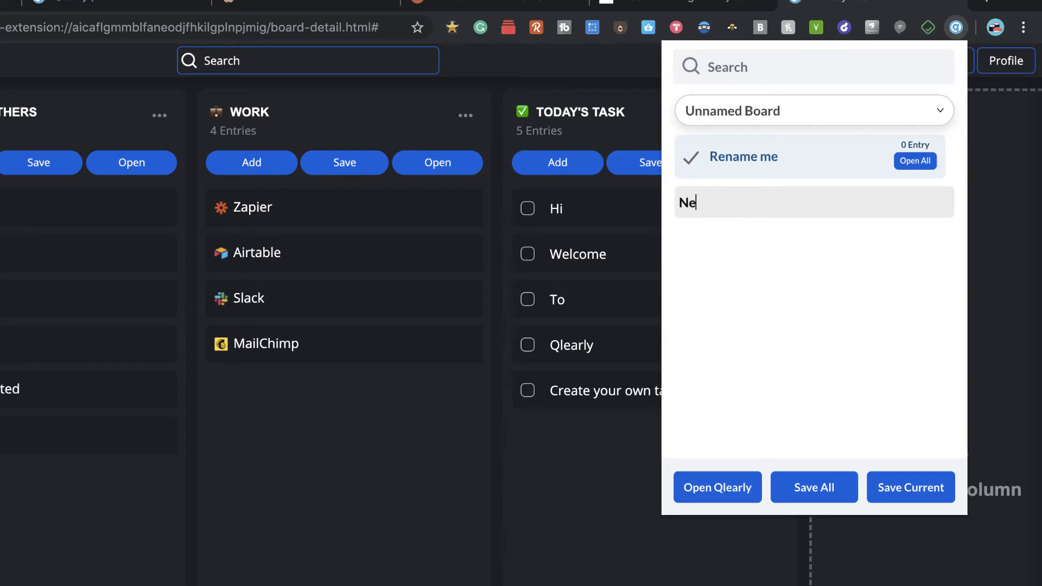
text(w Softwa)
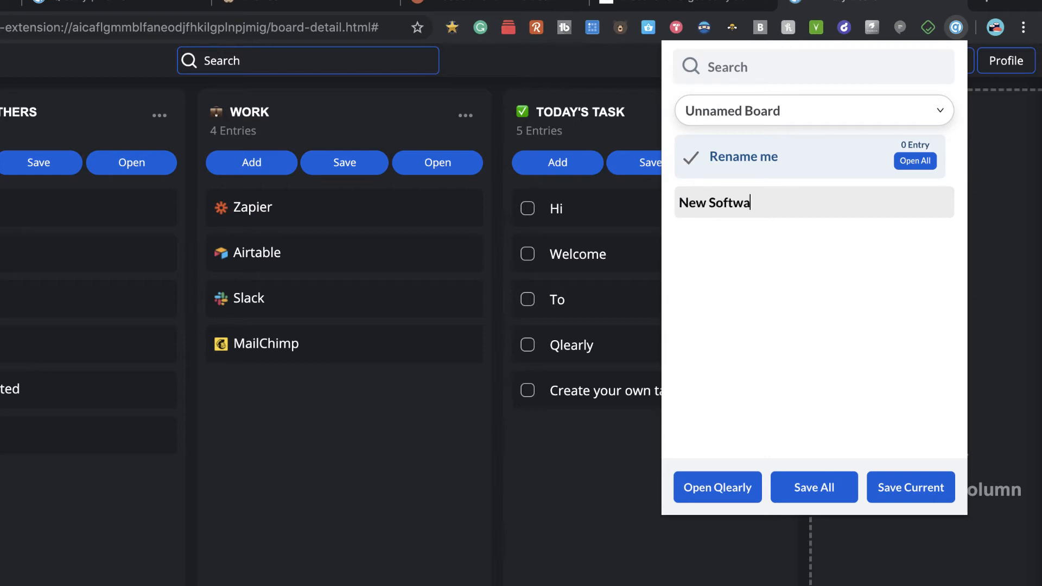
key(Return)
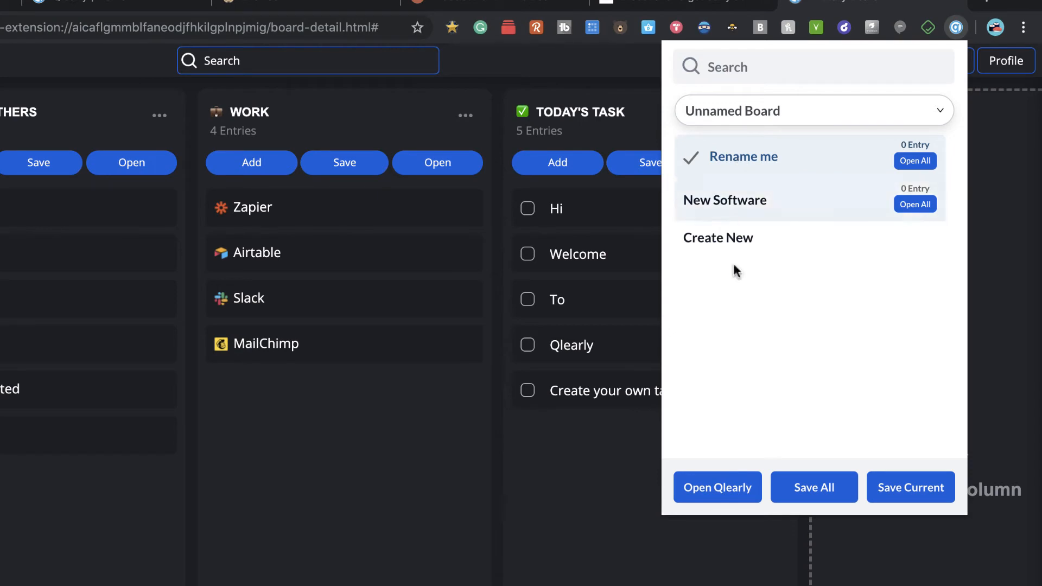
click(813, 111)
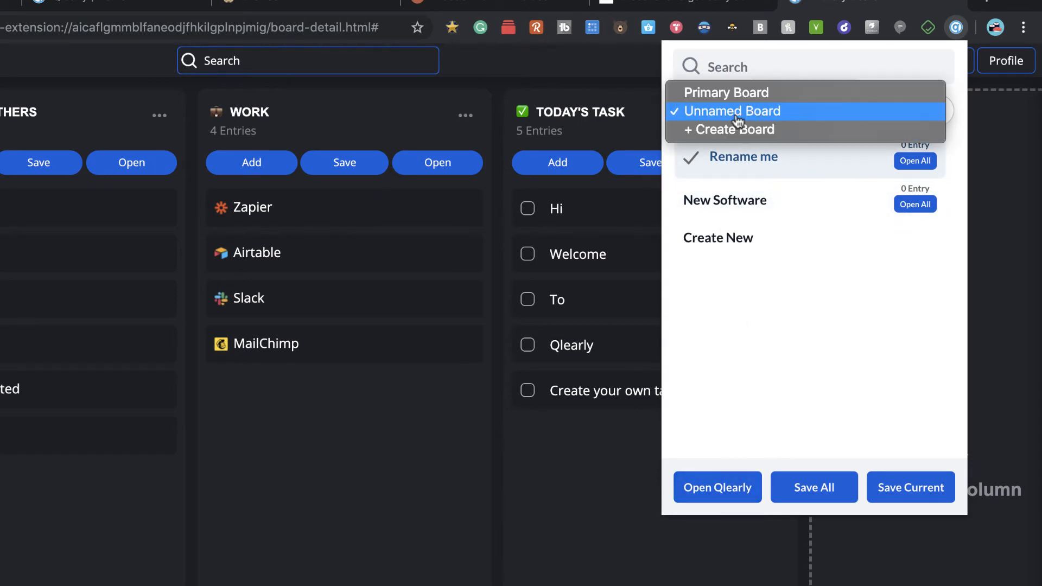
click(731, 111)
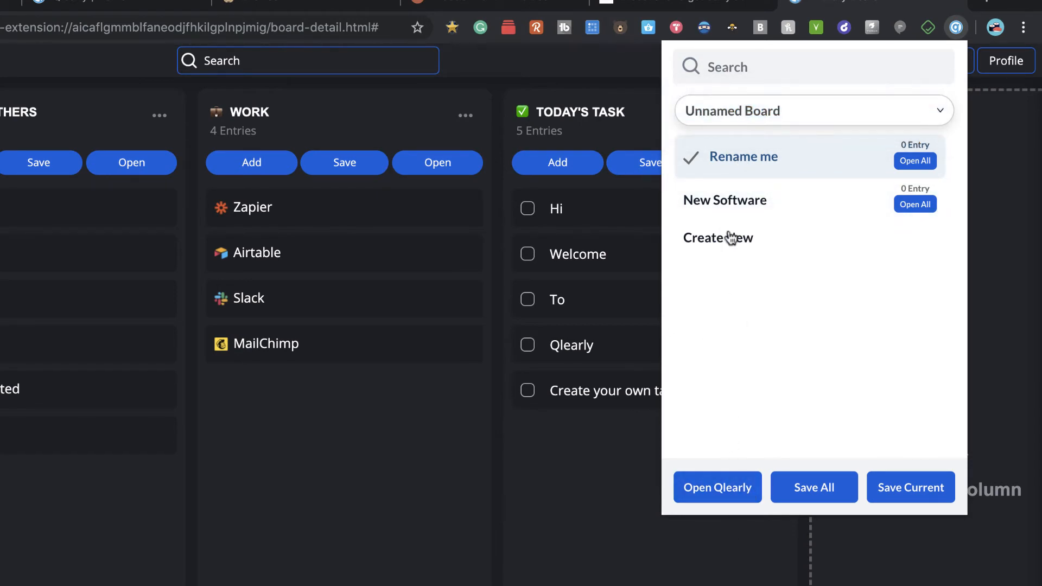
click(811, 110)
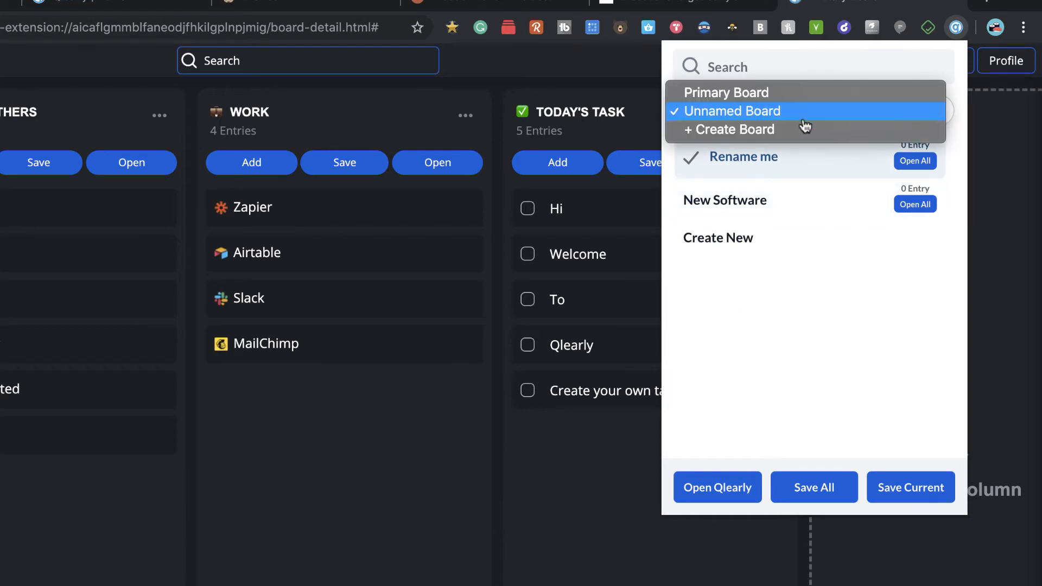
click(733, 111)
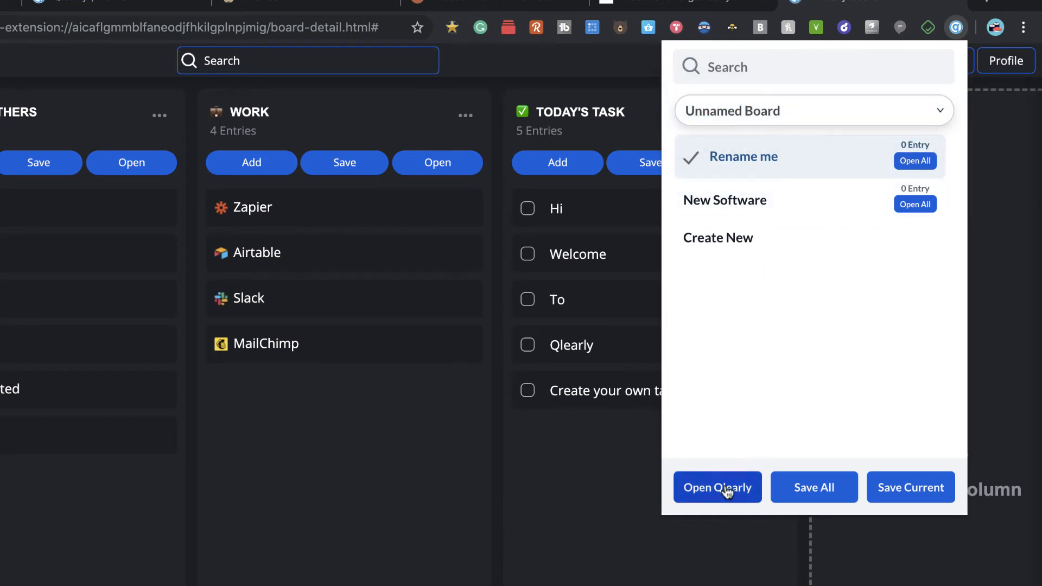
- In the full dashboard, rename the Unnamed Folder to 'Software Board'
click(717, 487)
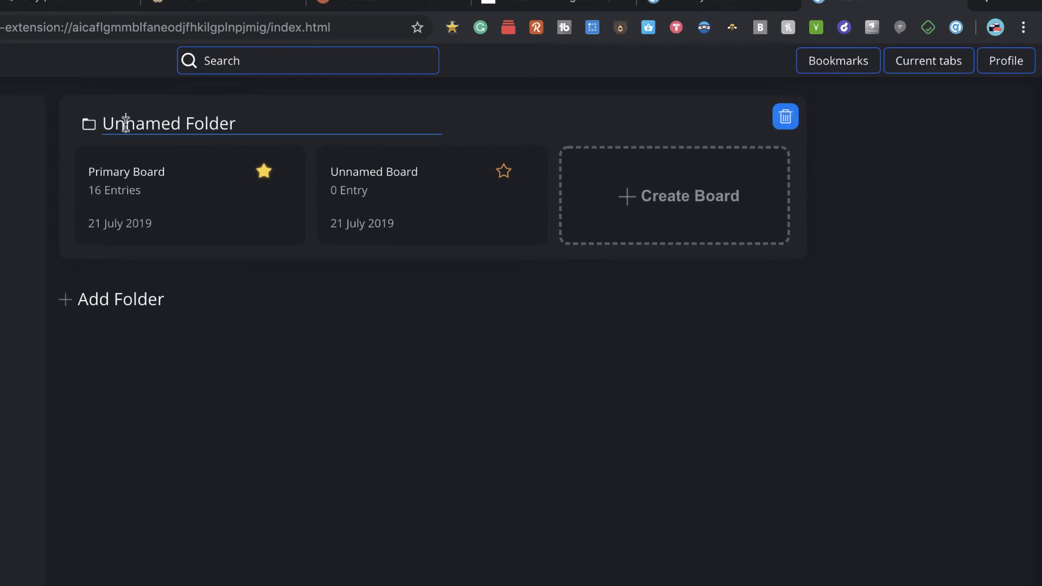
text(So)
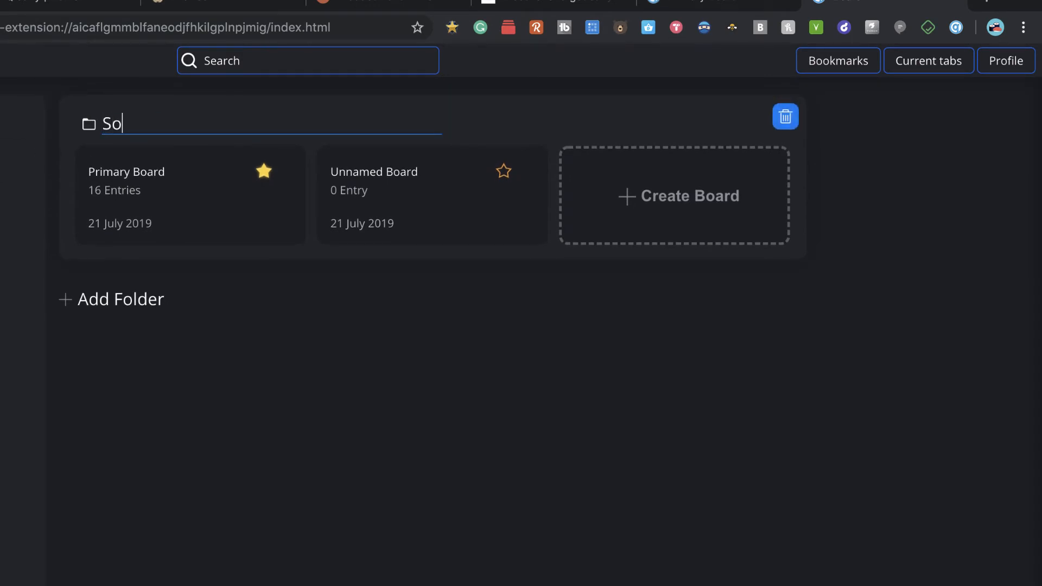
text(ftware)
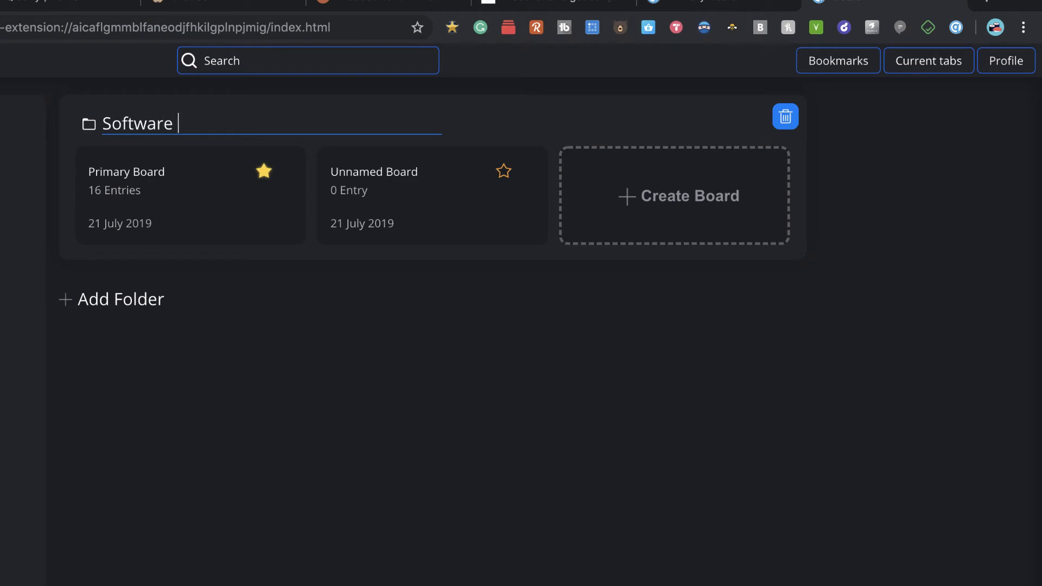
text(Board)
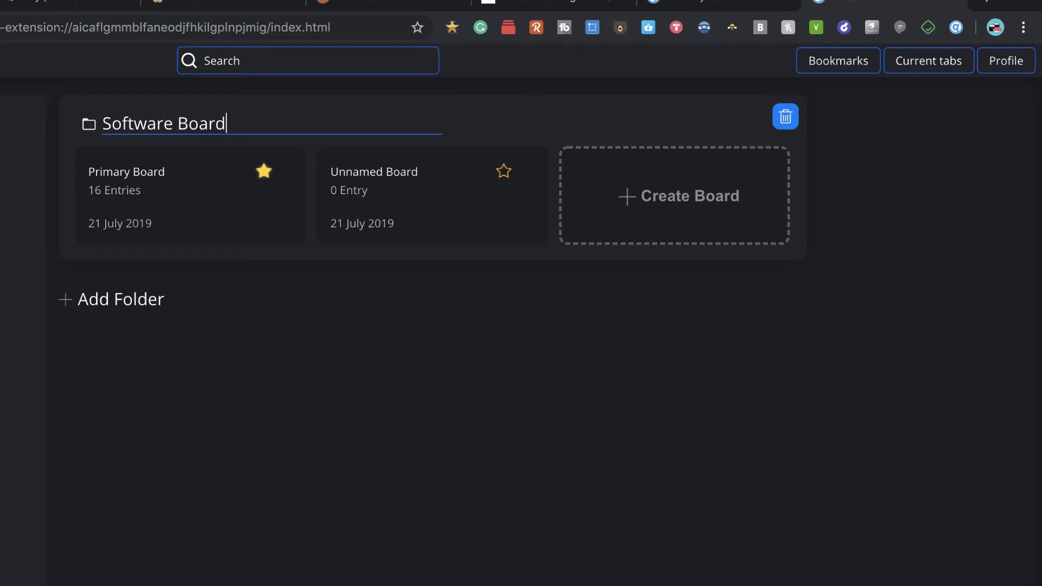
mouse_move(237, 187)
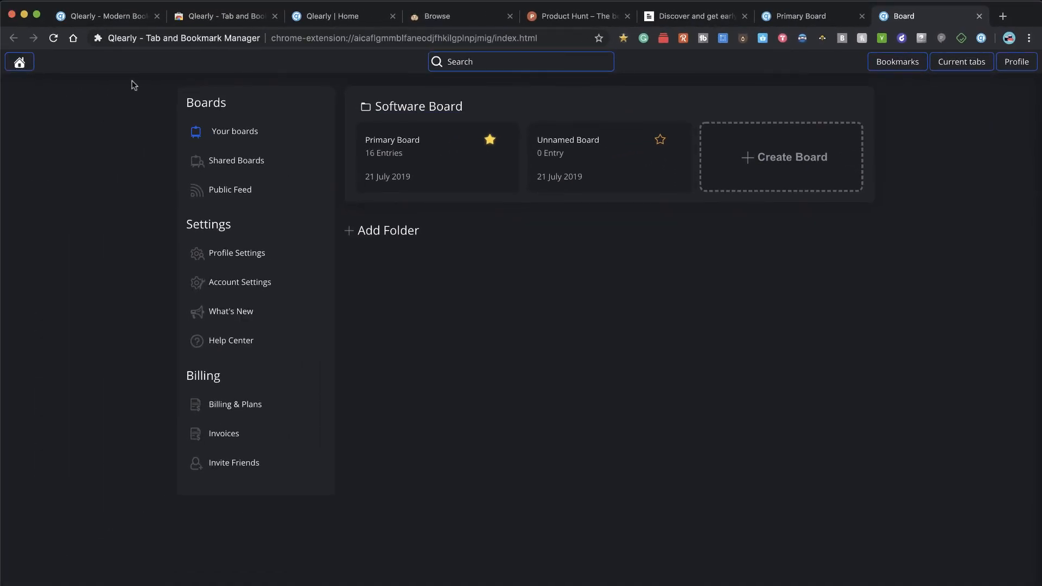
- Delete the 'Rename me' column from the Unnamed Board, leaving only New Software
click(222, 16)
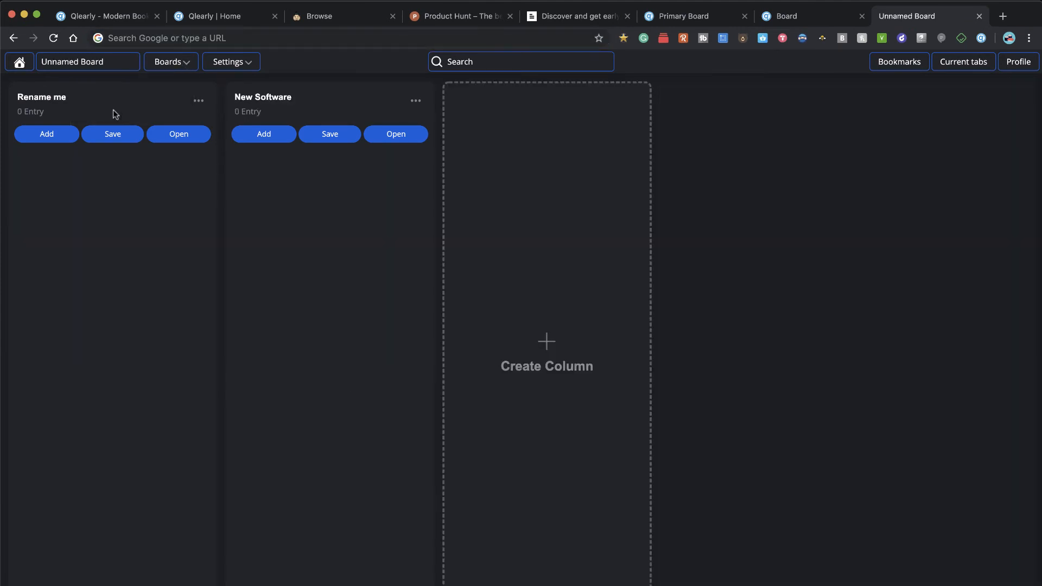
mouse_move(172, 62)
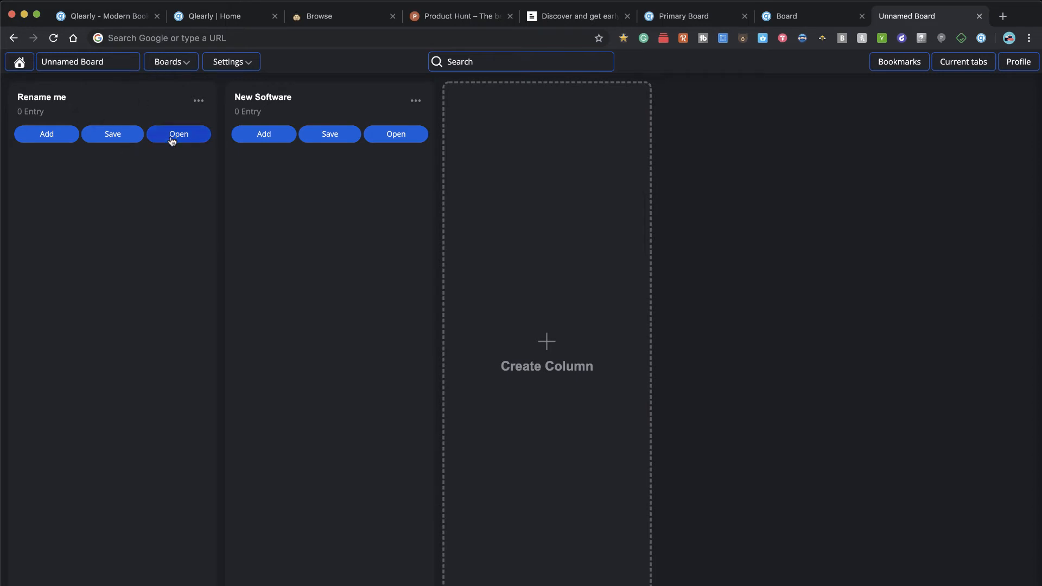
click(198, 101)
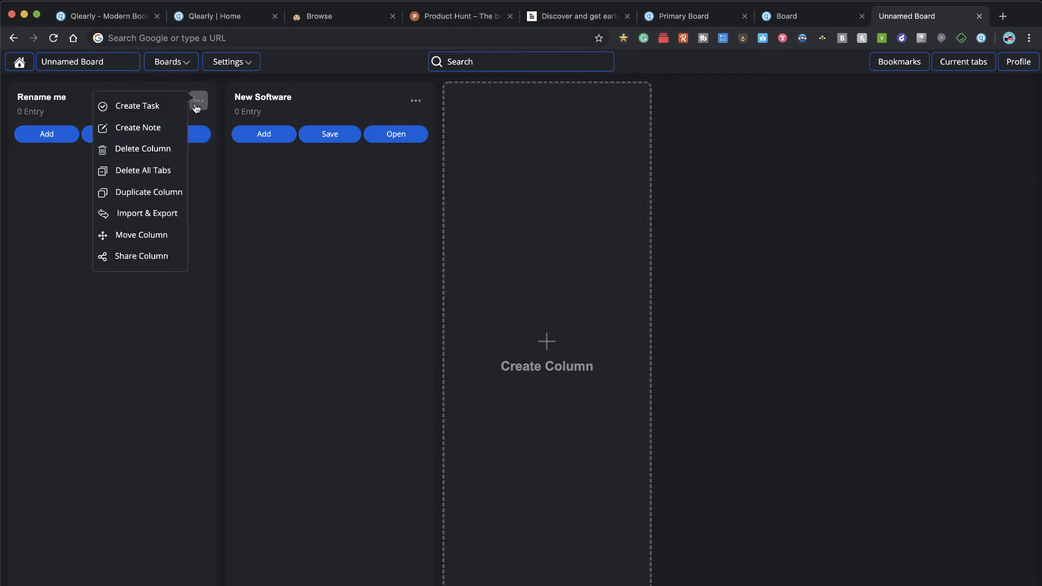
click(143, 148)
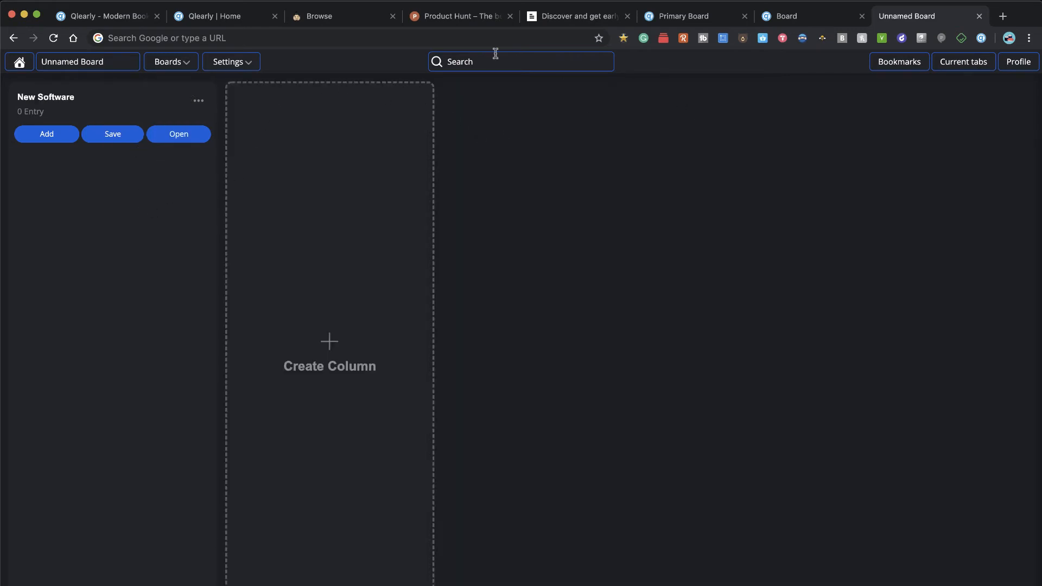
mouse_move(468, 43)
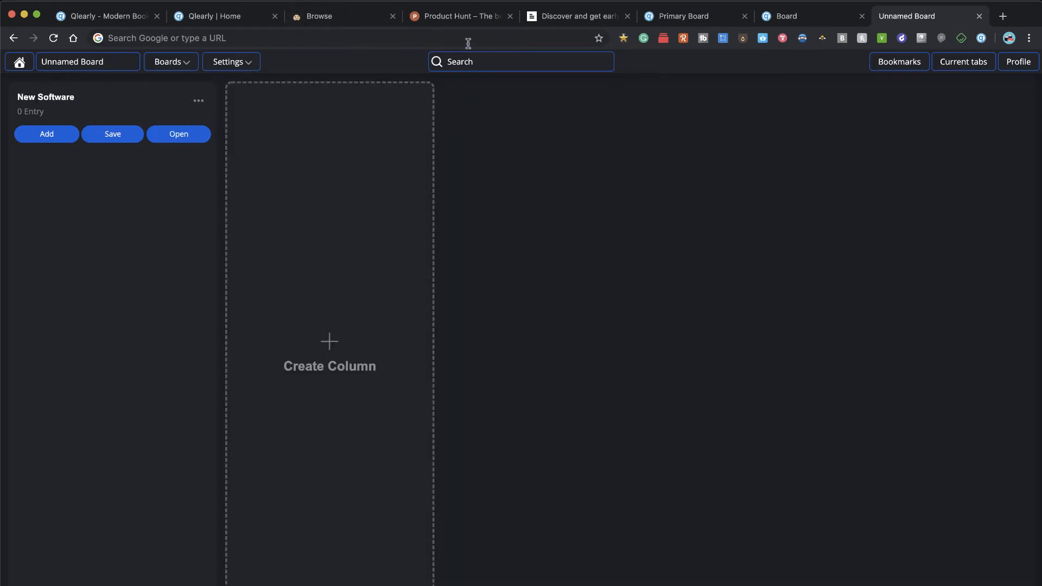
mouse_move(462, 17)
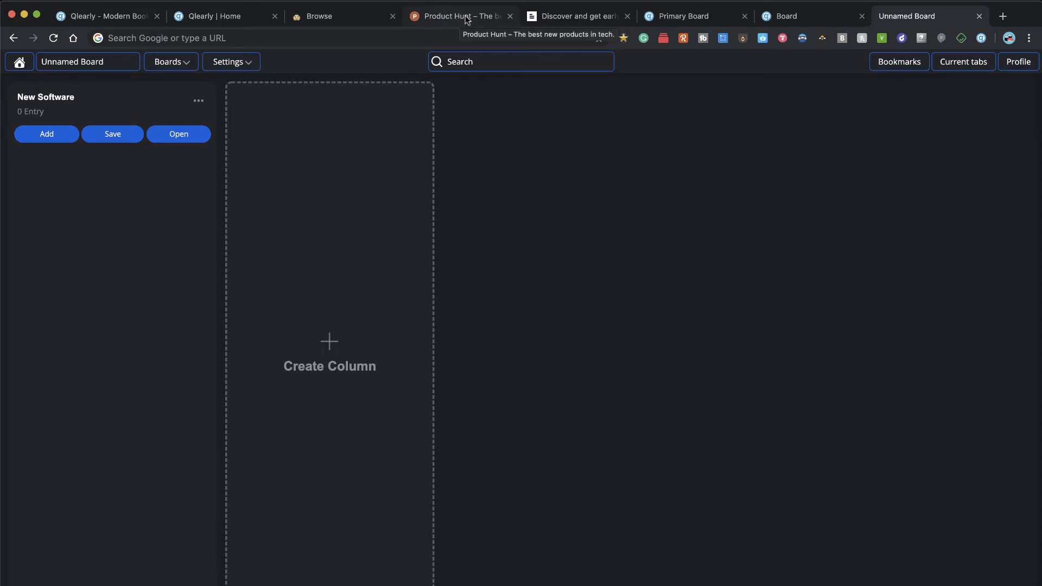
- Close the extra Primary Board and Board dashboard tabs
click(458, 16)
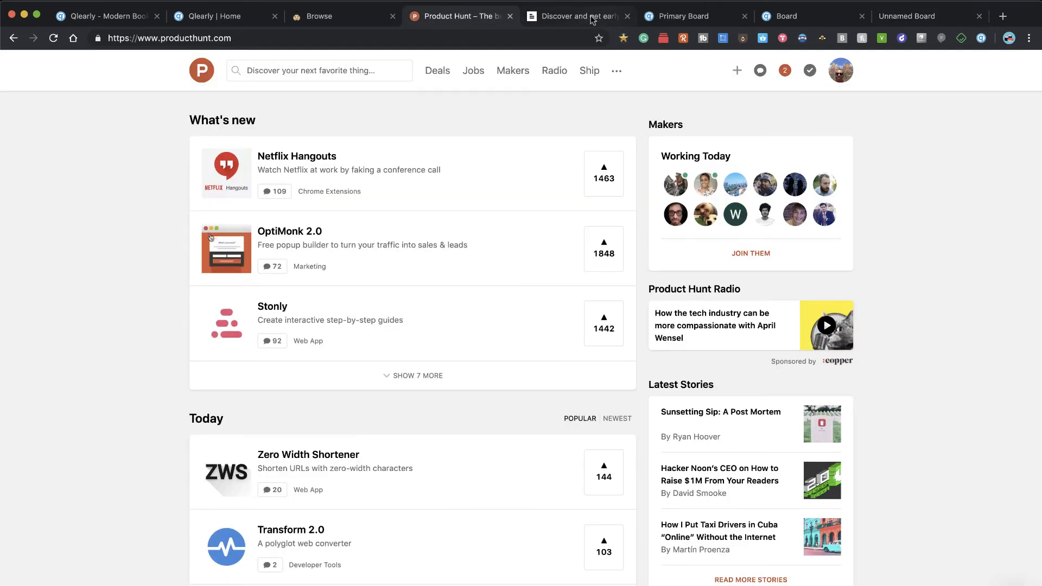
click(677, 17)
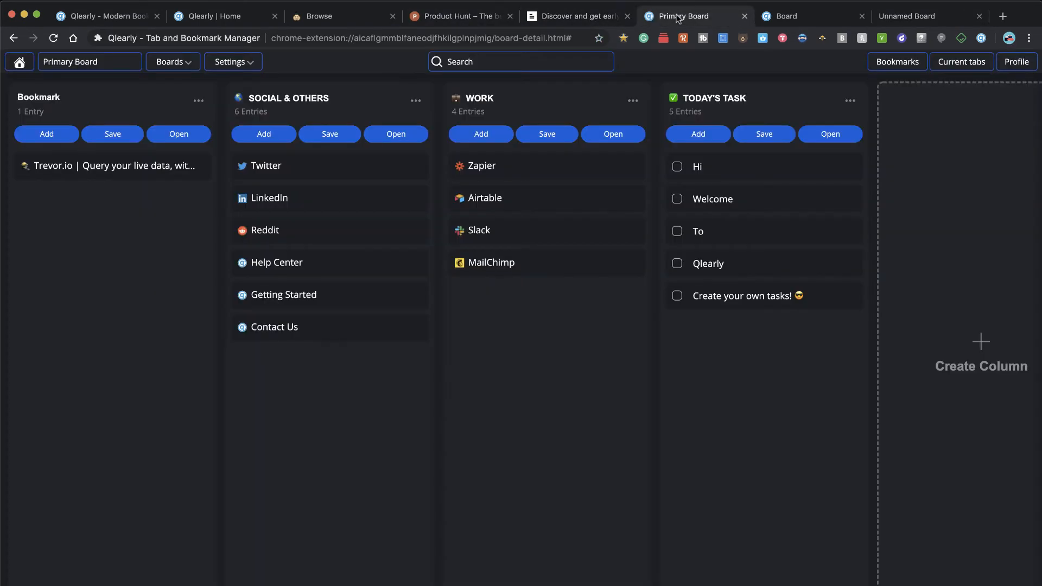
click(744, 16)
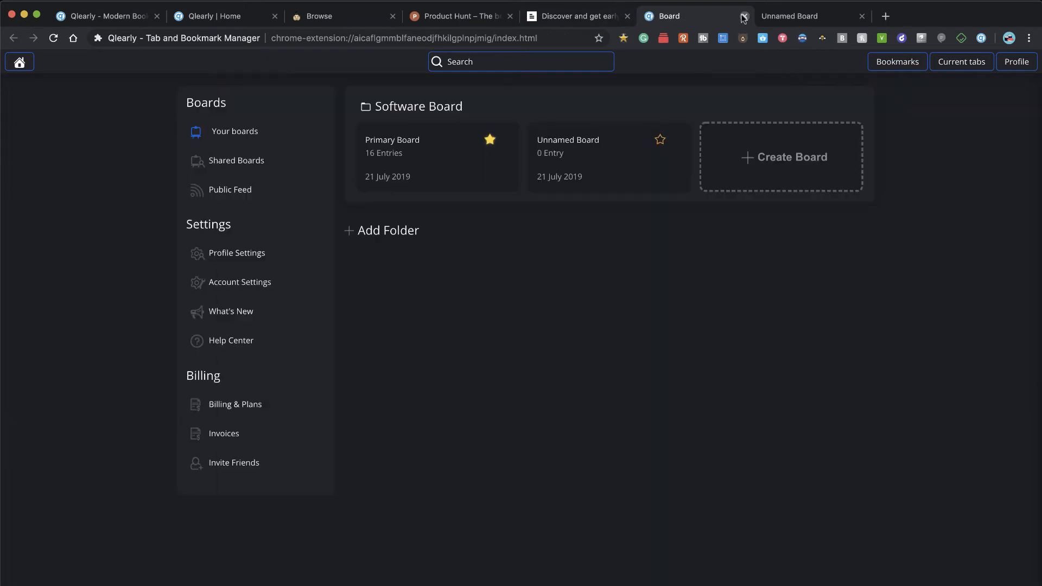
click(744, 17)
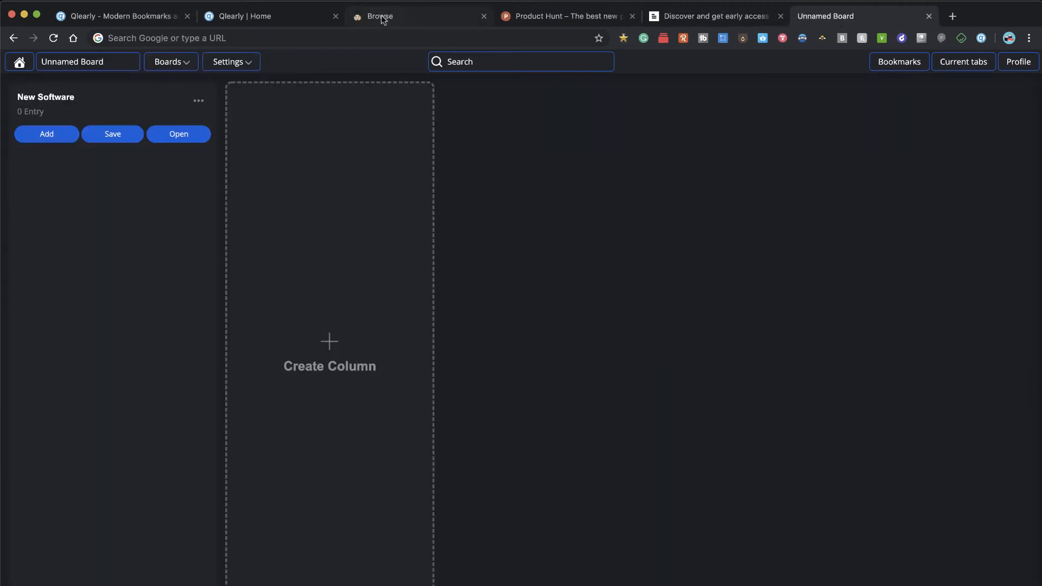
- Save the Product Hunt page into New Software via Qlearly's quick save panel
click(564, 16)
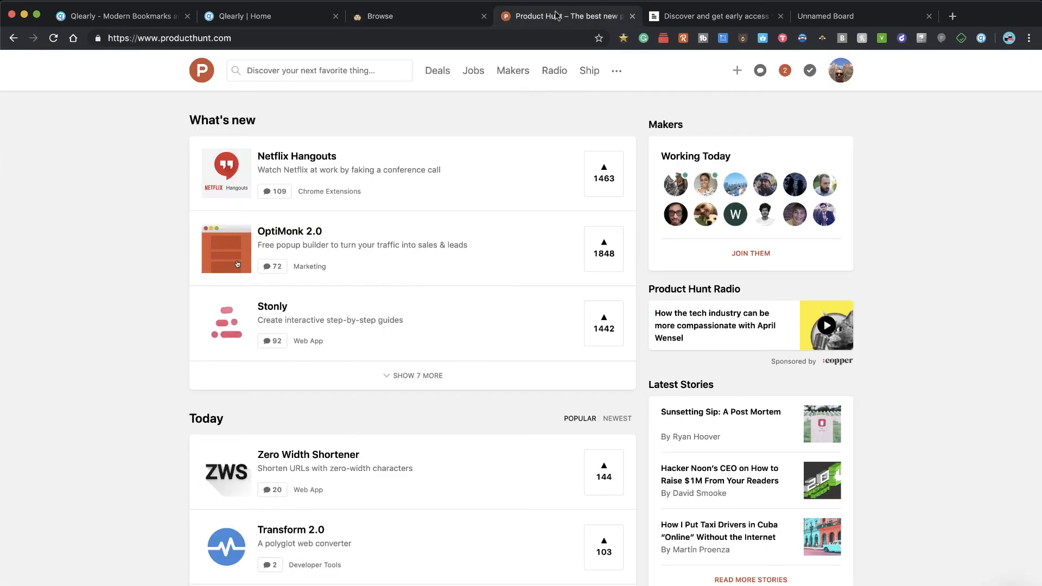
click(981, 38)
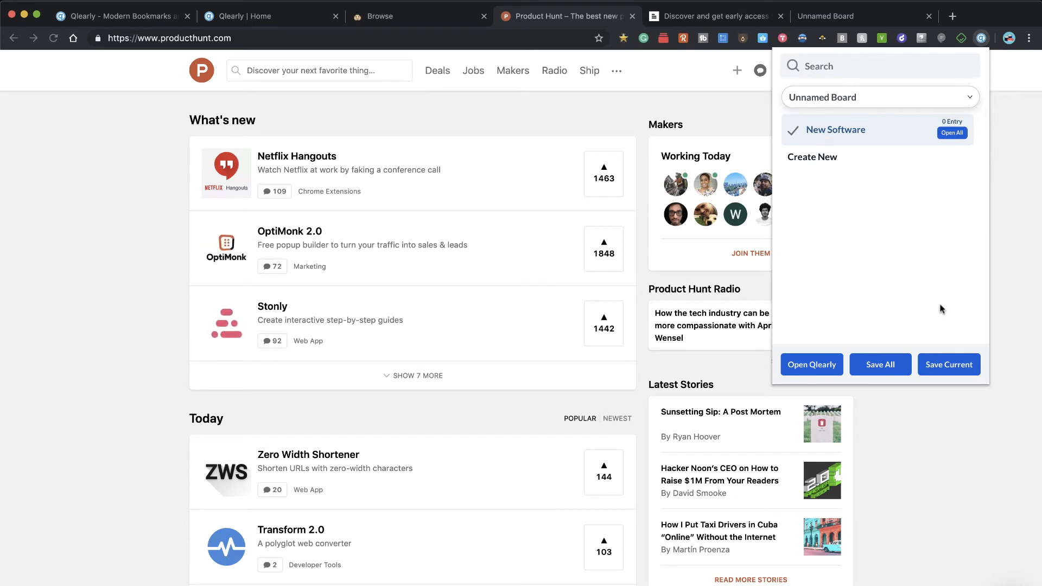
click(948, 365)
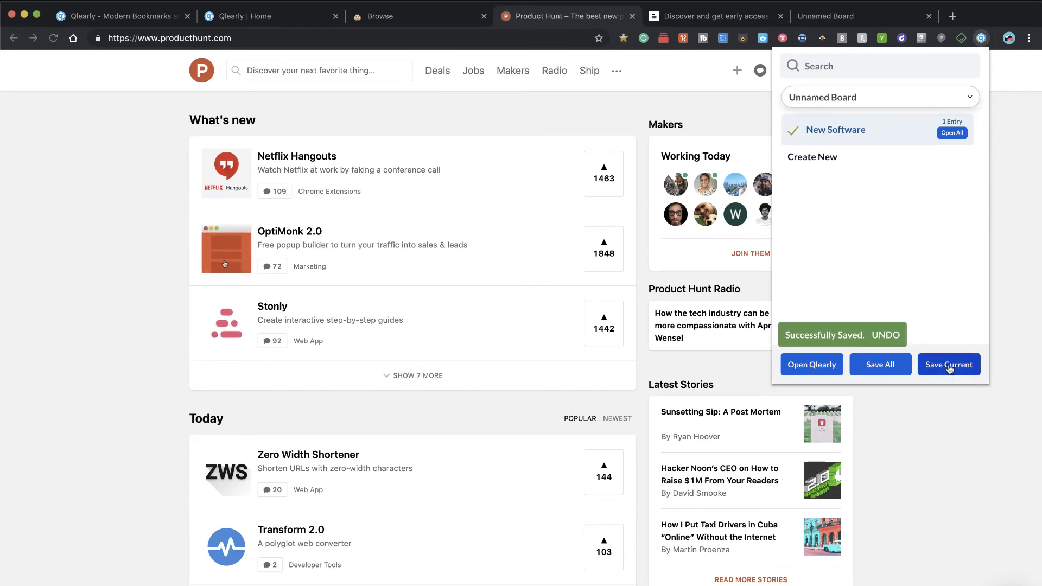
mouse_move(698, 16)
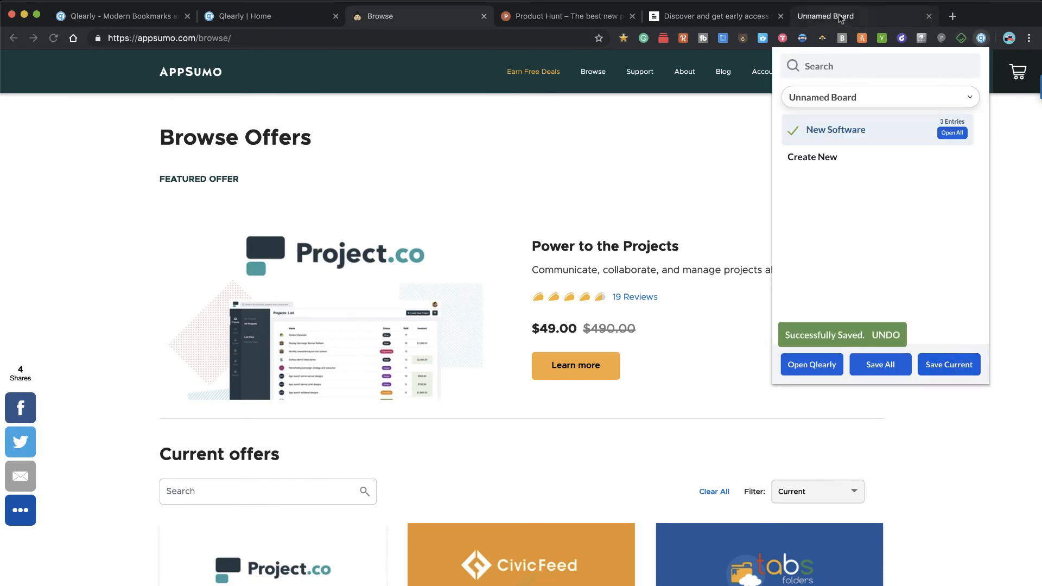
click(812, 364)
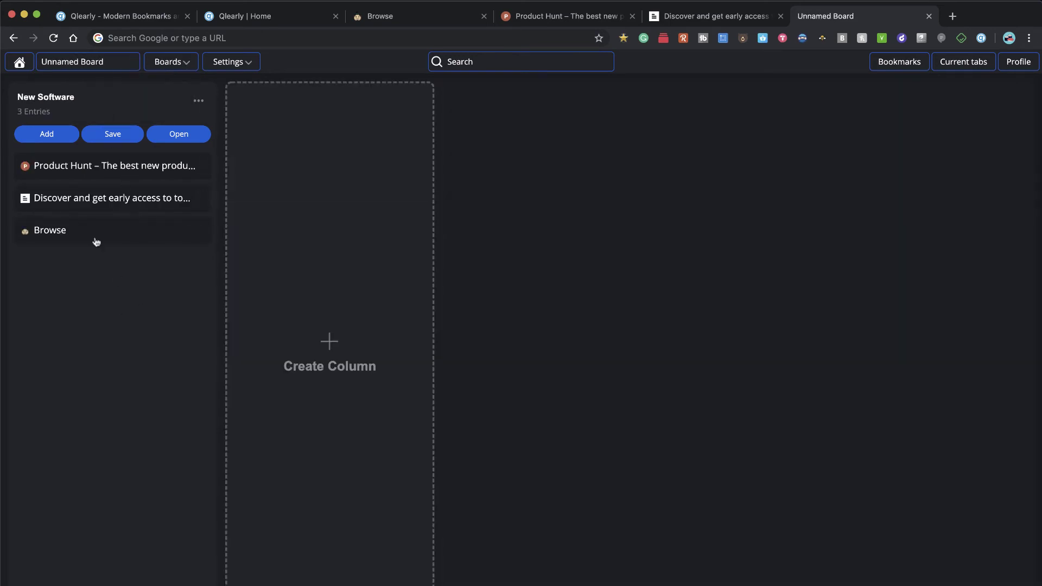
mouse_move(76, 259)
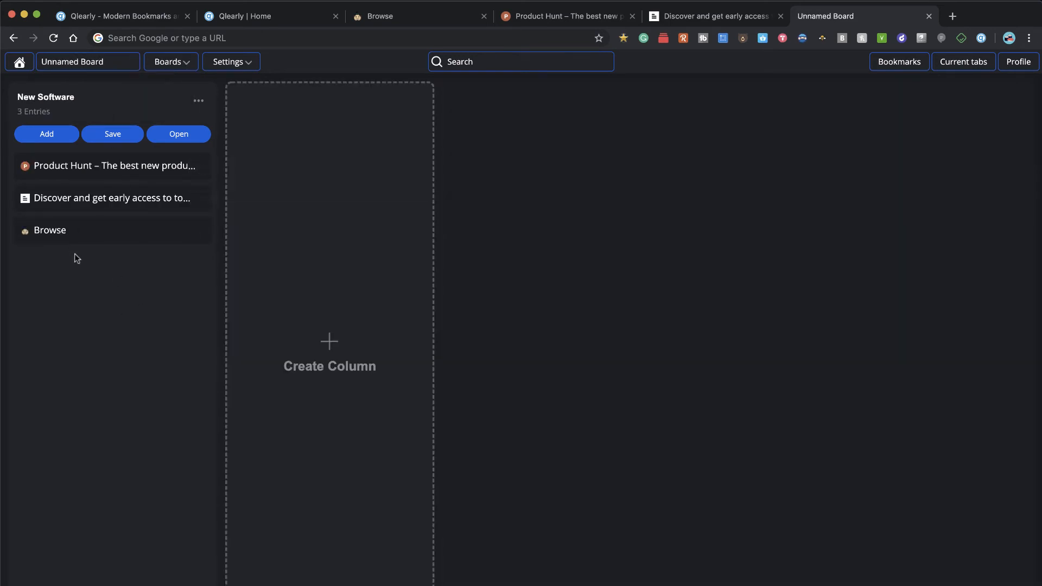
- Close the saved site tabs and extra home tab, then reopen all New Software sites
click(483, 17)
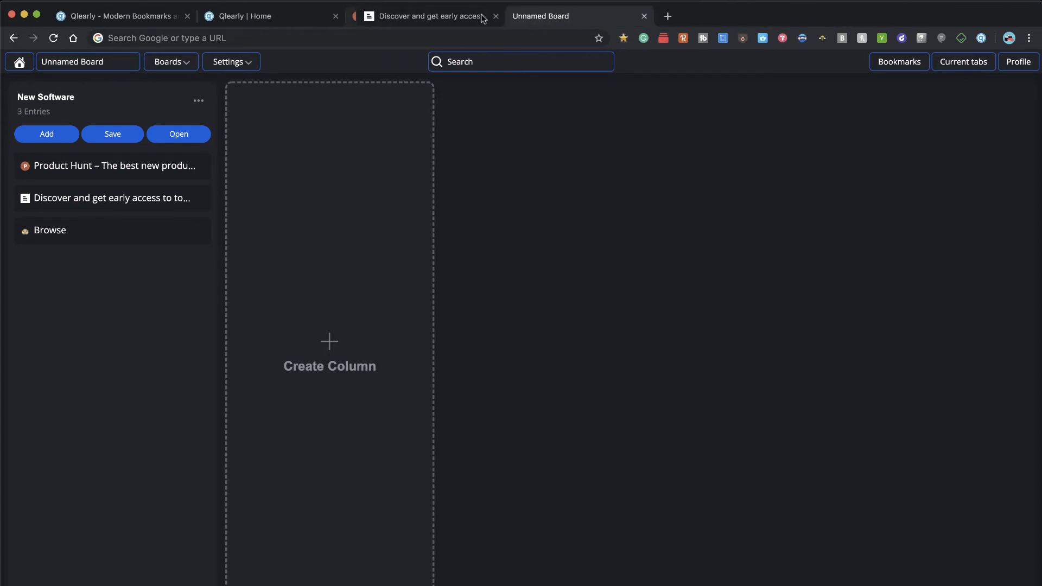
click(496, 17)
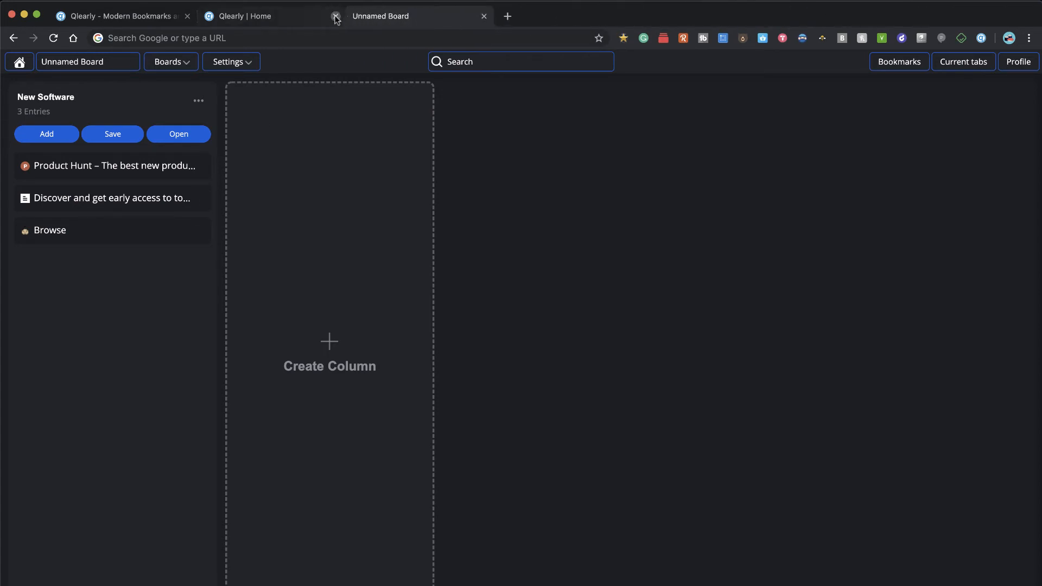
click(336, 17)
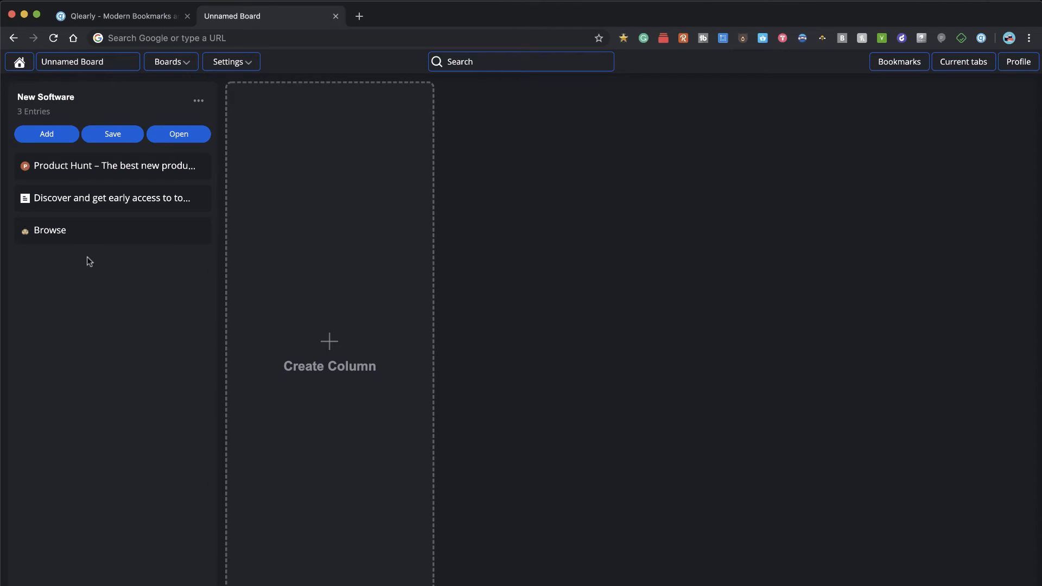
click(177, 134)
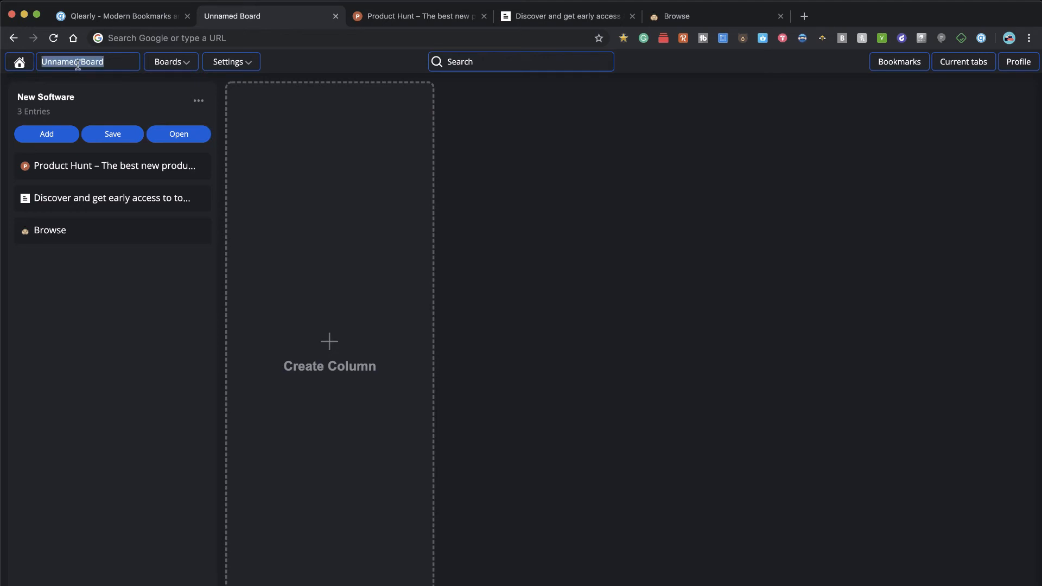
- Name the board 'Software Board' and check it in the boards overview
text(Software Bo)
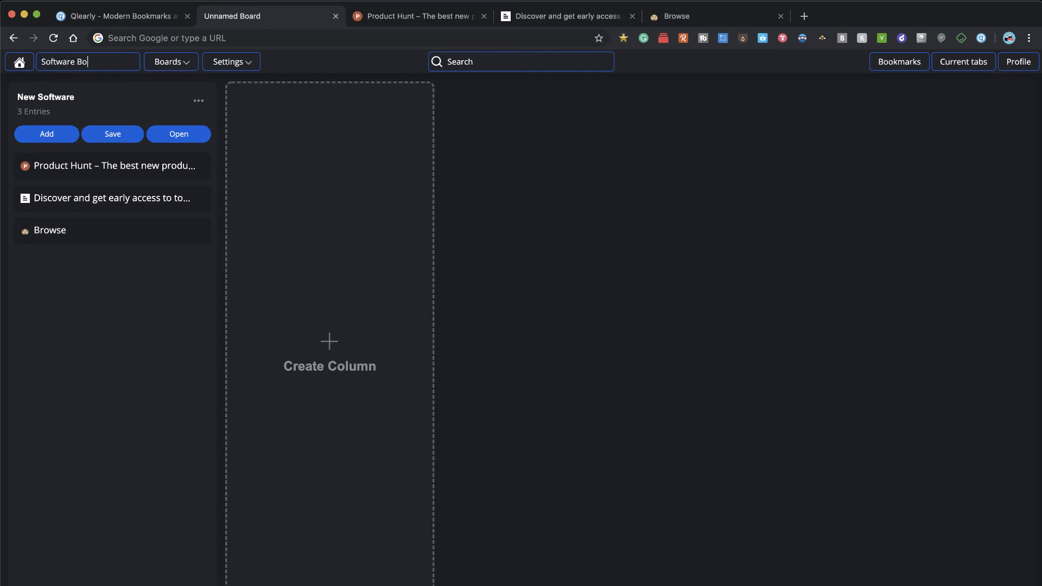
text(ard)
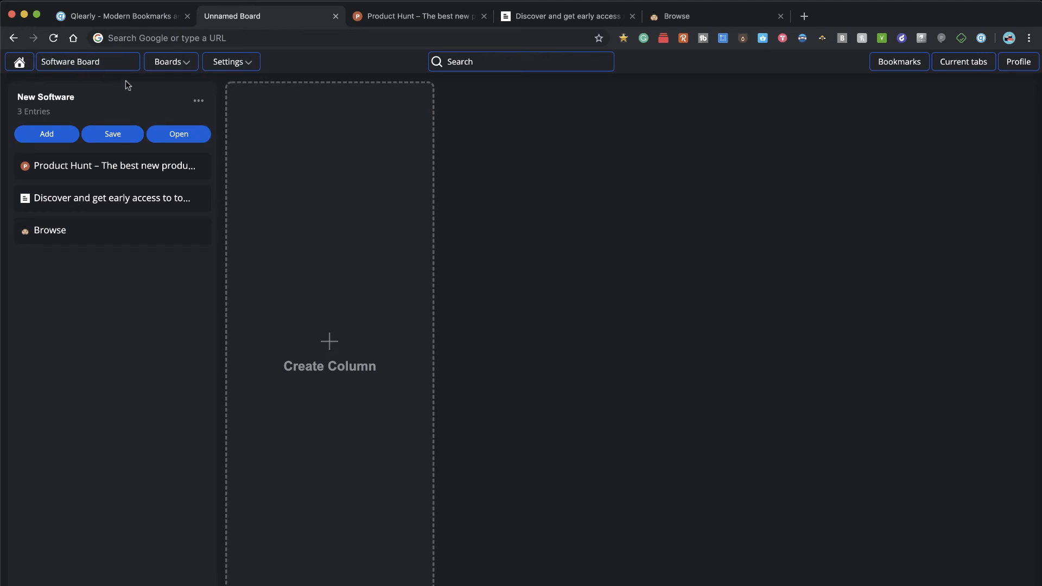
click(170, 61)
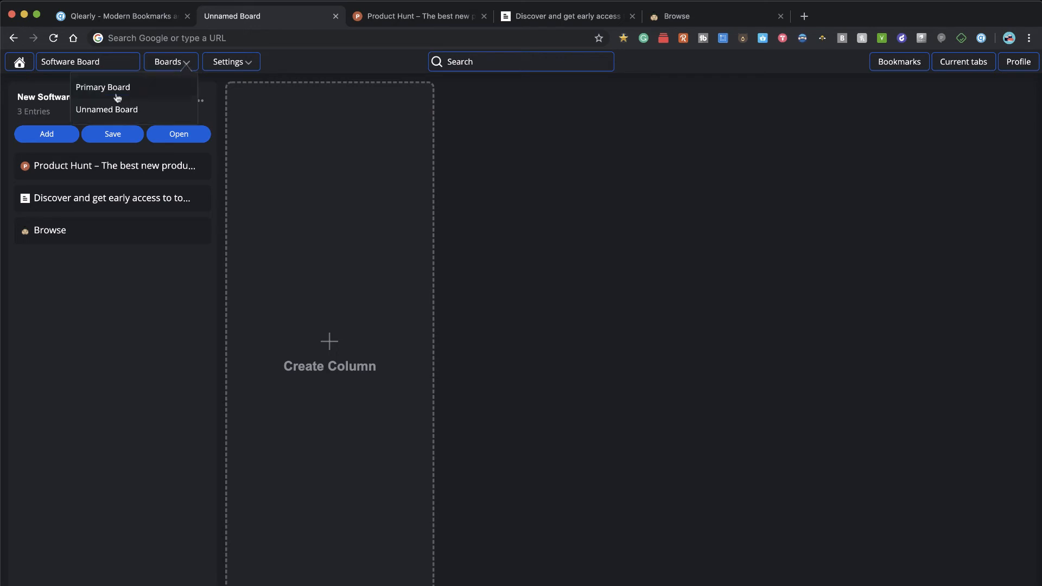
click(19, 62)
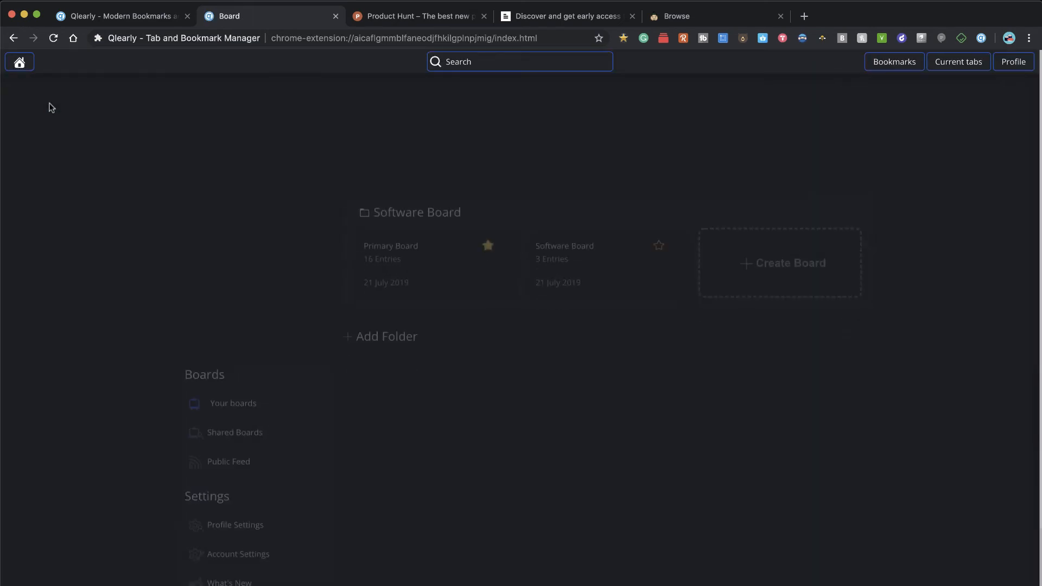
scroll(up, 3)
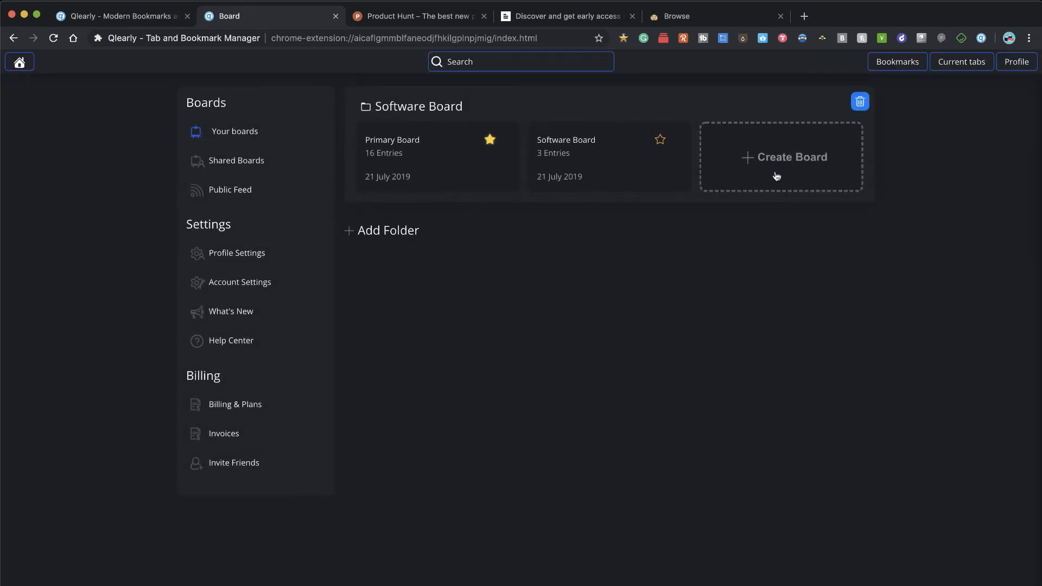
- Return to the Software Board and confirm the new name in the Boards dropdown
click(565, 153)
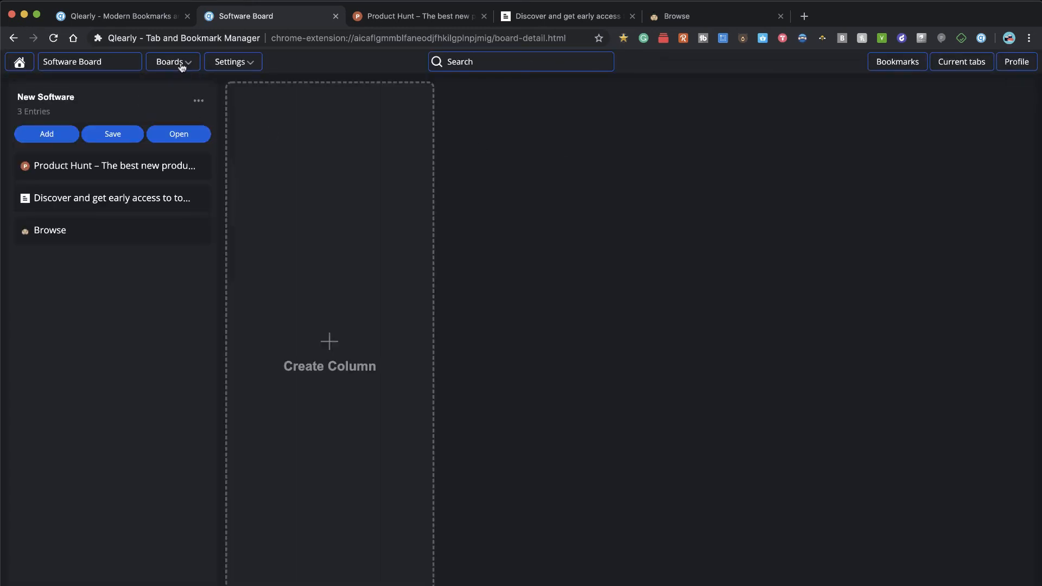
click(173, 61)
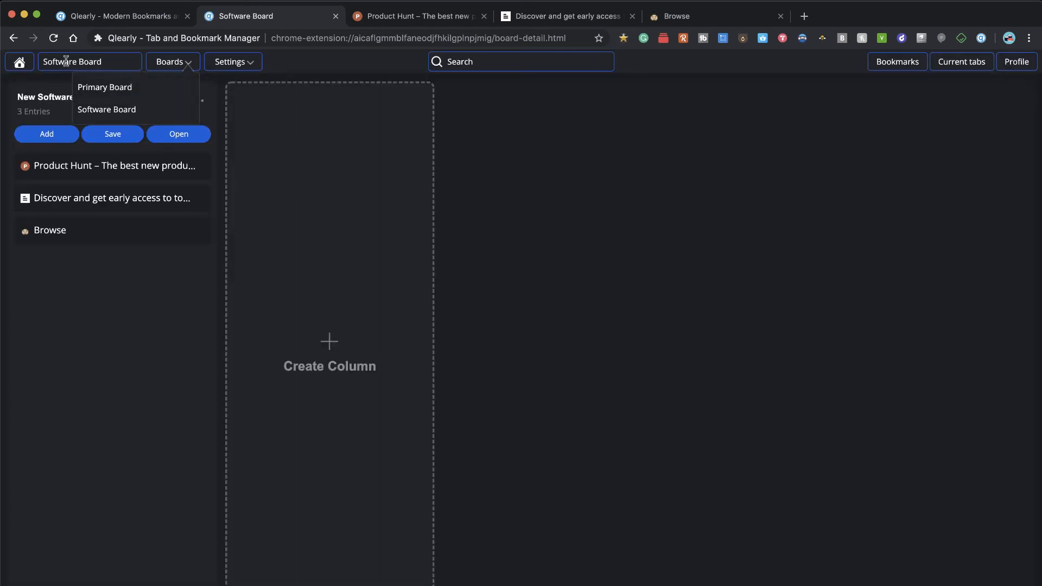
click(173, 60)
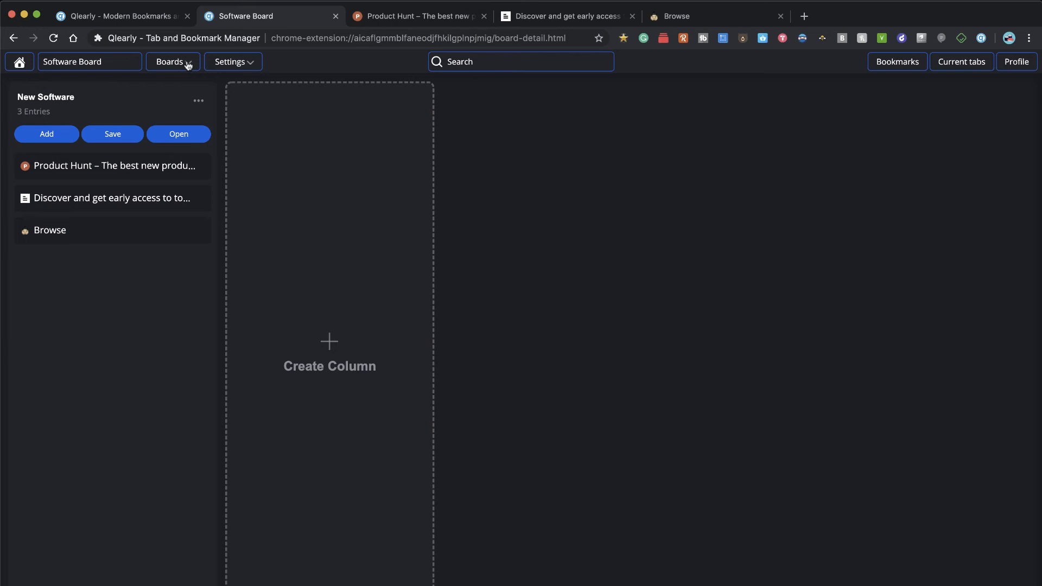
mouse_move(113, 97)
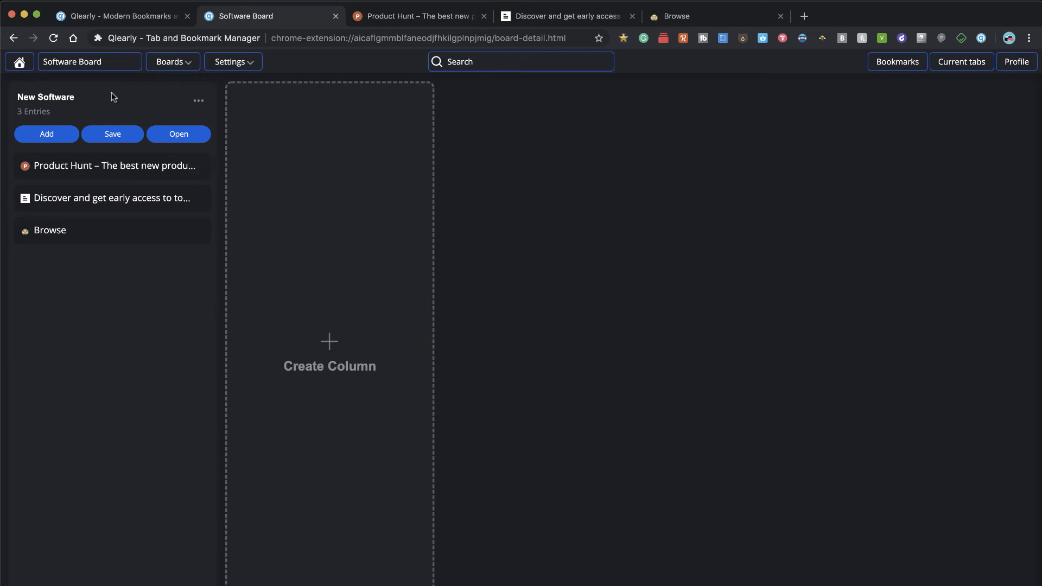
mouse_move(255, 99)
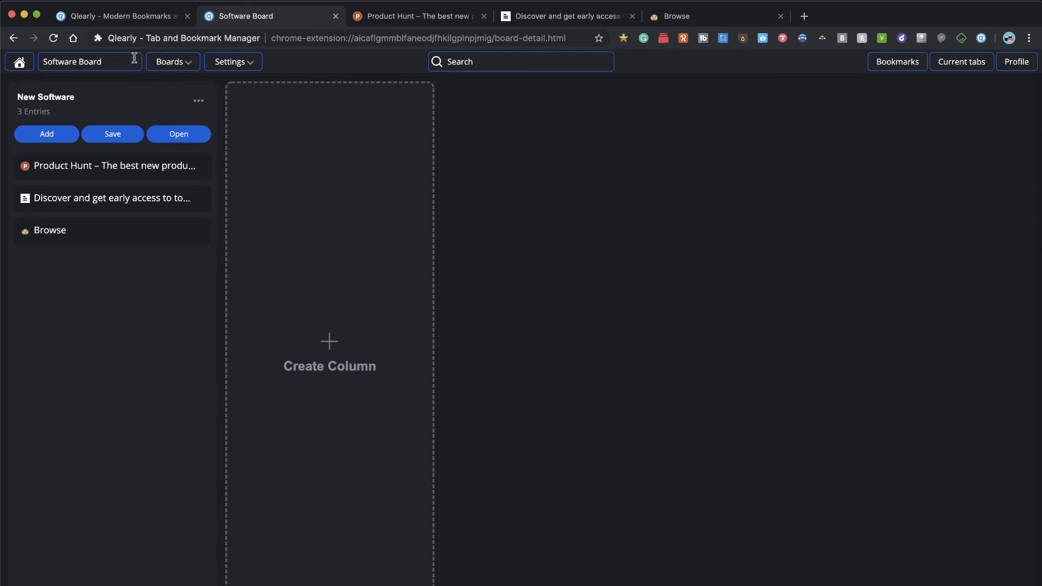
click(173, 62)
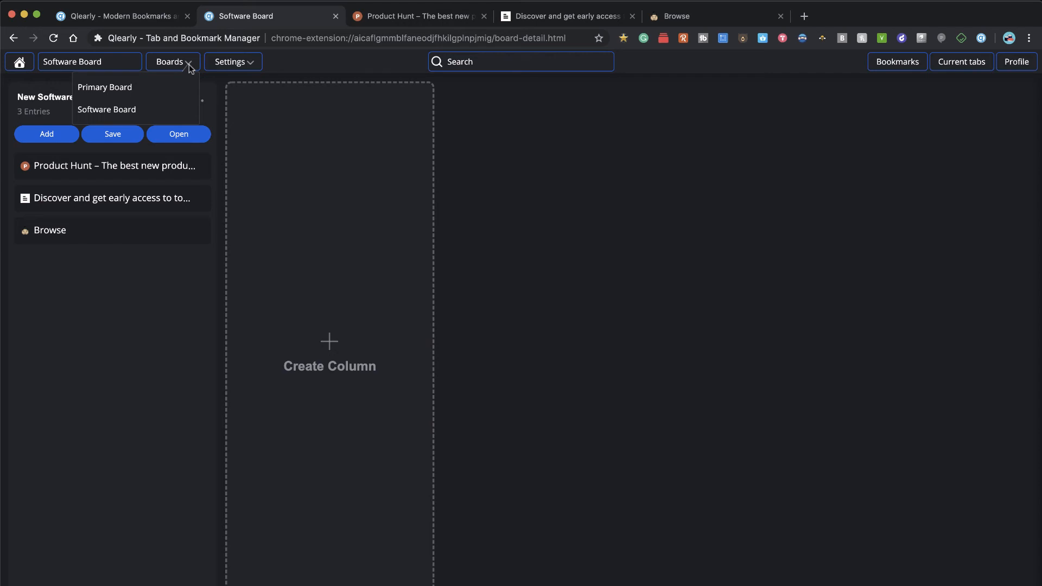
- Switch to the Primary Board, view the opened Zapier and Slack tabs, and return to it
click(104, 87)
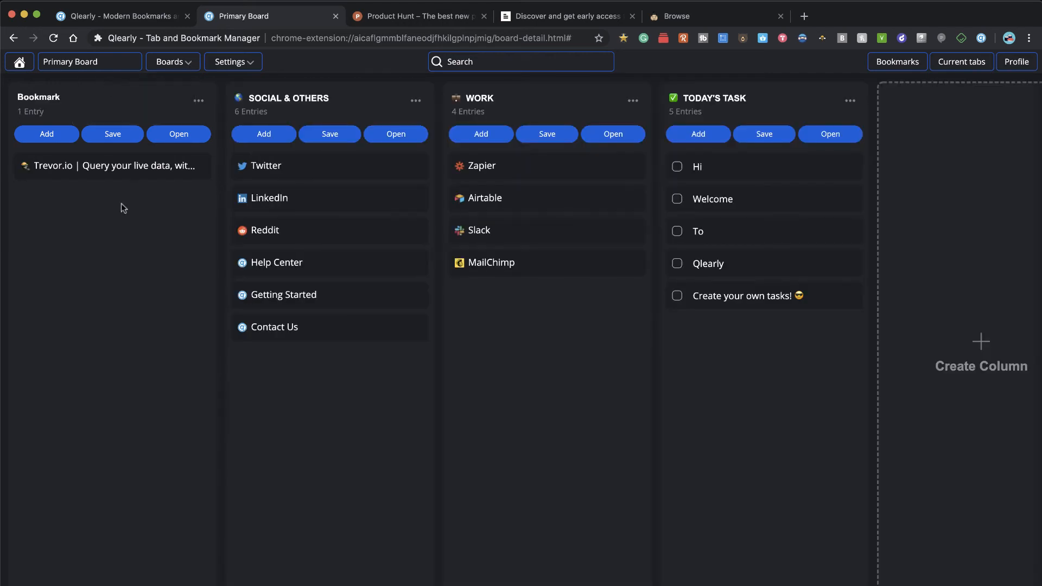
mouse_move(142, 274)
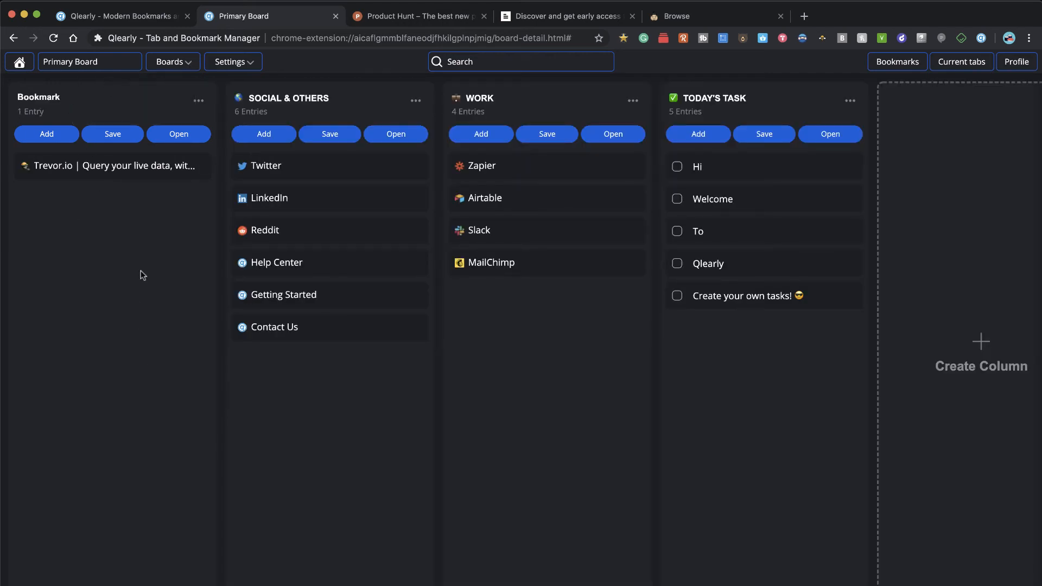
mouse_move(491, 118)
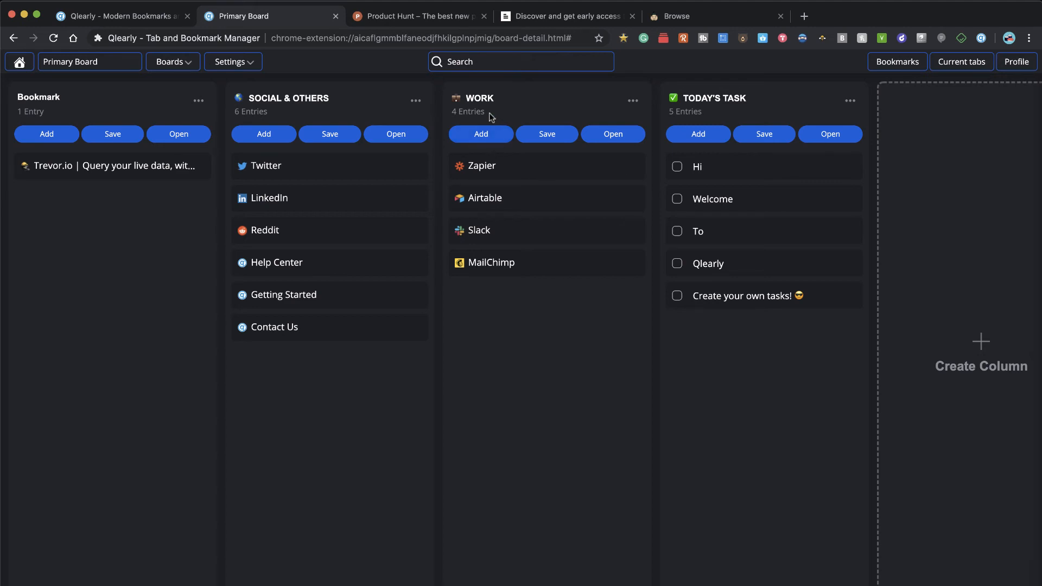
scroll(right, 3)
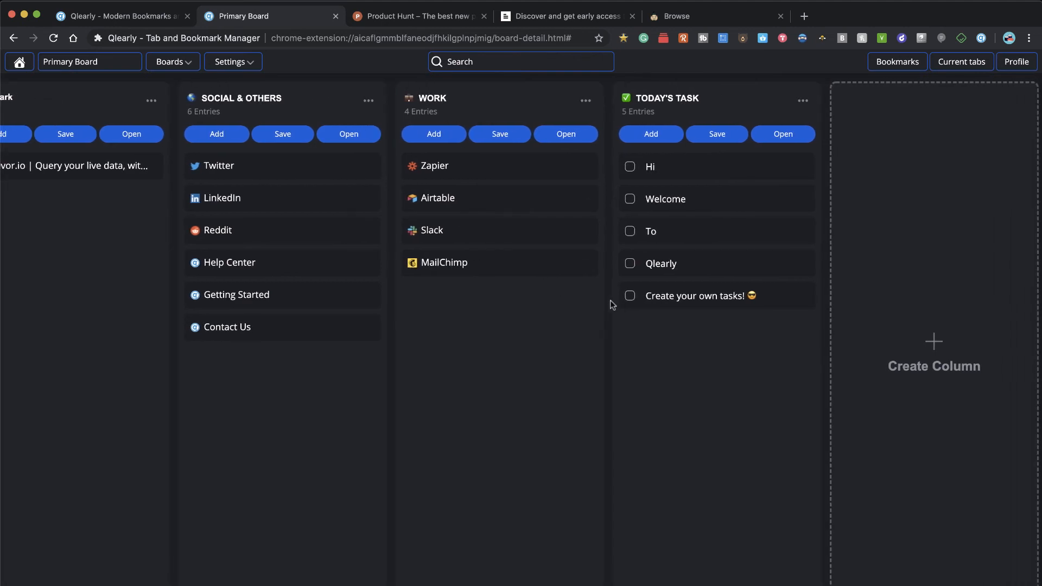
mouse_move(694, 378)
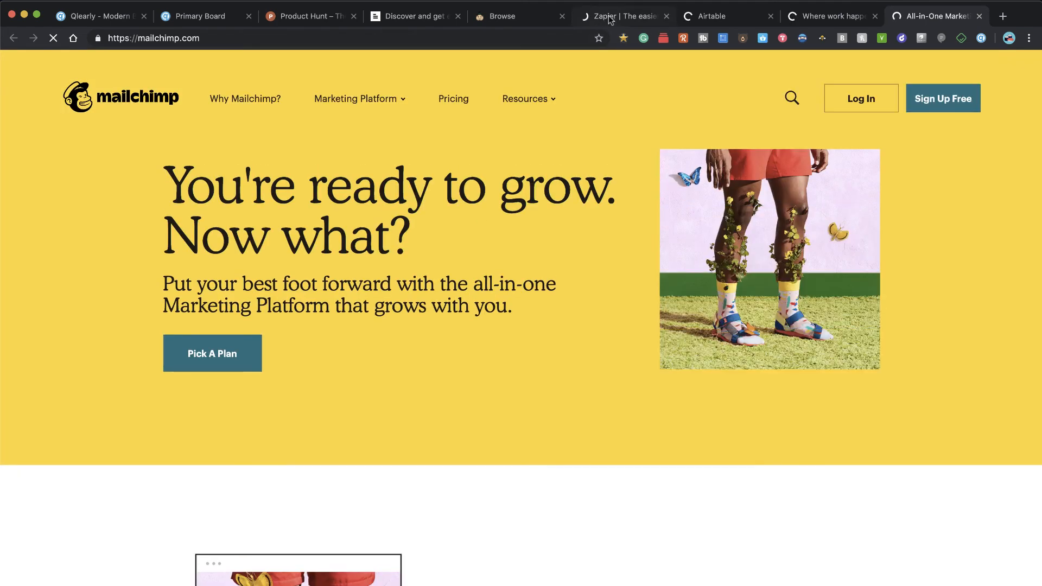
click(620, 16)
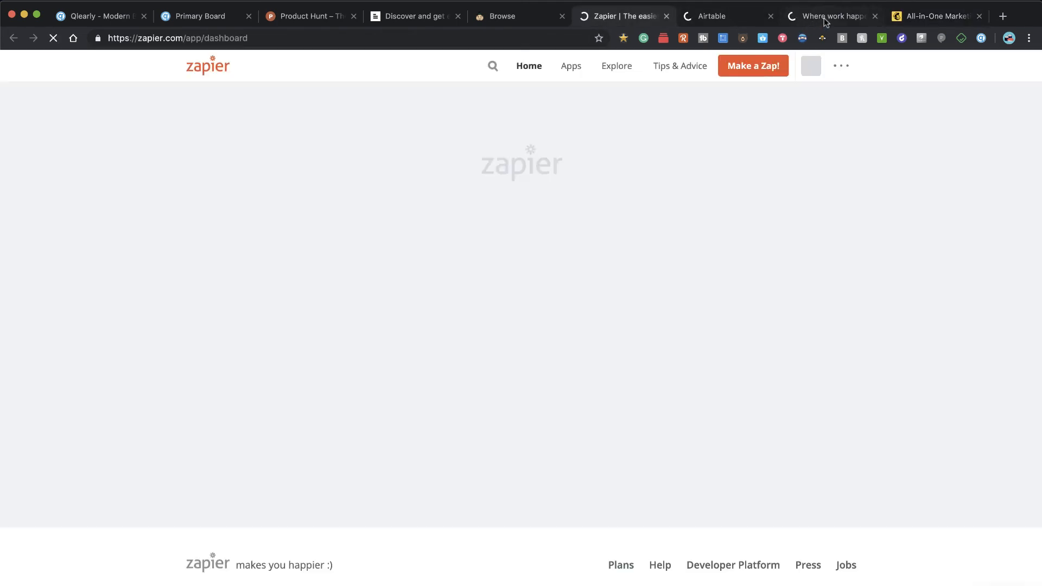
click(827, 16)
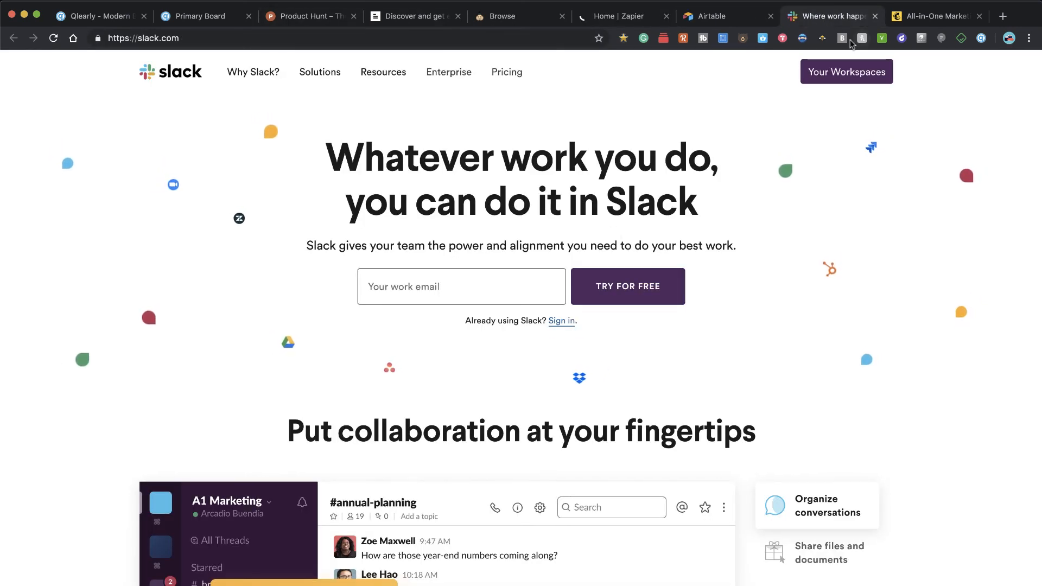
click(193, 17)
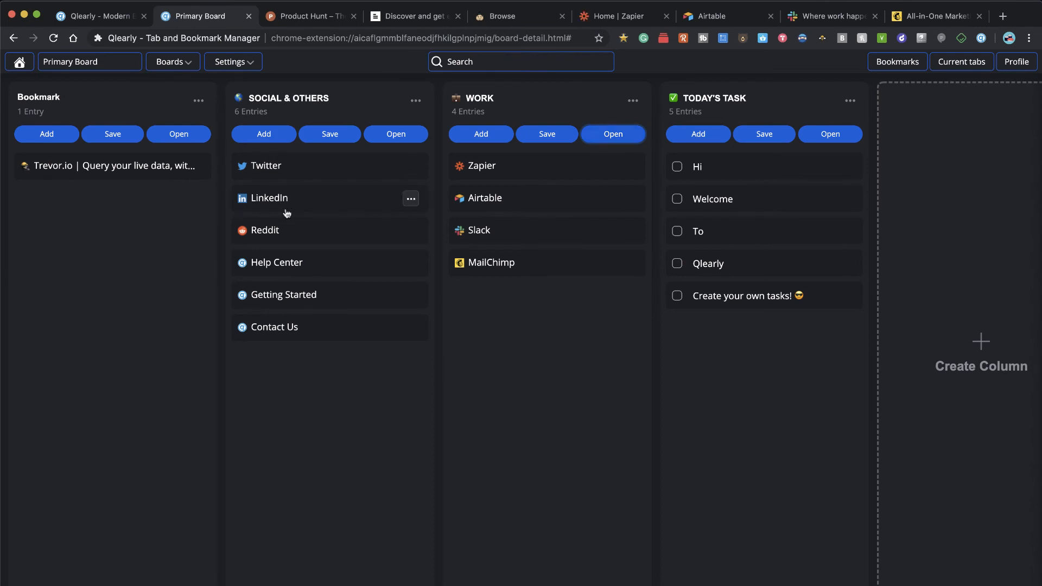
mouse_move(214, 85)
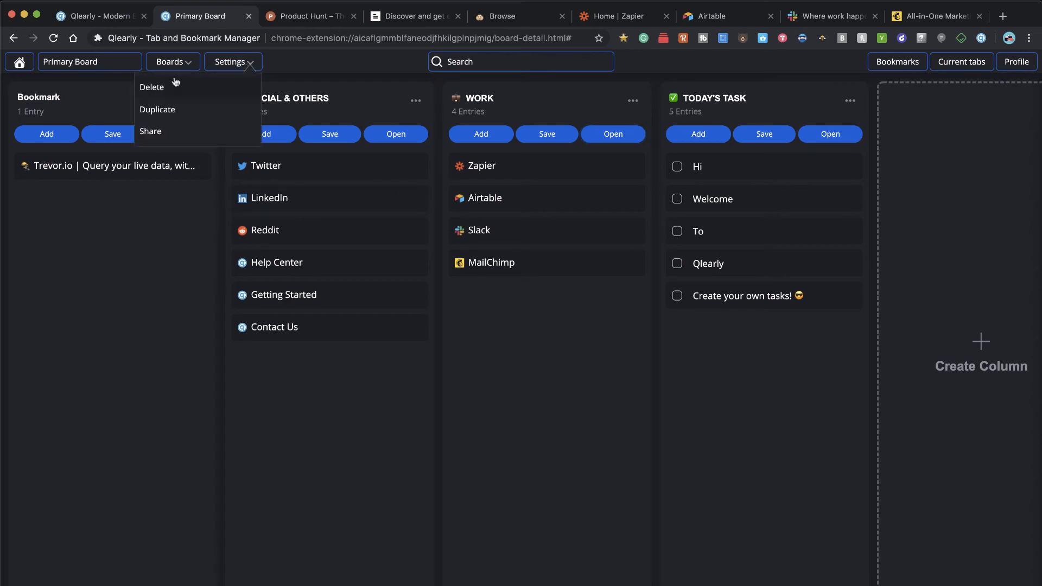
mouse_move(250, 64)
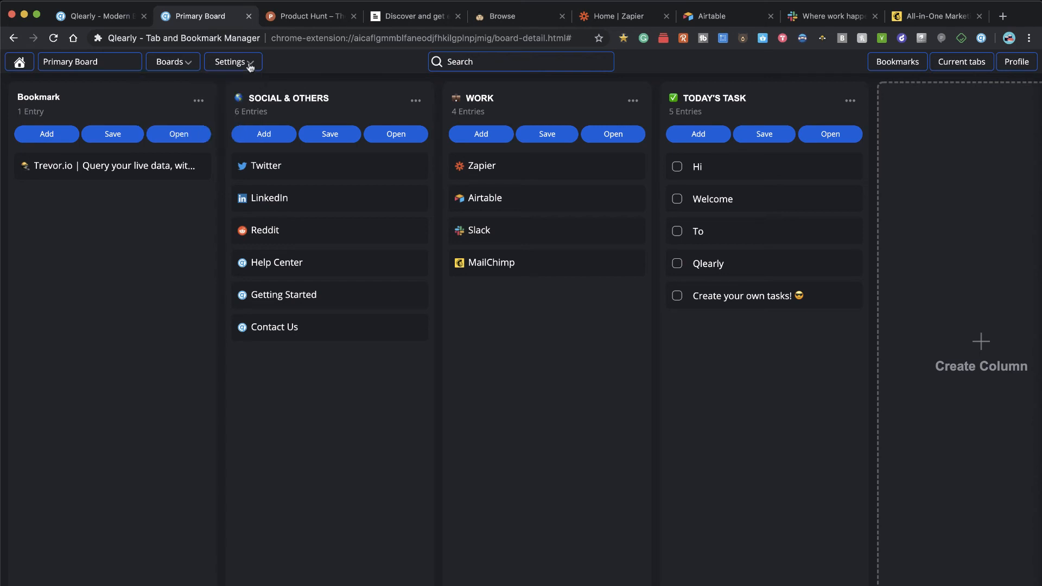
- On the Software Board, create a new column named 'Upcoming Videos'
click(172, 61)
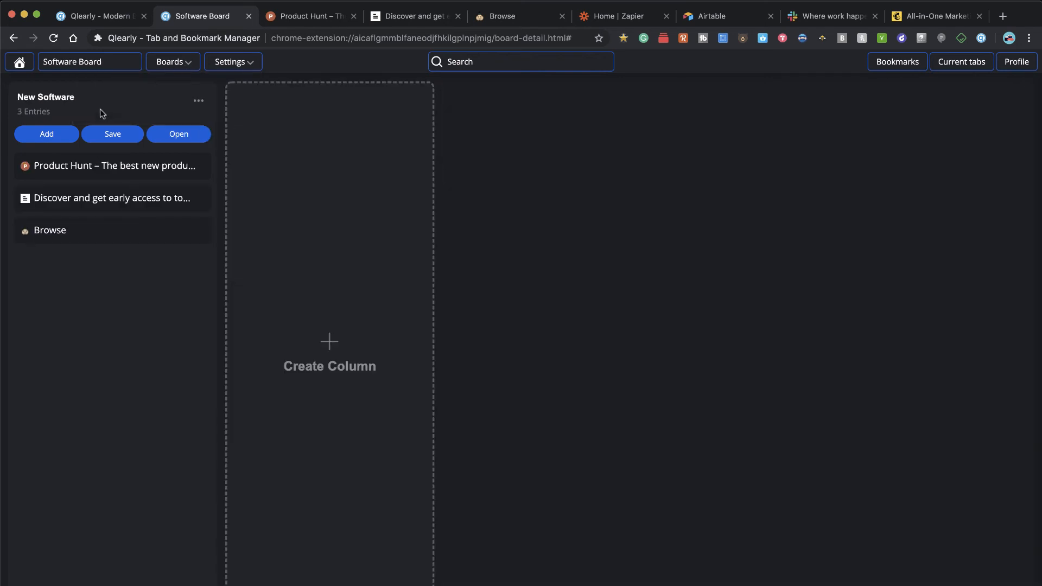
mouse_move(95, 135)
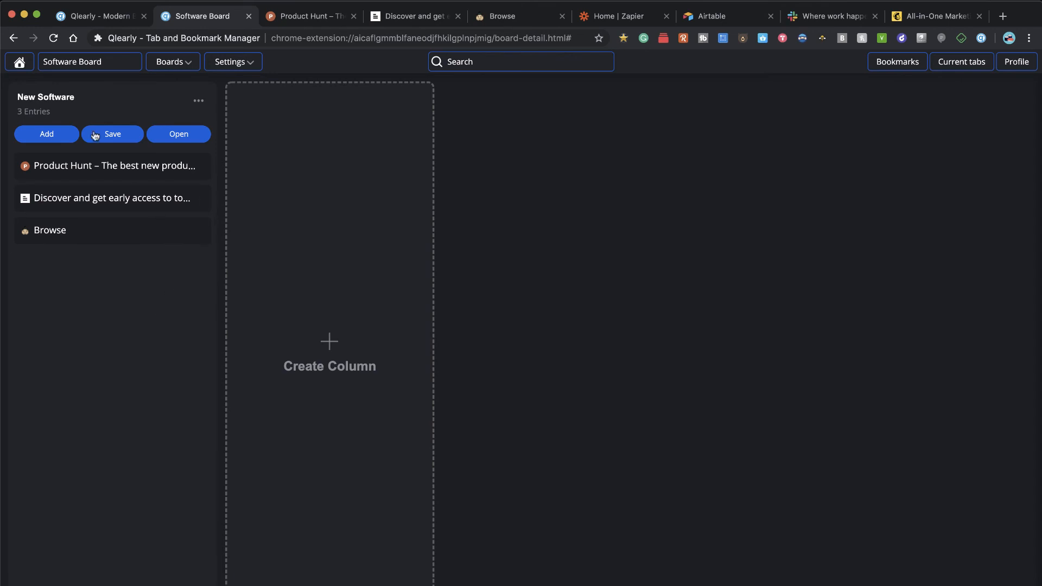
mouse_move(105, 250)
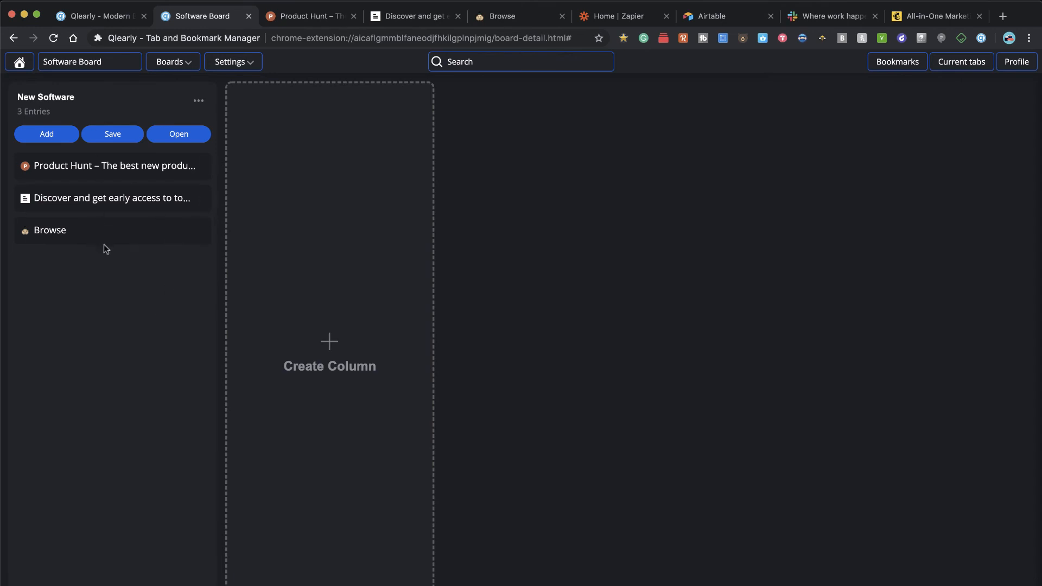
mouse_move(329, 373)
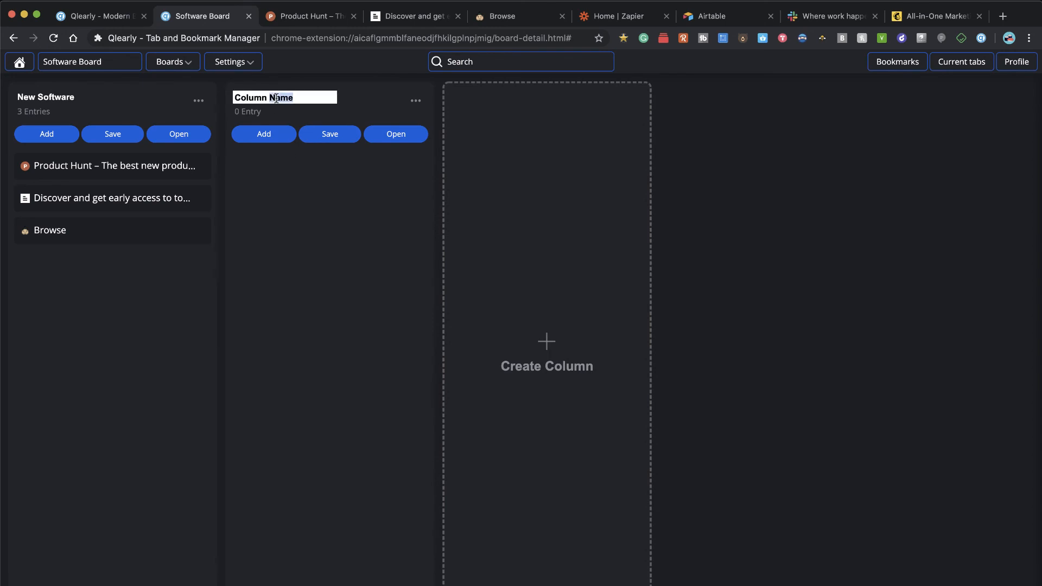
text(Upcoming)
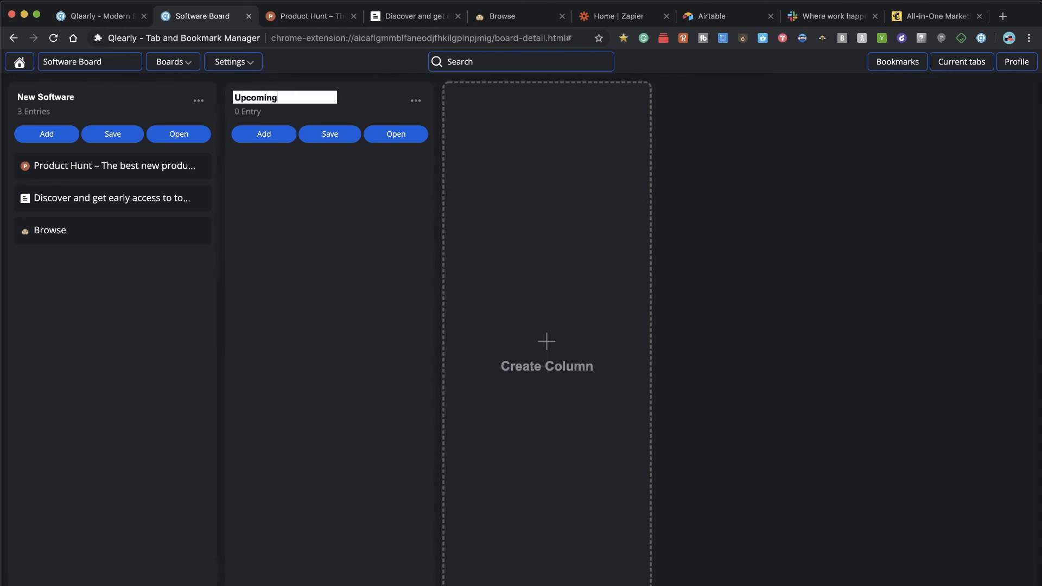
text(V)
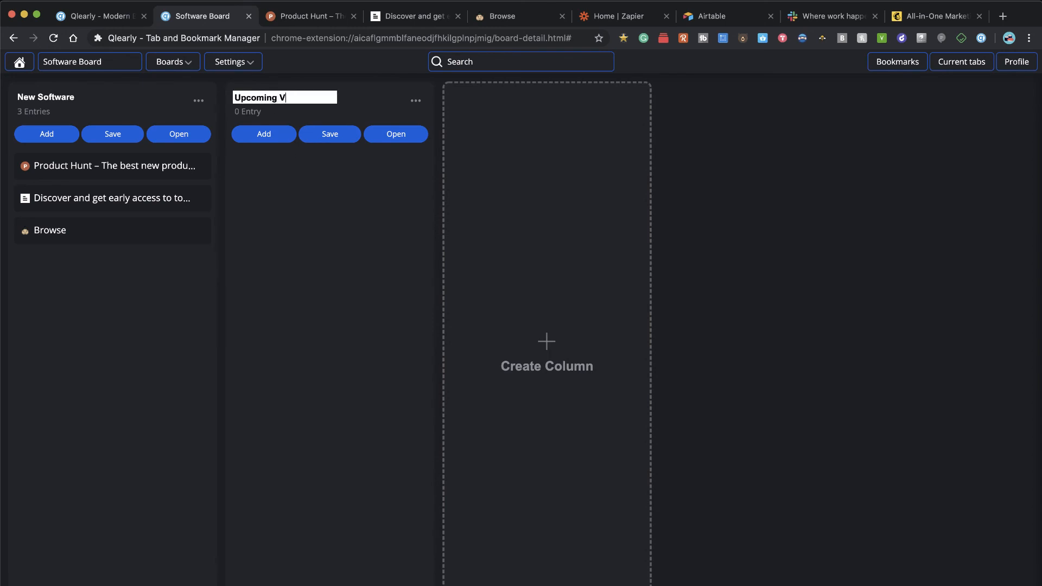
text(ideos)
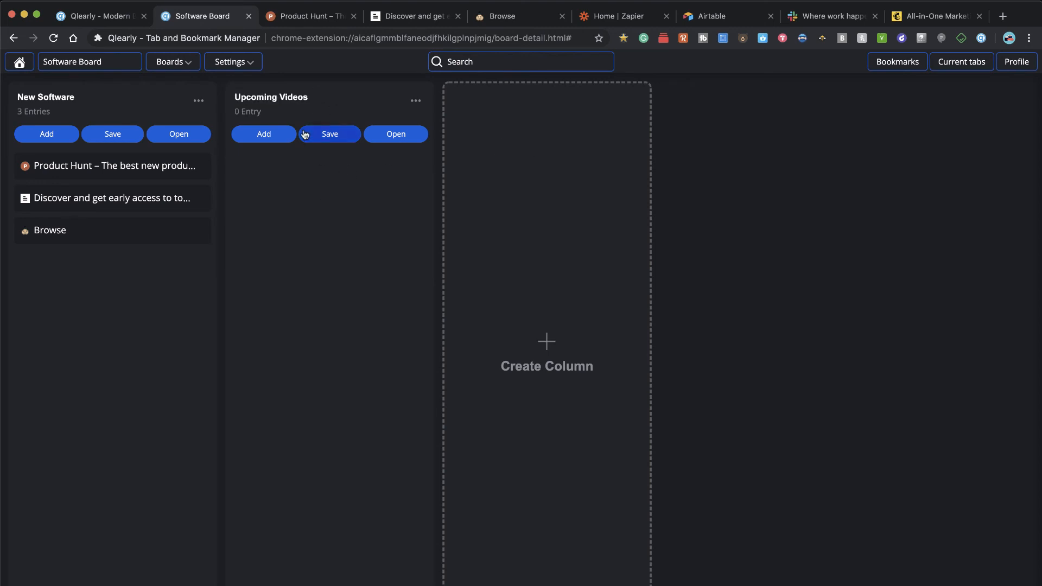
- Generate a public share link for the Software Board and copy its address
click(233, 61)
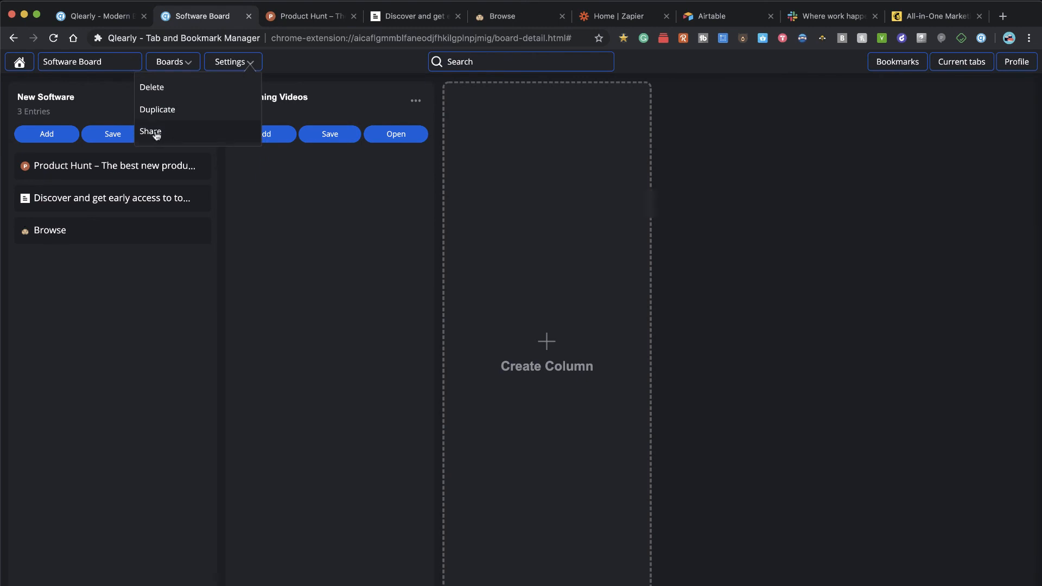
click(150, 132)
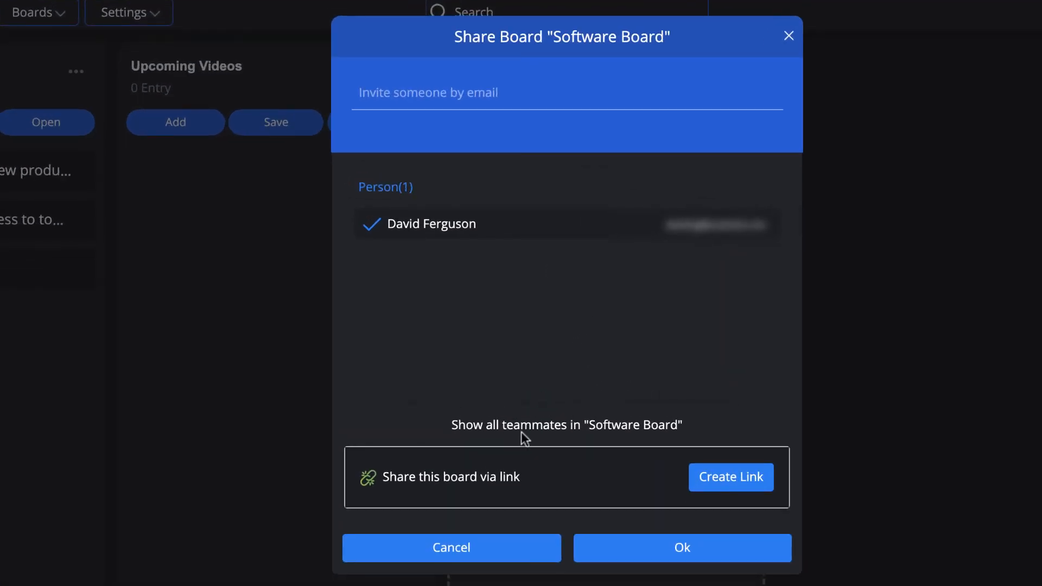
click(729, 477)
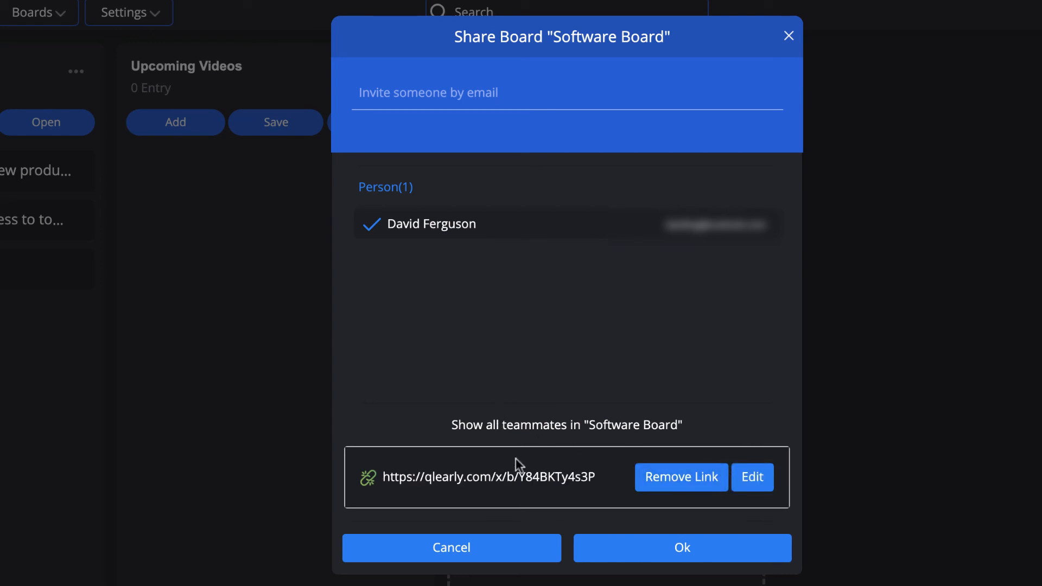
mouse_move(452, 476)
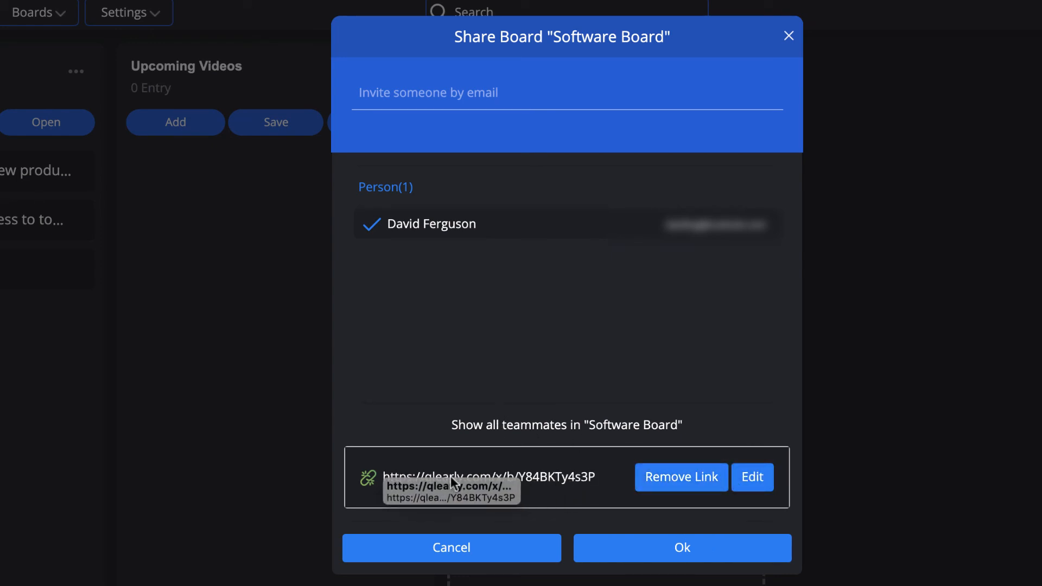
right_click(485, 477)
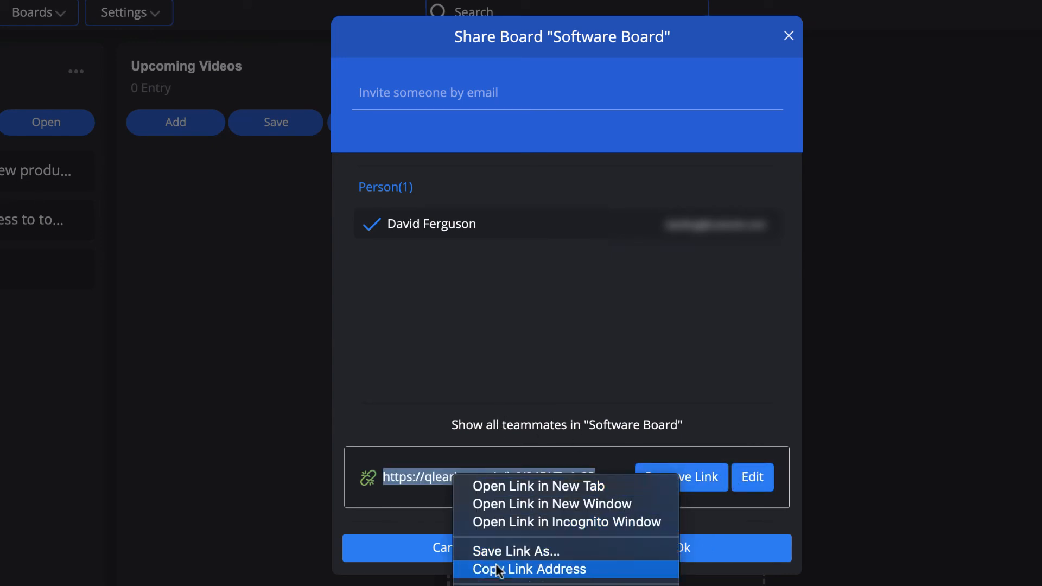
click(526, 569)
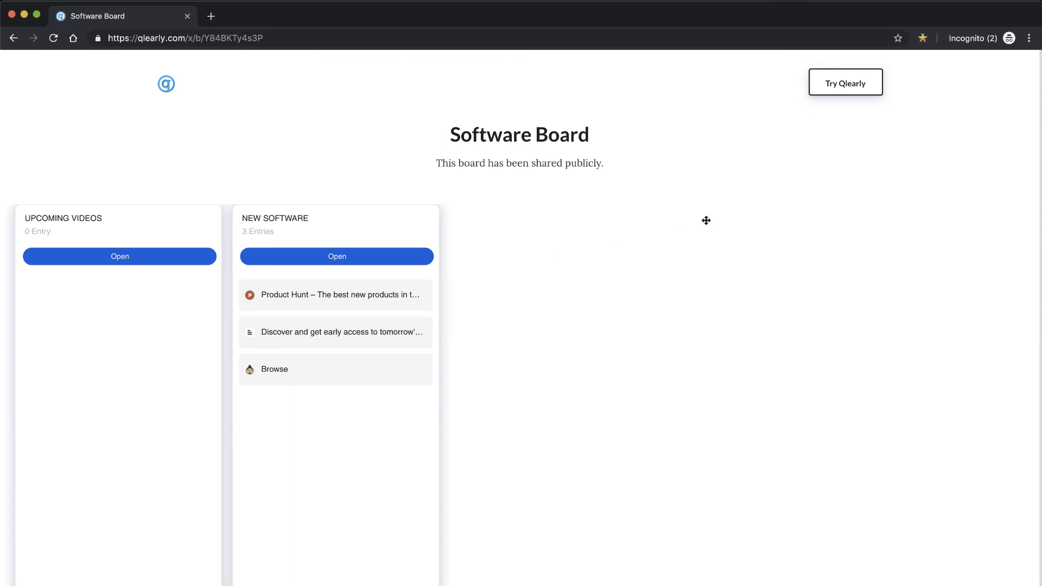
mouse_move(331, 213)
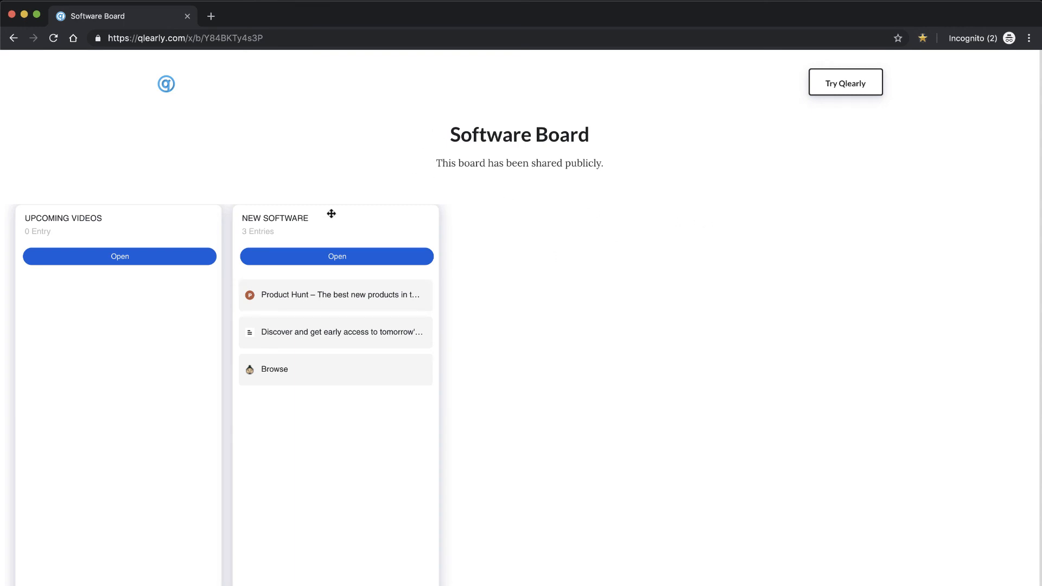
mouse_move(302, 294)
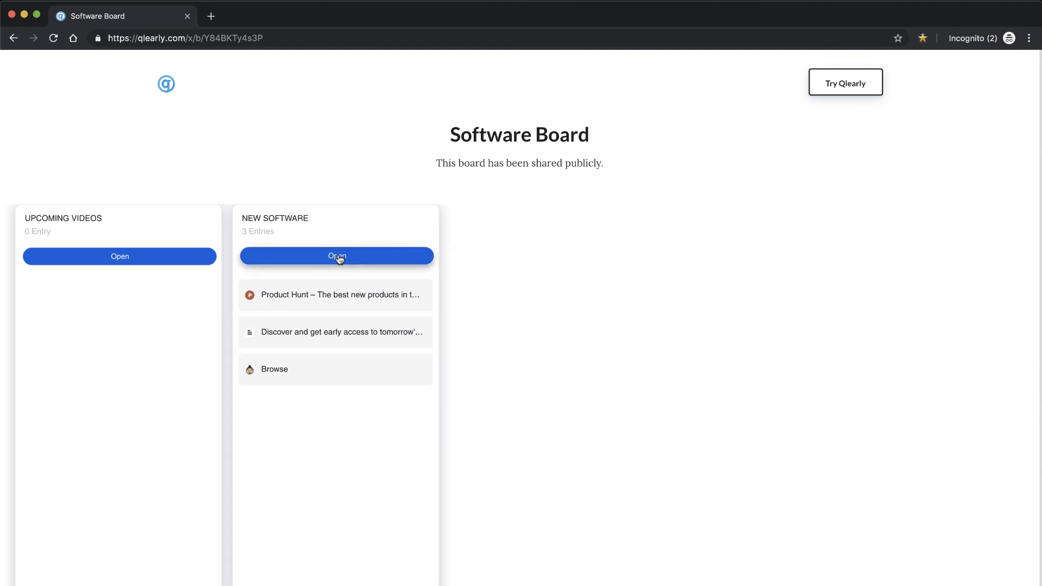
- Open the New Software sites from the publicly shared board and return to it
click(341, 294)
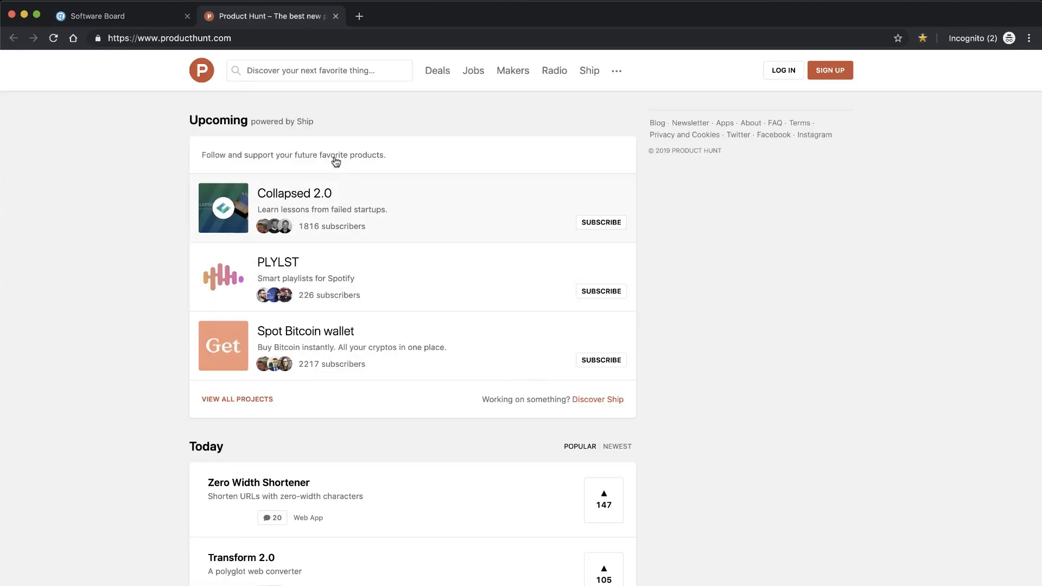
click(121, 16)
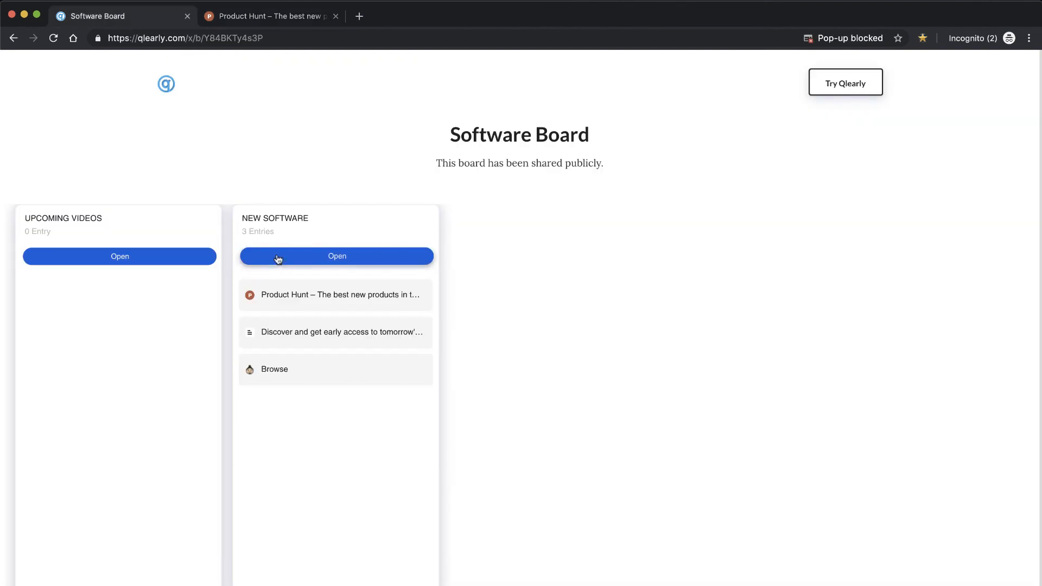
click(274, 369)
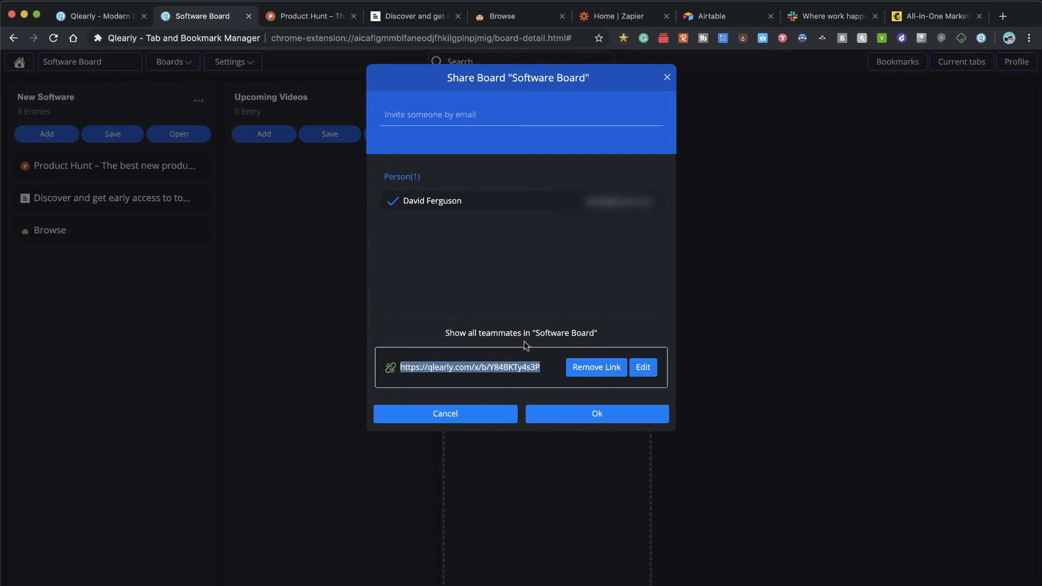
mouse_move(467, 282)
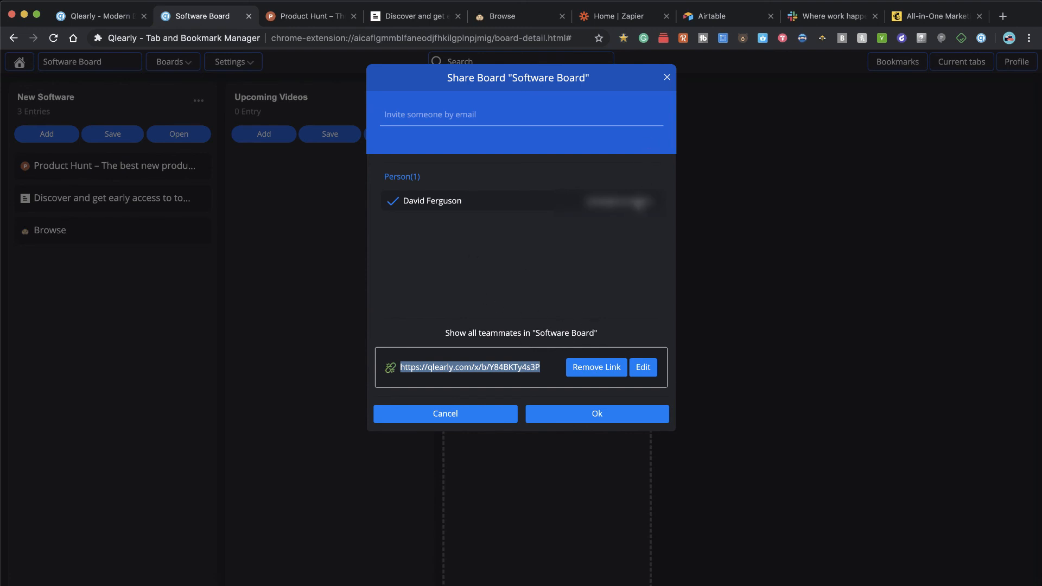
mouse_move(597, 337)
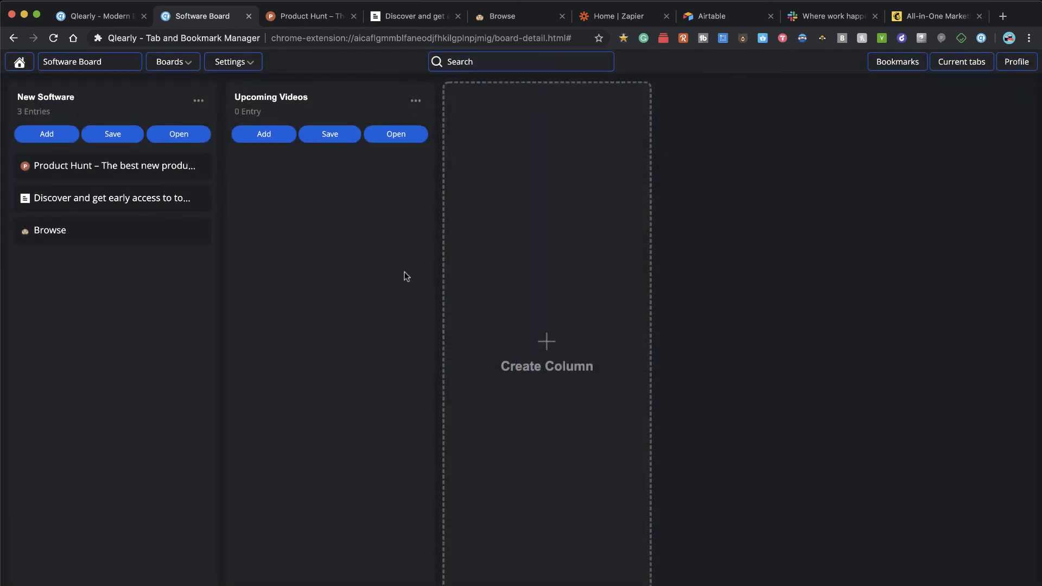
mouse_move(238, 45)
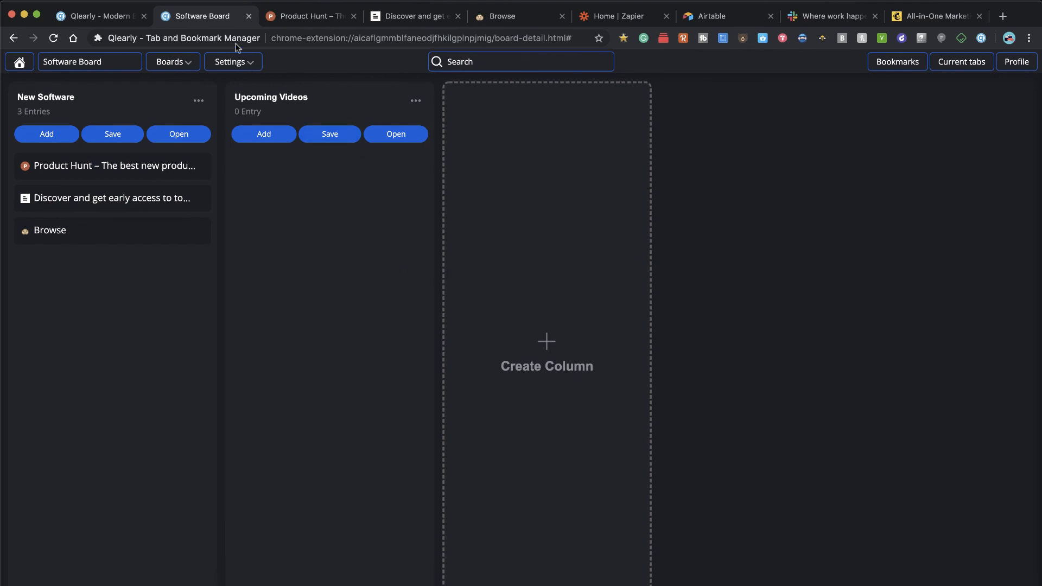
mouse_move(416, 54)
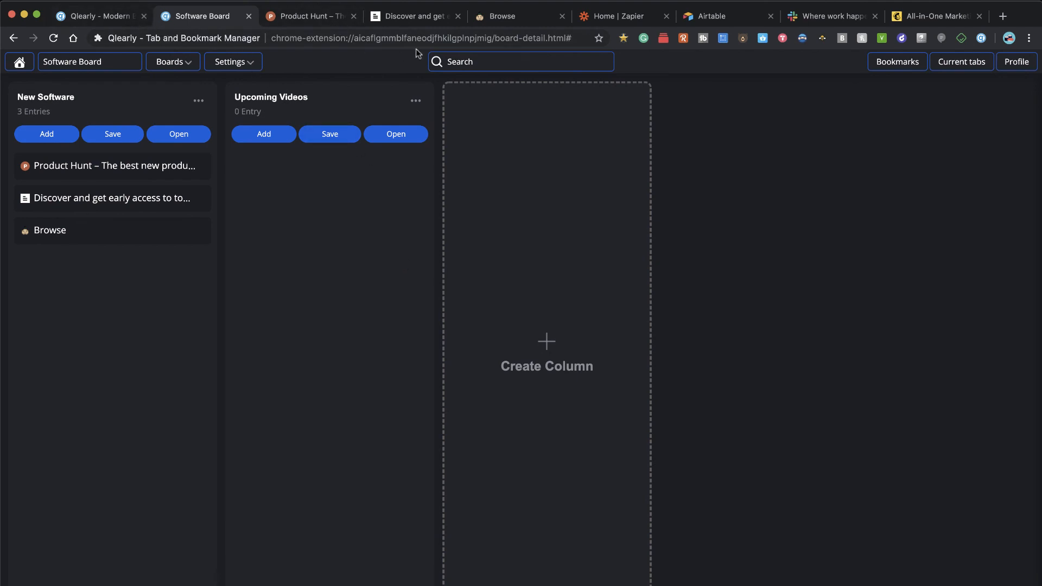
mouse_move(223, 186)
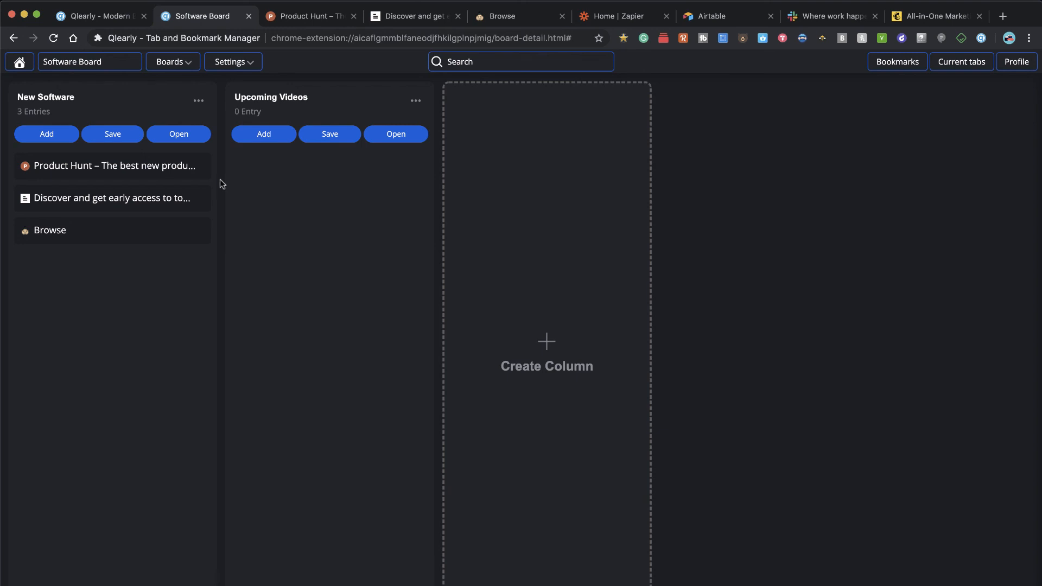
- Visit the qlearly.com tab briefly and return to the Software Board
click(99, 16)
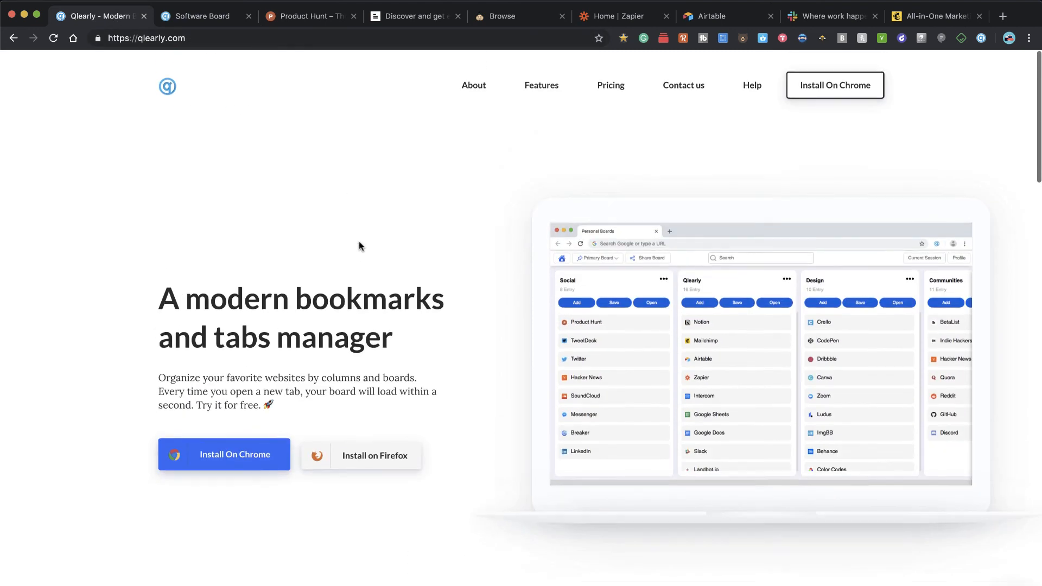
click(197, 15)
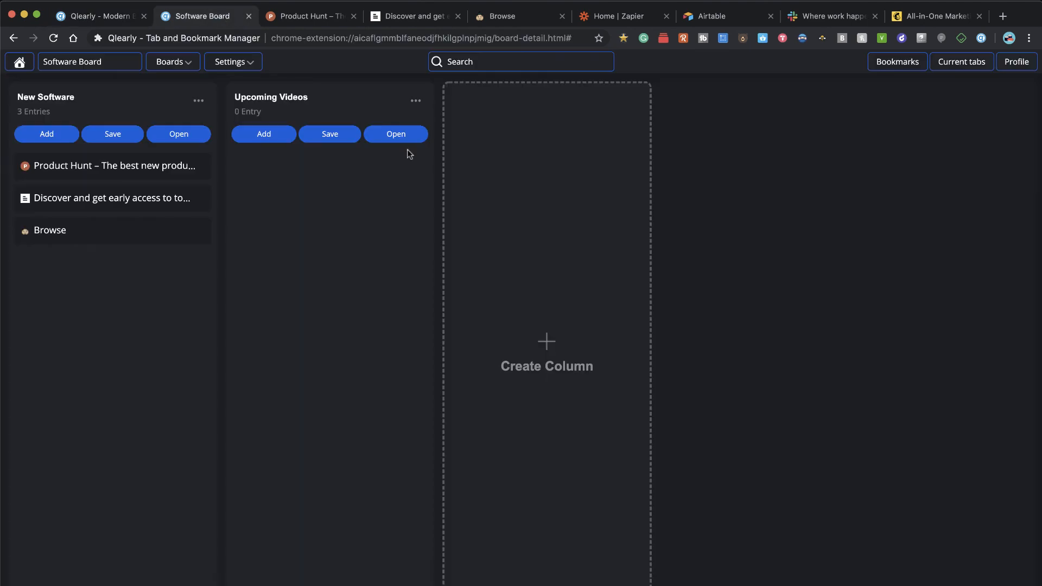